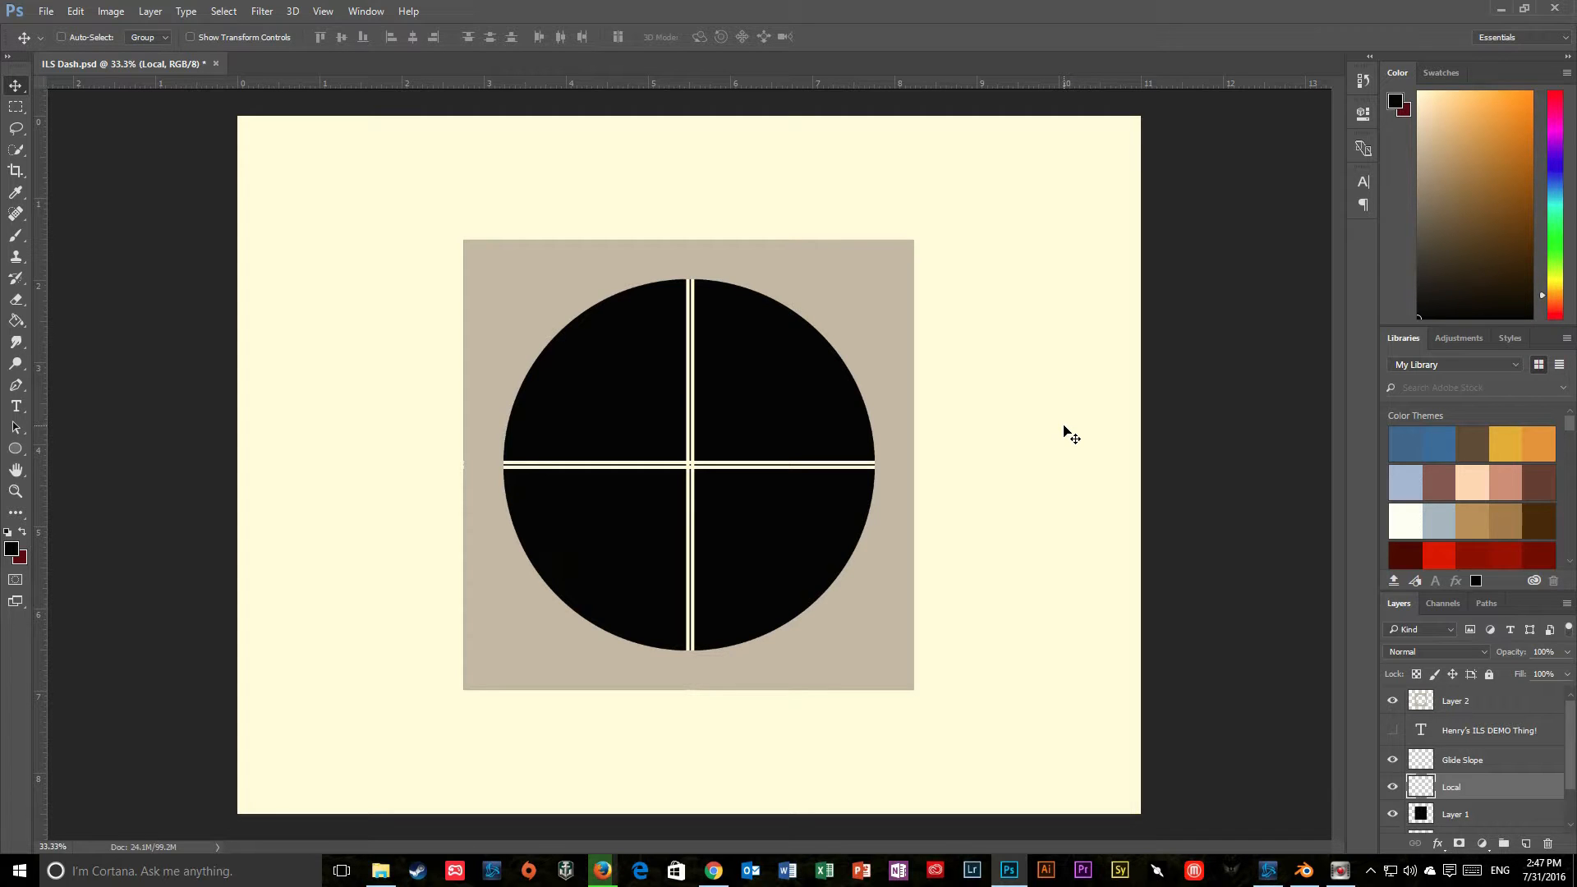
mouse_move(701, 478)
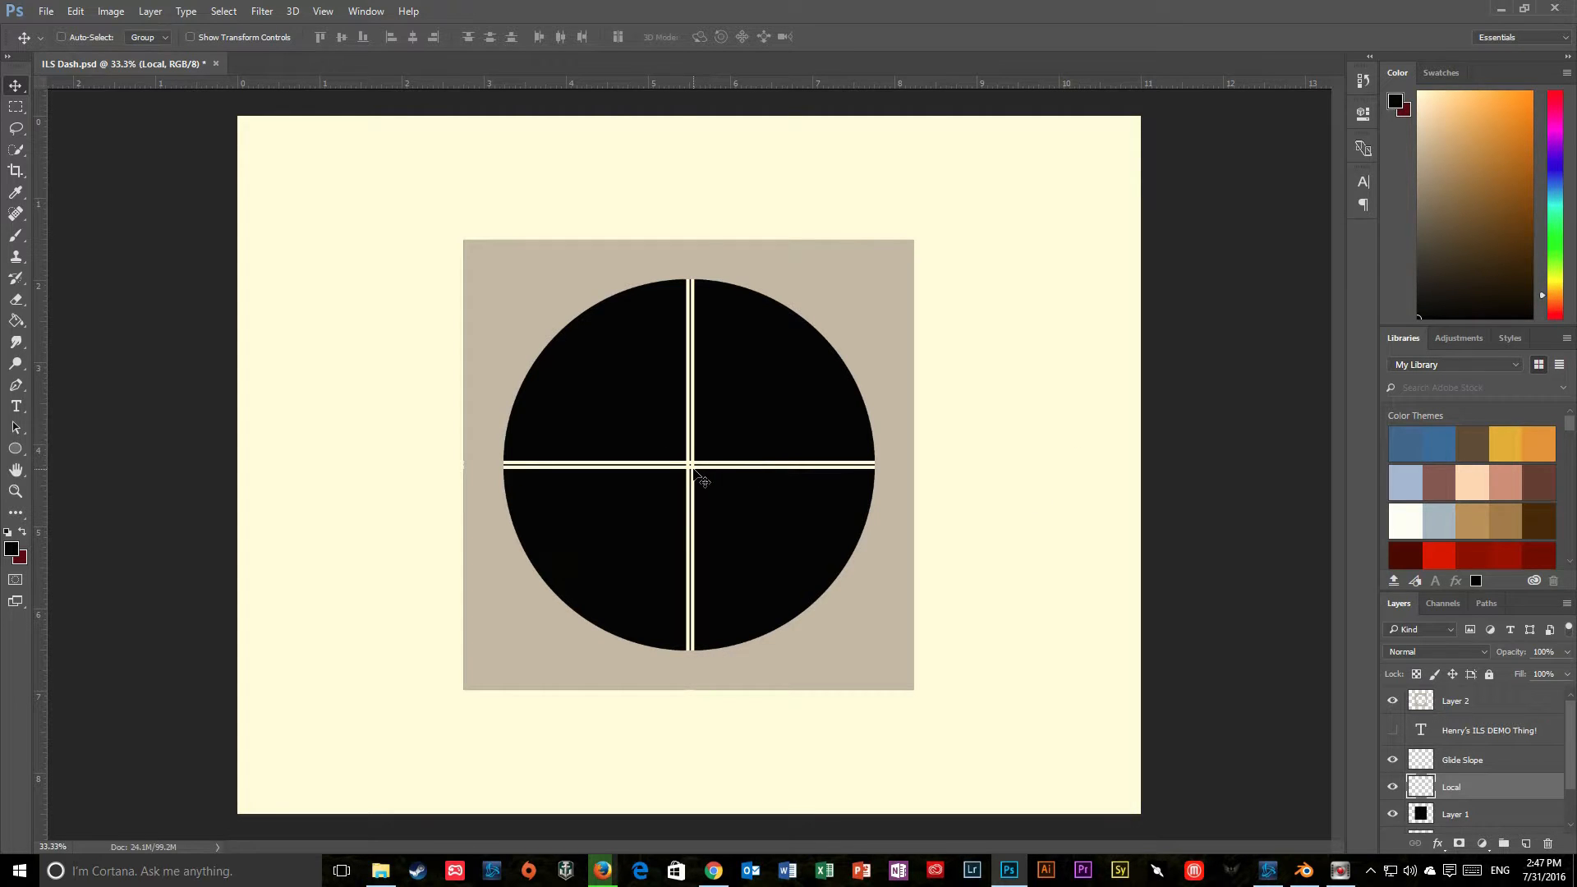
mouse_move(532, 481)
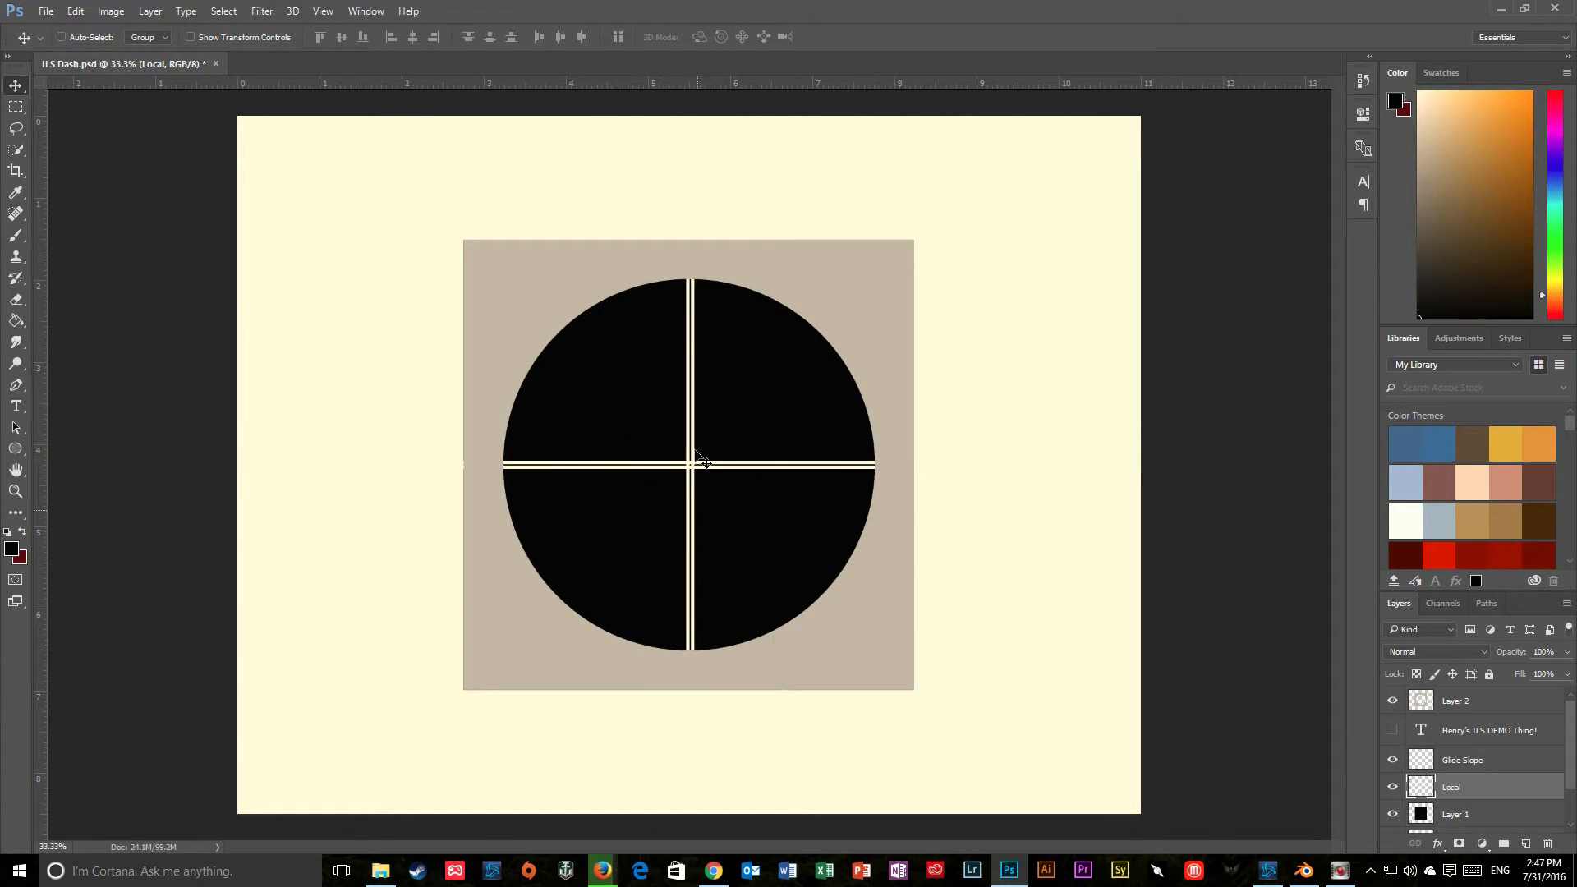
mouse_move(1449, 759)
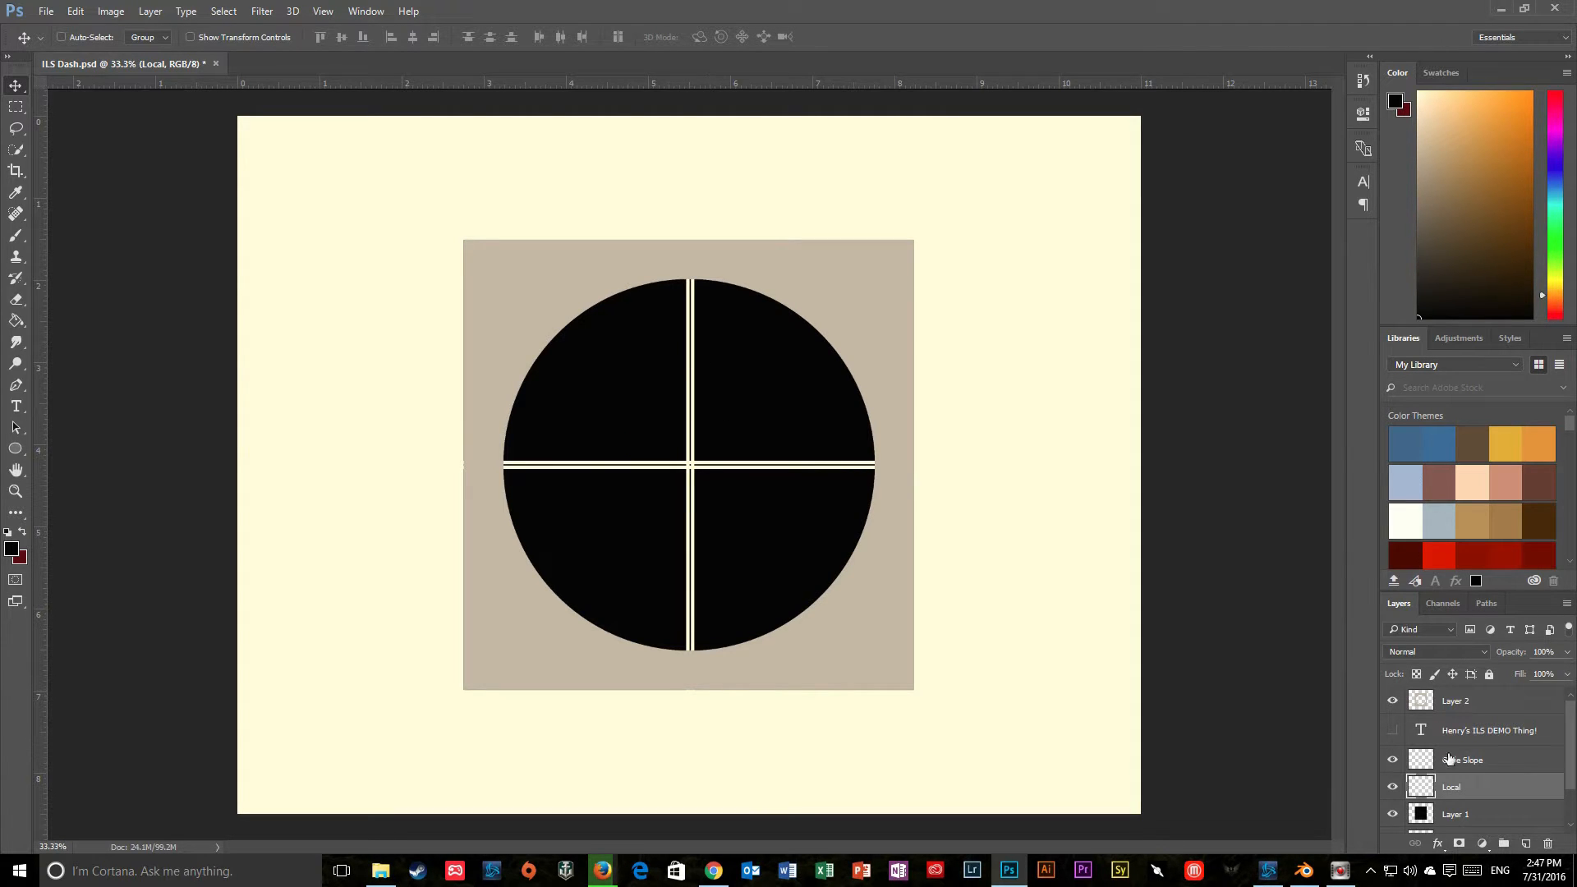
Step: Browse the Google Images puppy results, preview the dog-with-puppy photo, then return to the ILS dashboard
click(1464, 759)
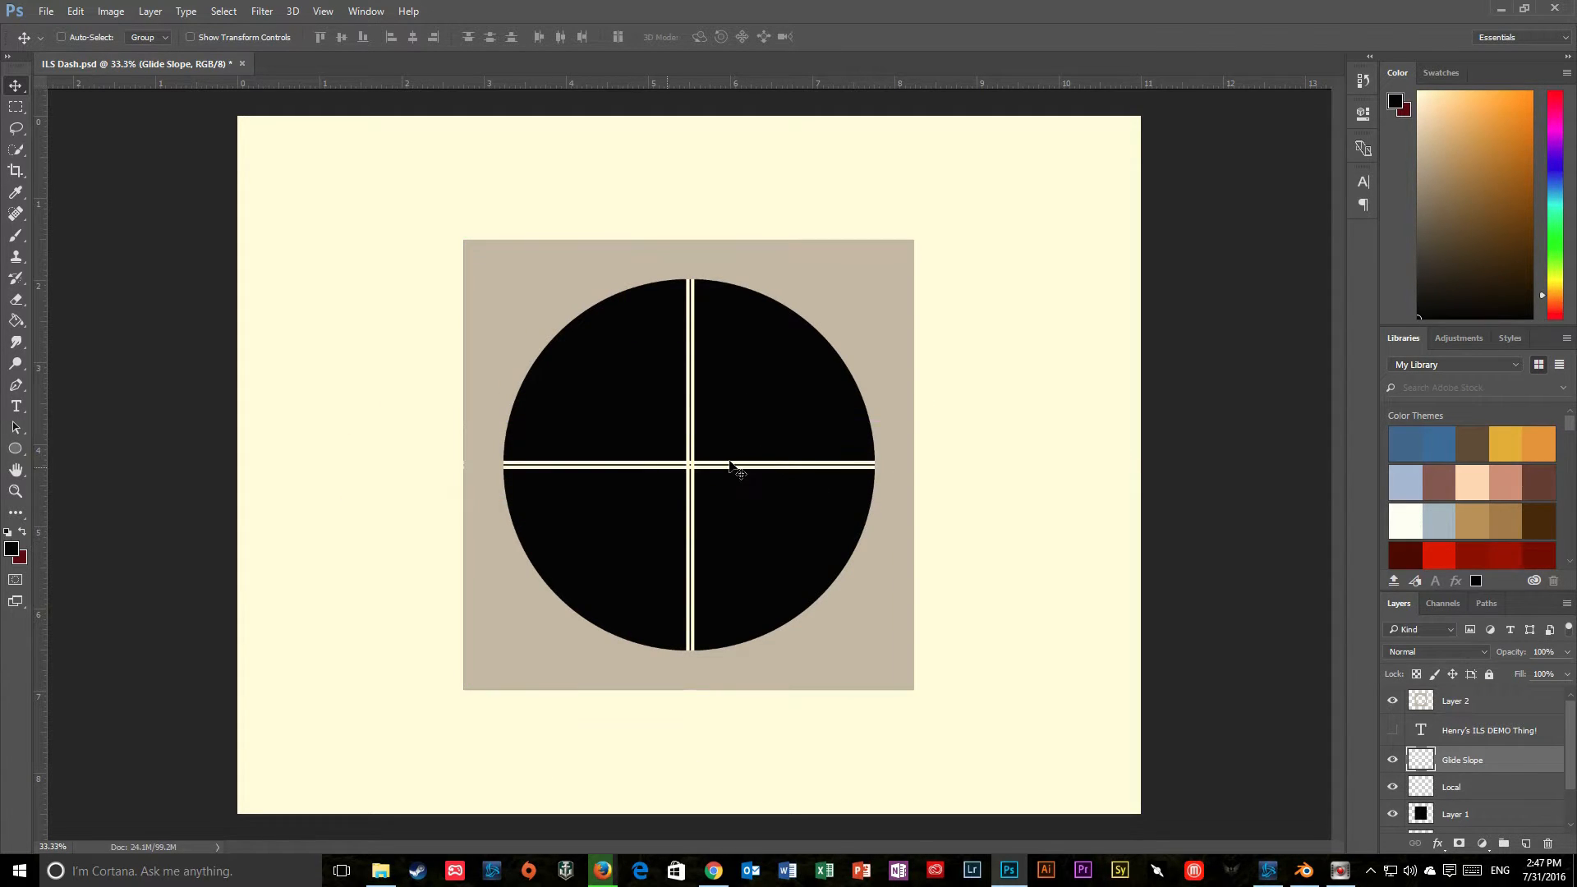
mouse_move(634, 625)
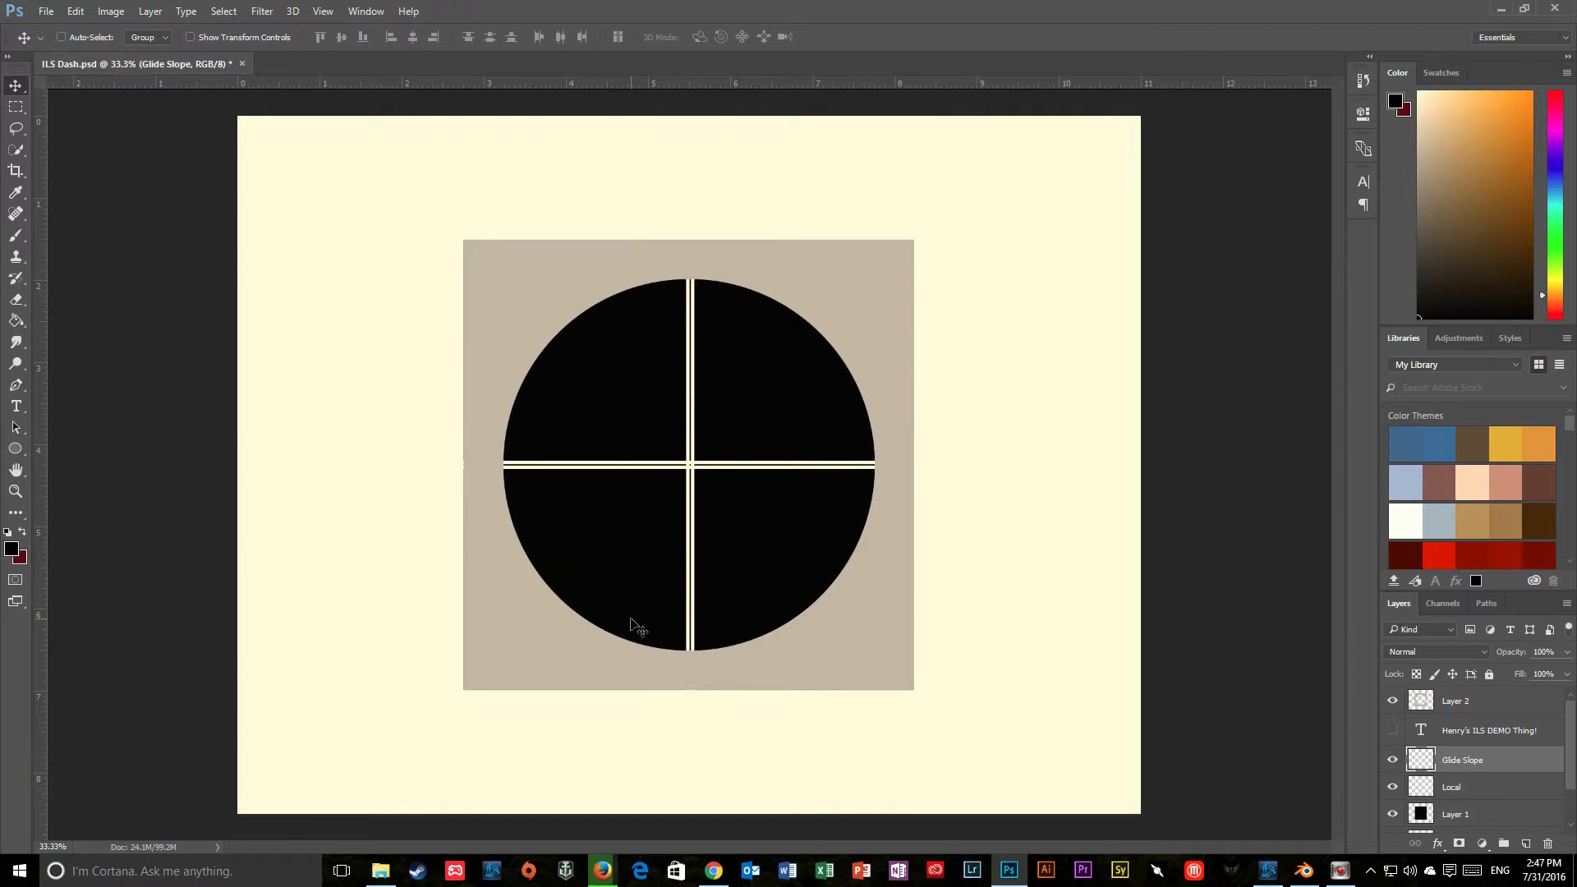
mouse_move(1160, 672)
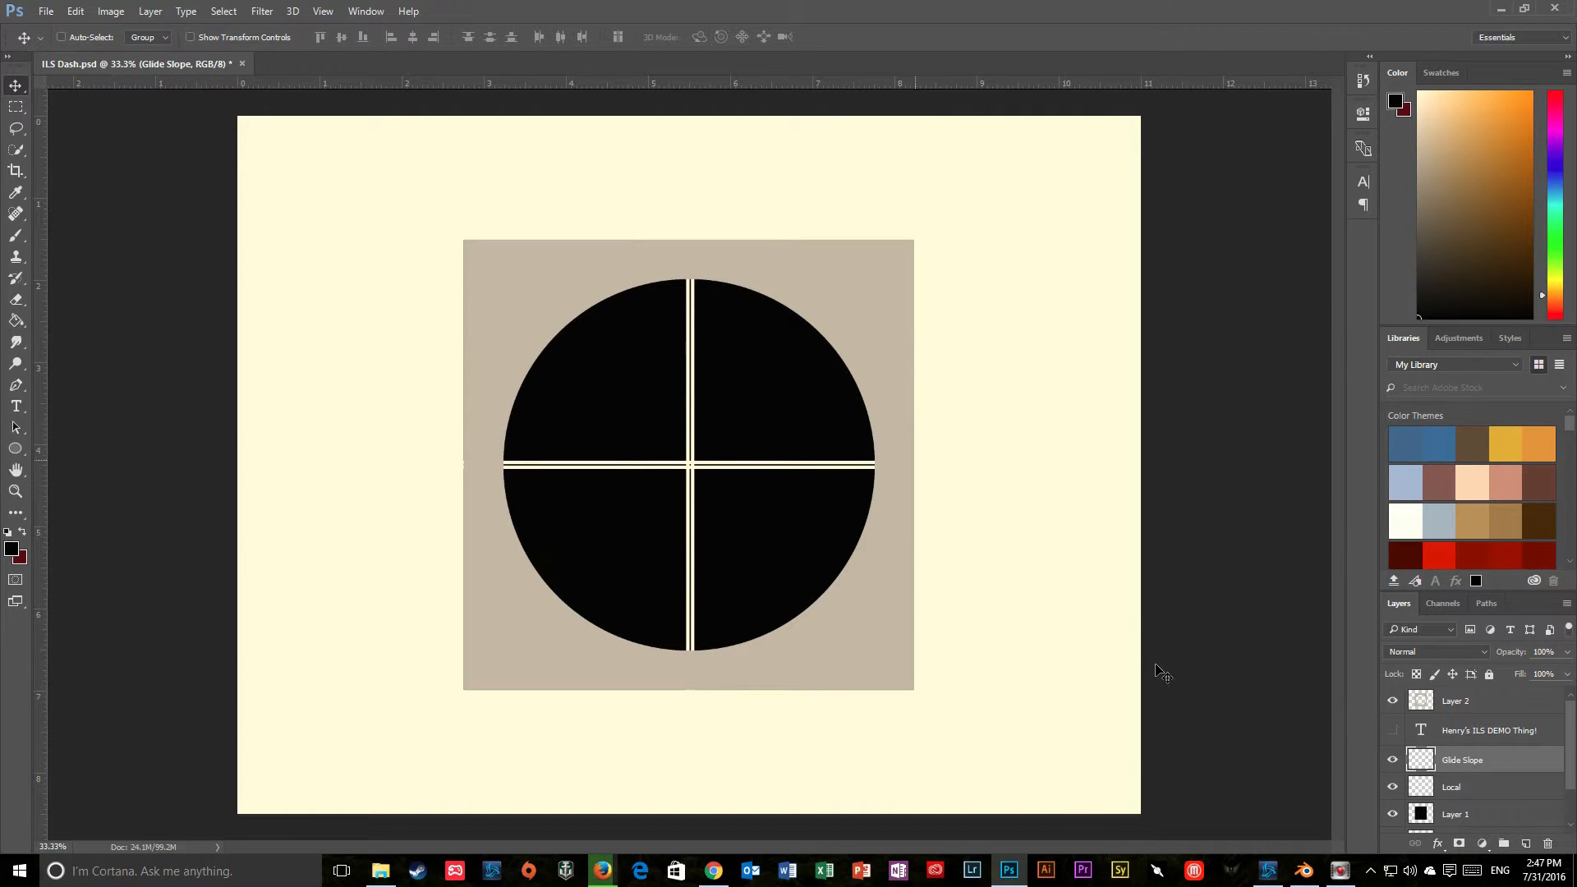
mouse_move(802, 292)
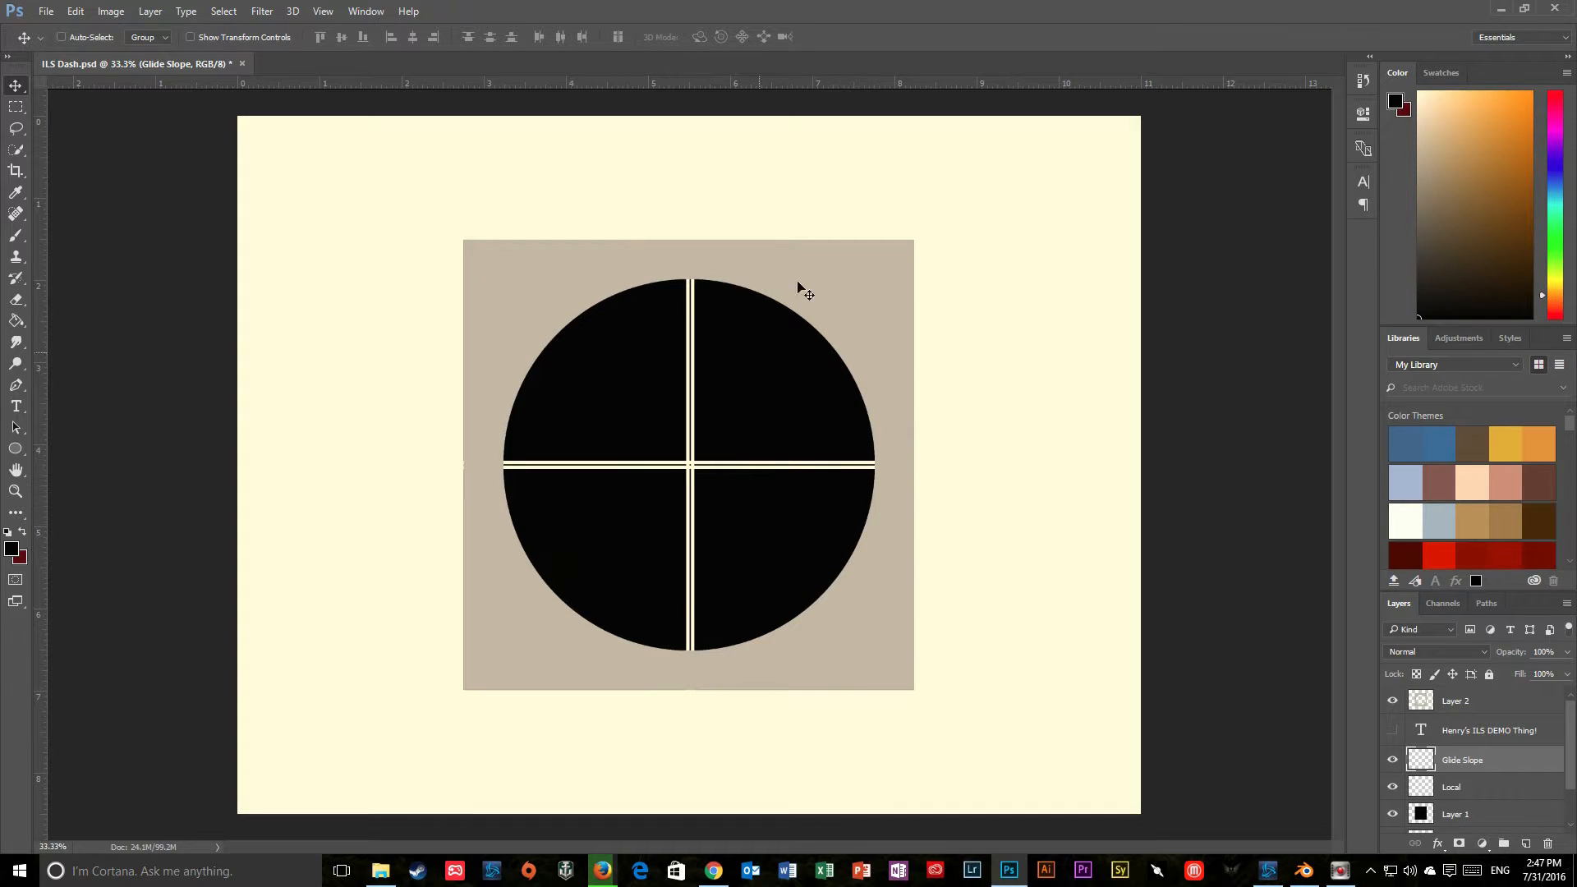
mouse_move(562, 512)
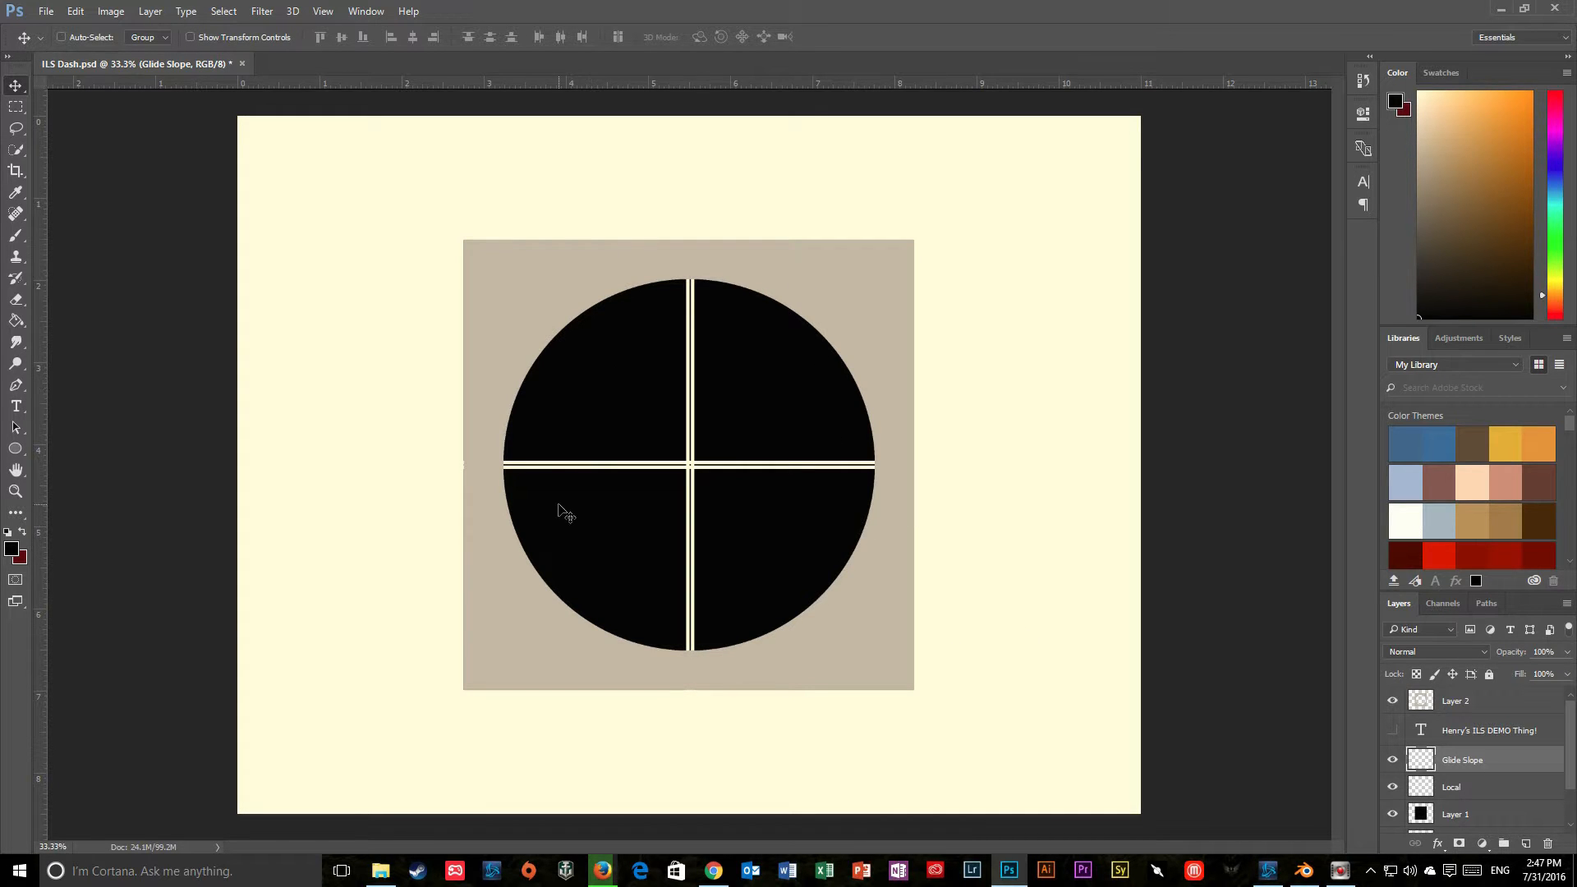
click(711, 871)
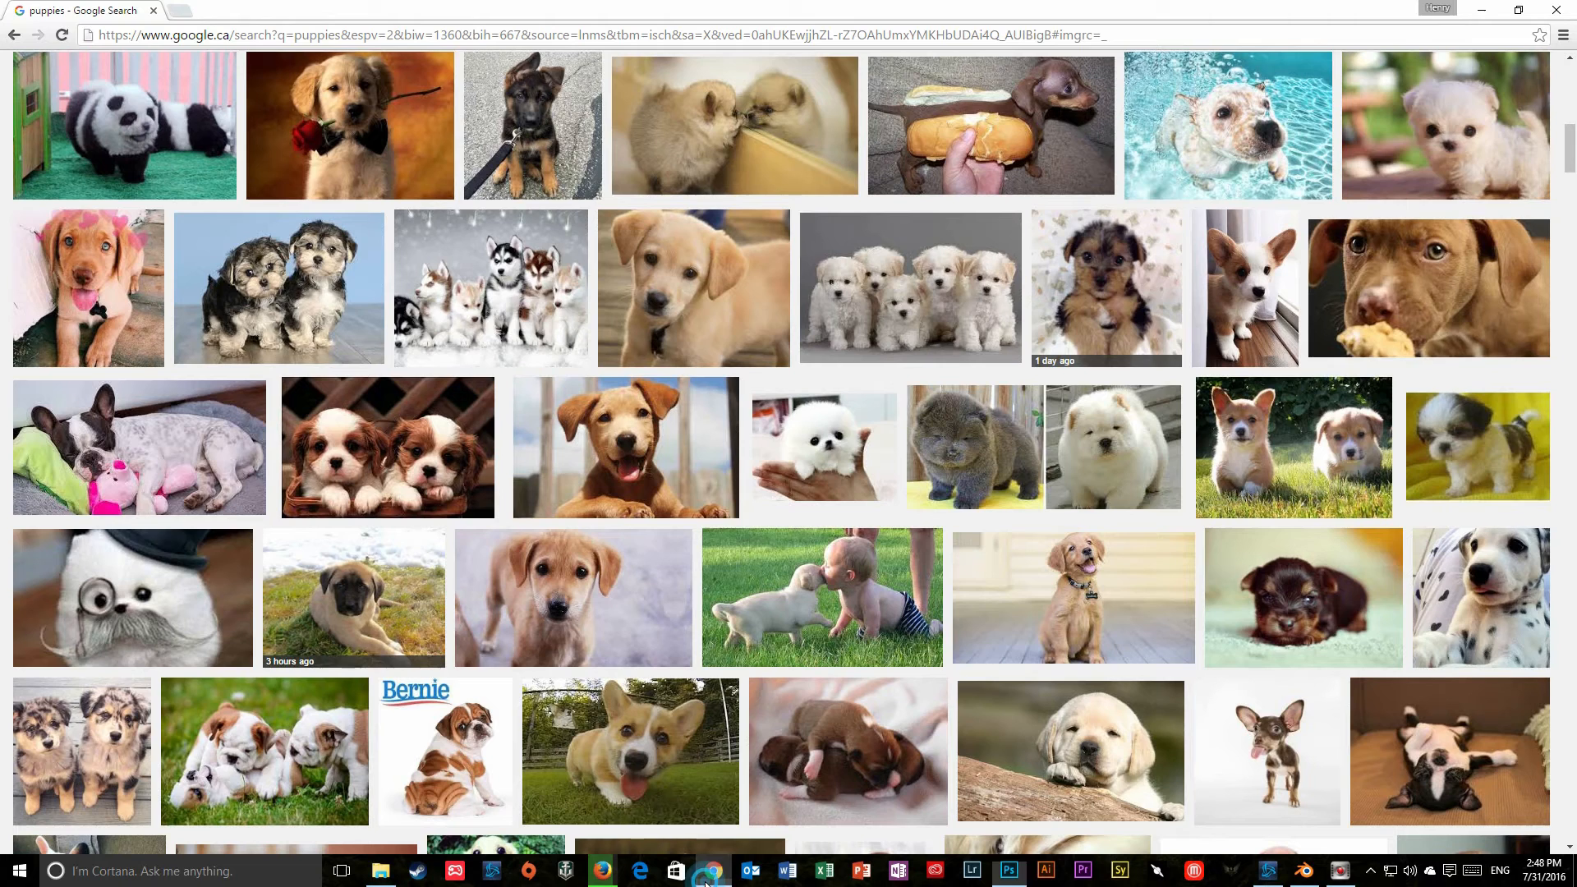
scroll(down, 3)
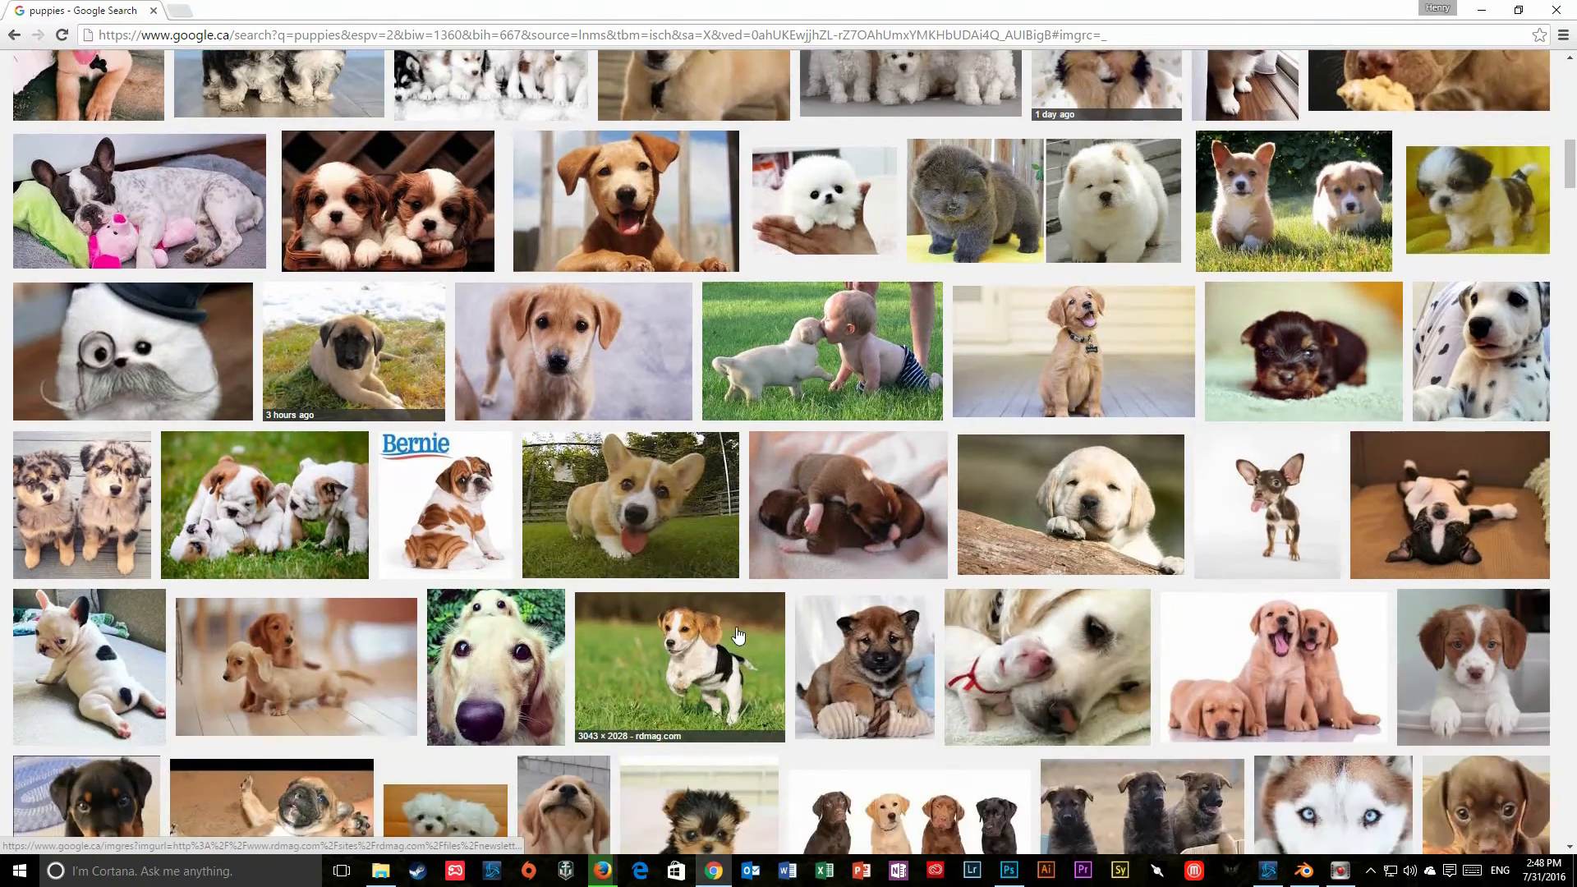
scroll(down, 3)
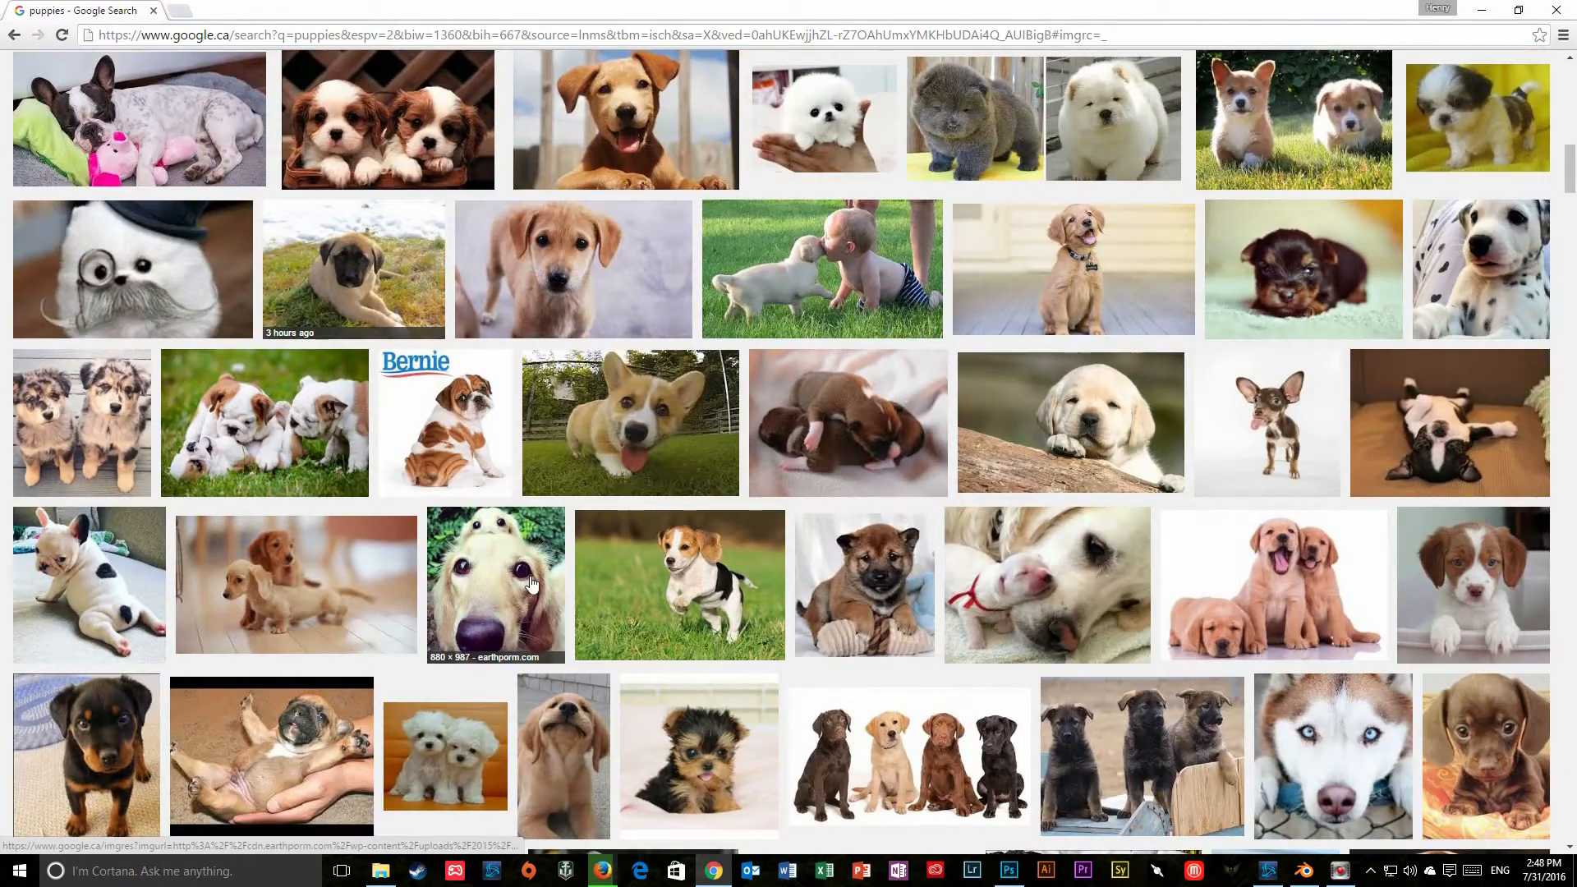
click(494, 583)
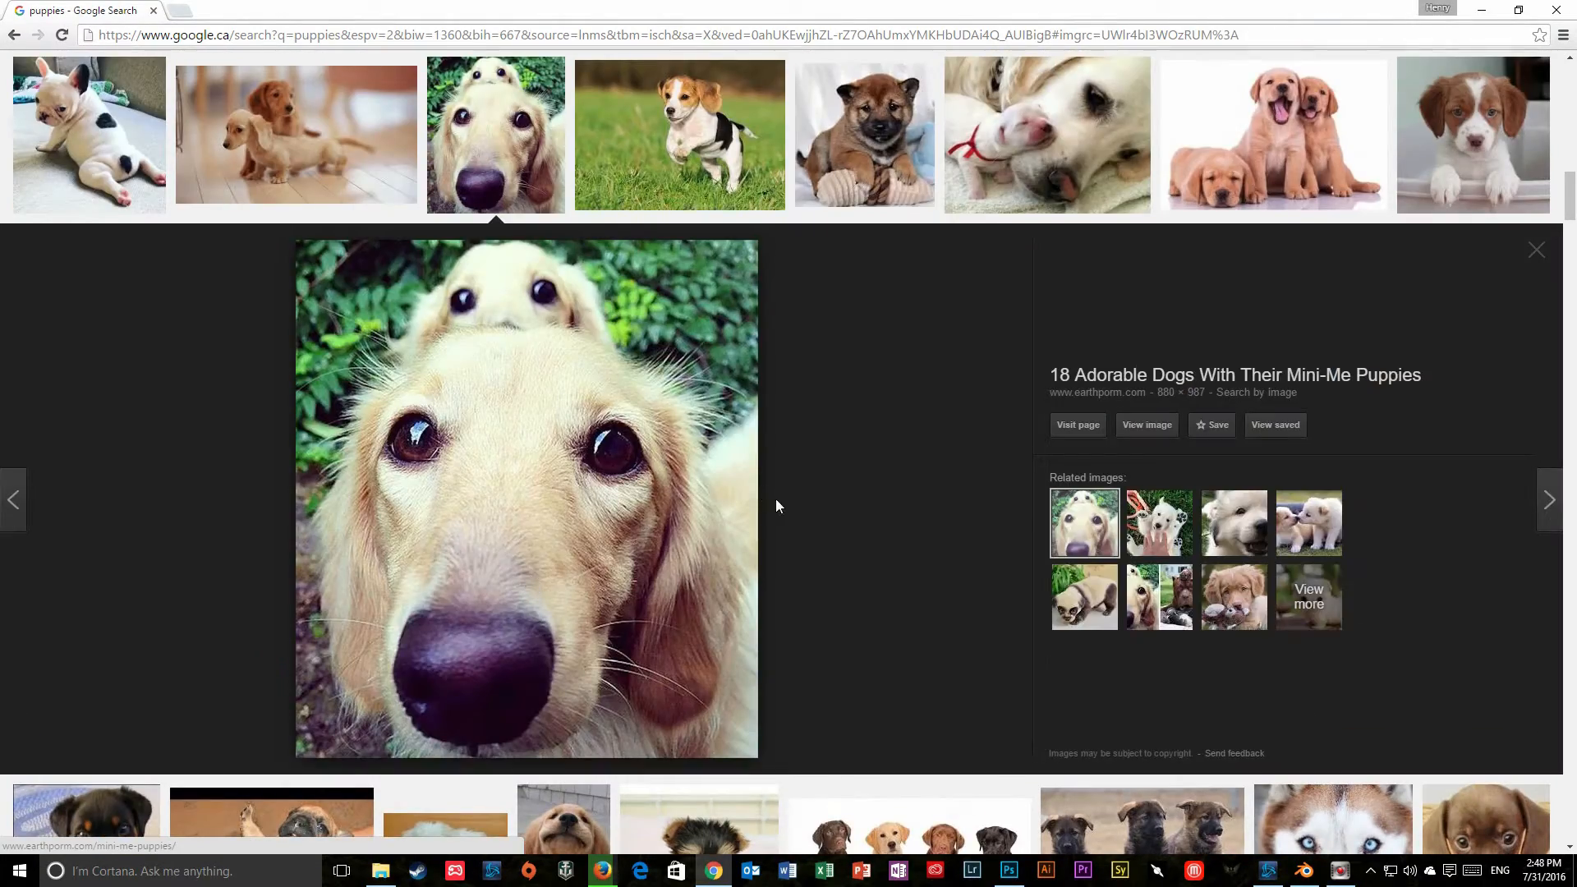
mouse_move(791, 611)
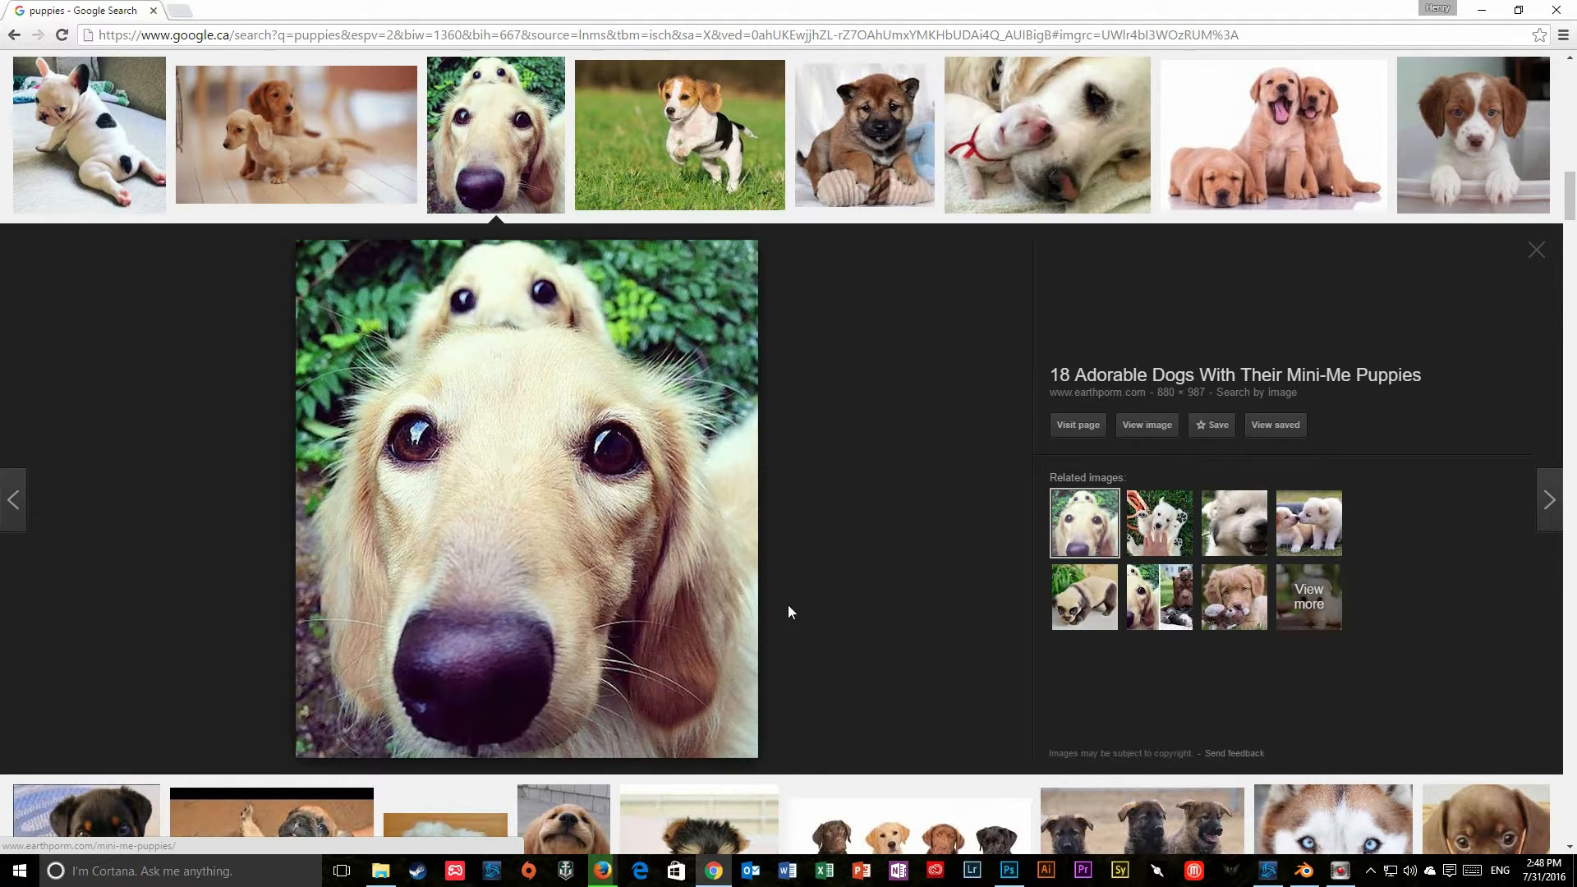
click(1007, 871)
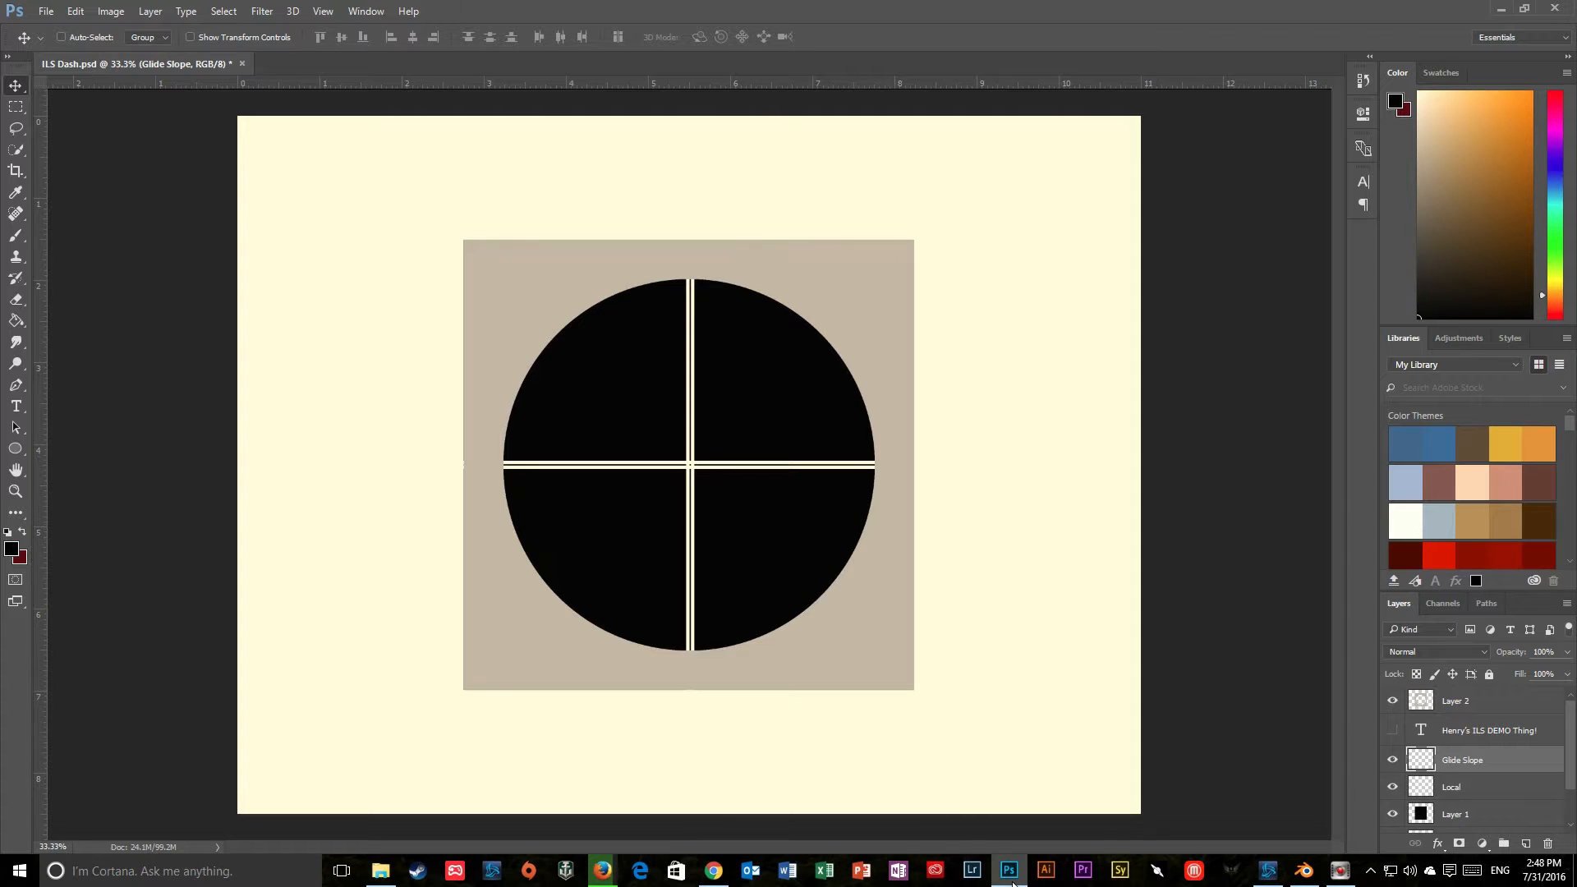
Step: Bring the Blender ILS Lesson scene with the CLOUDS N'STUFF text to the front
click(1303, 871)
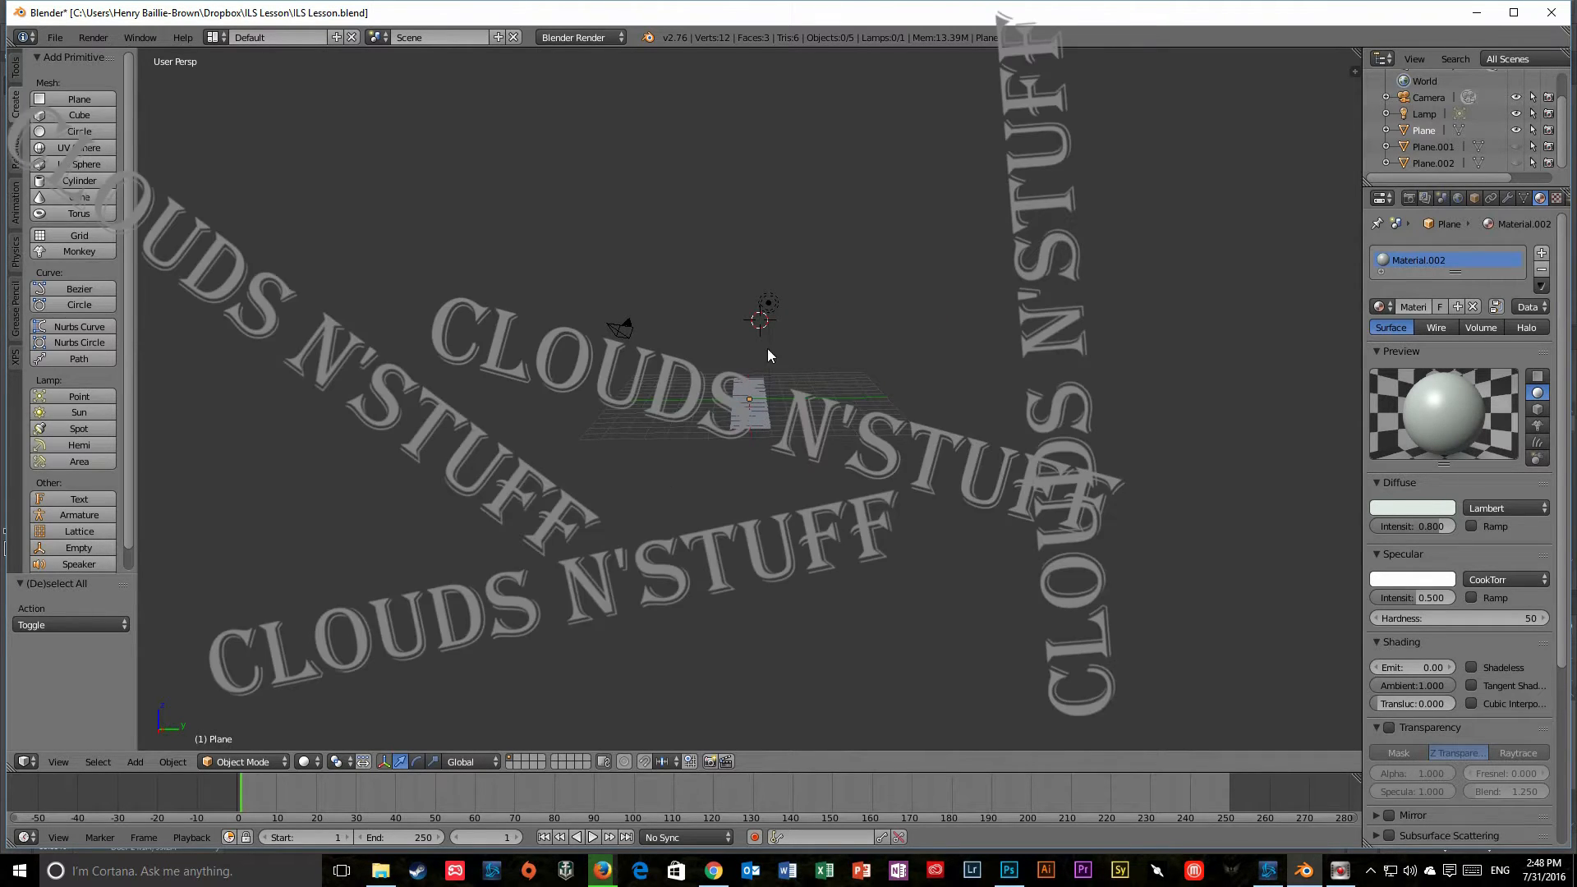
mouse_move(1054, 434)
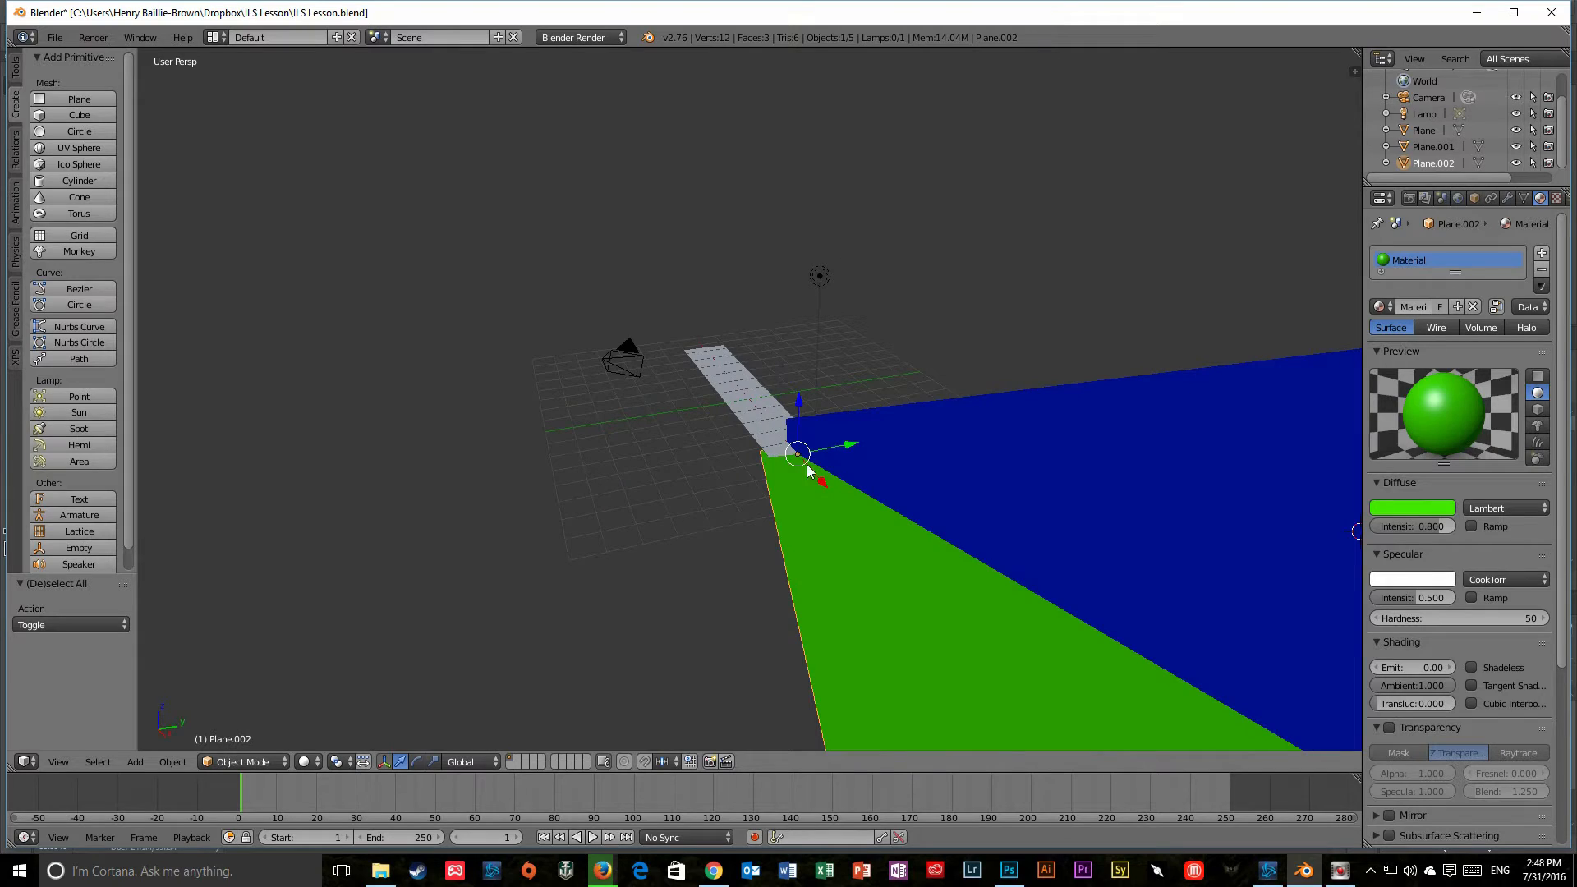
mouse_move(819, 464)
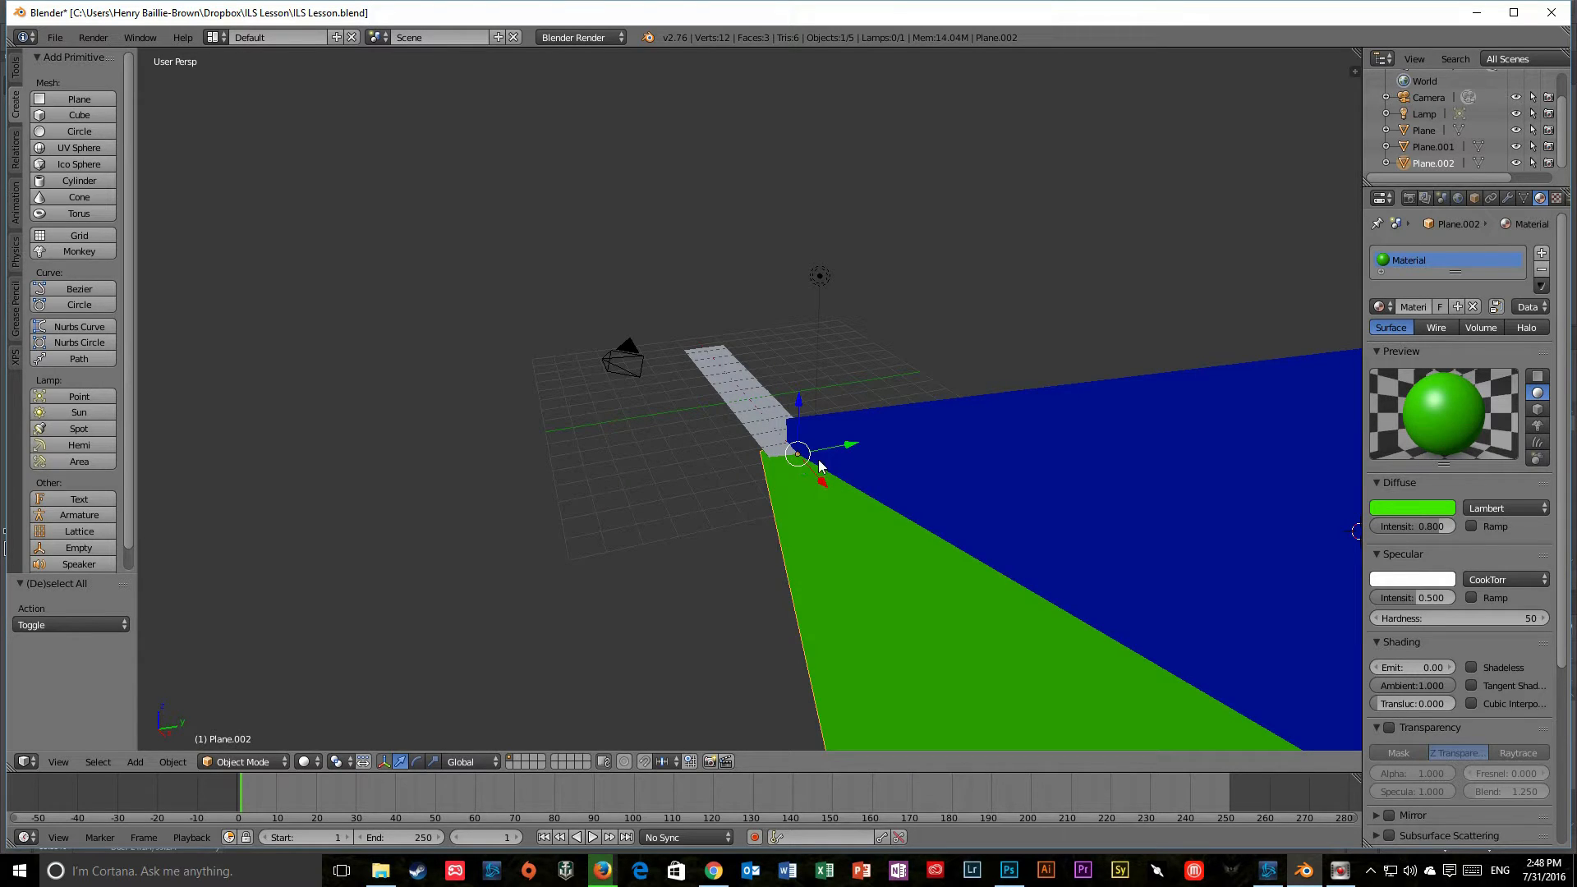
mouse_move(778, 405)
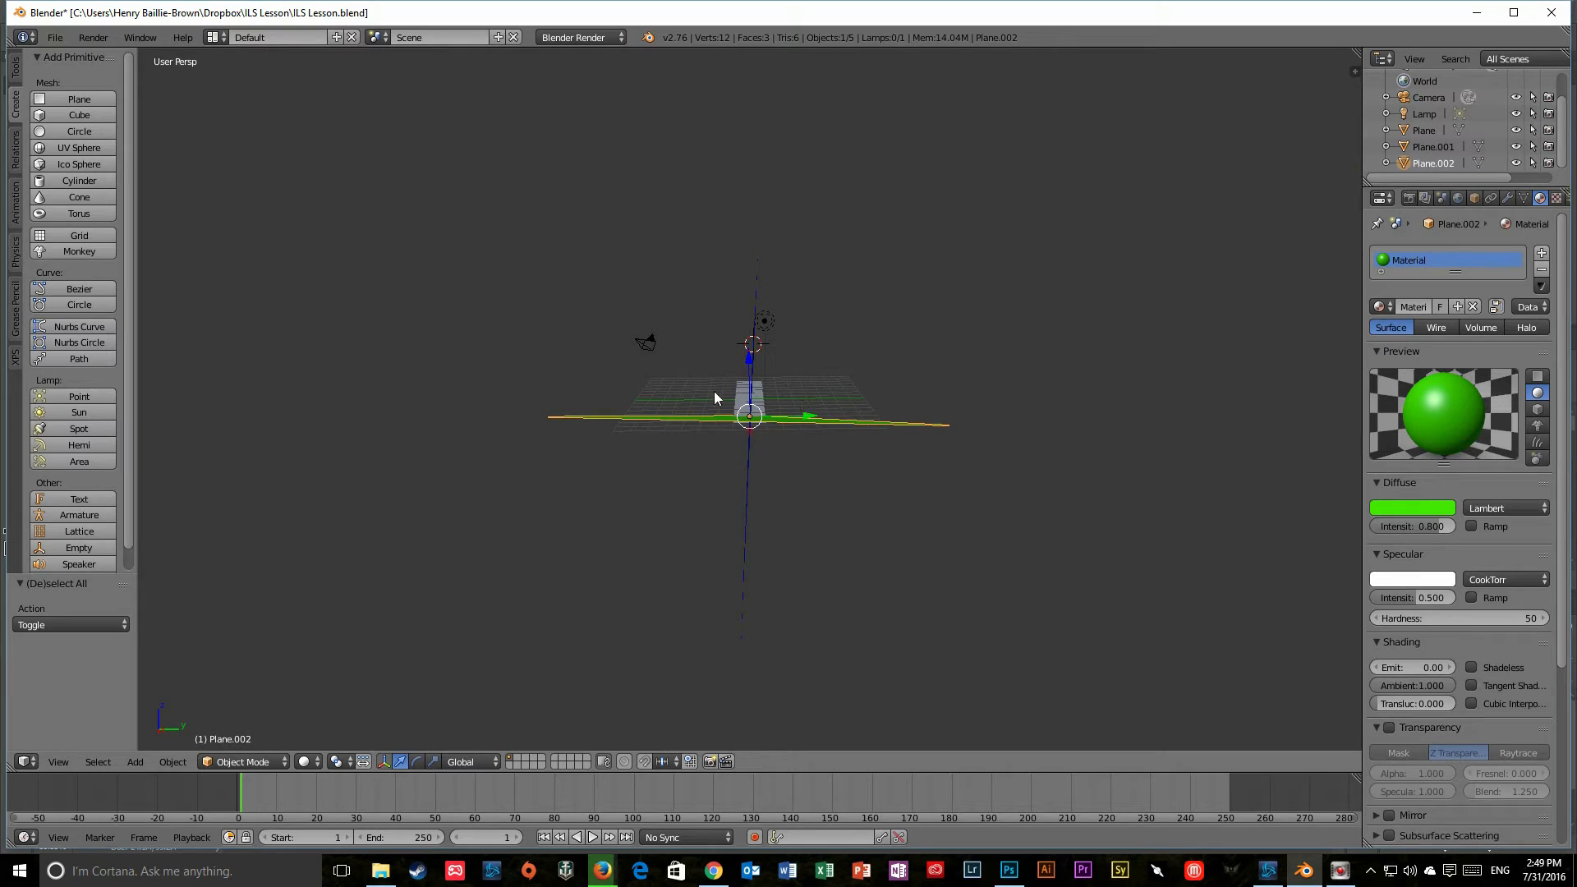
mouse_move(731, 434)
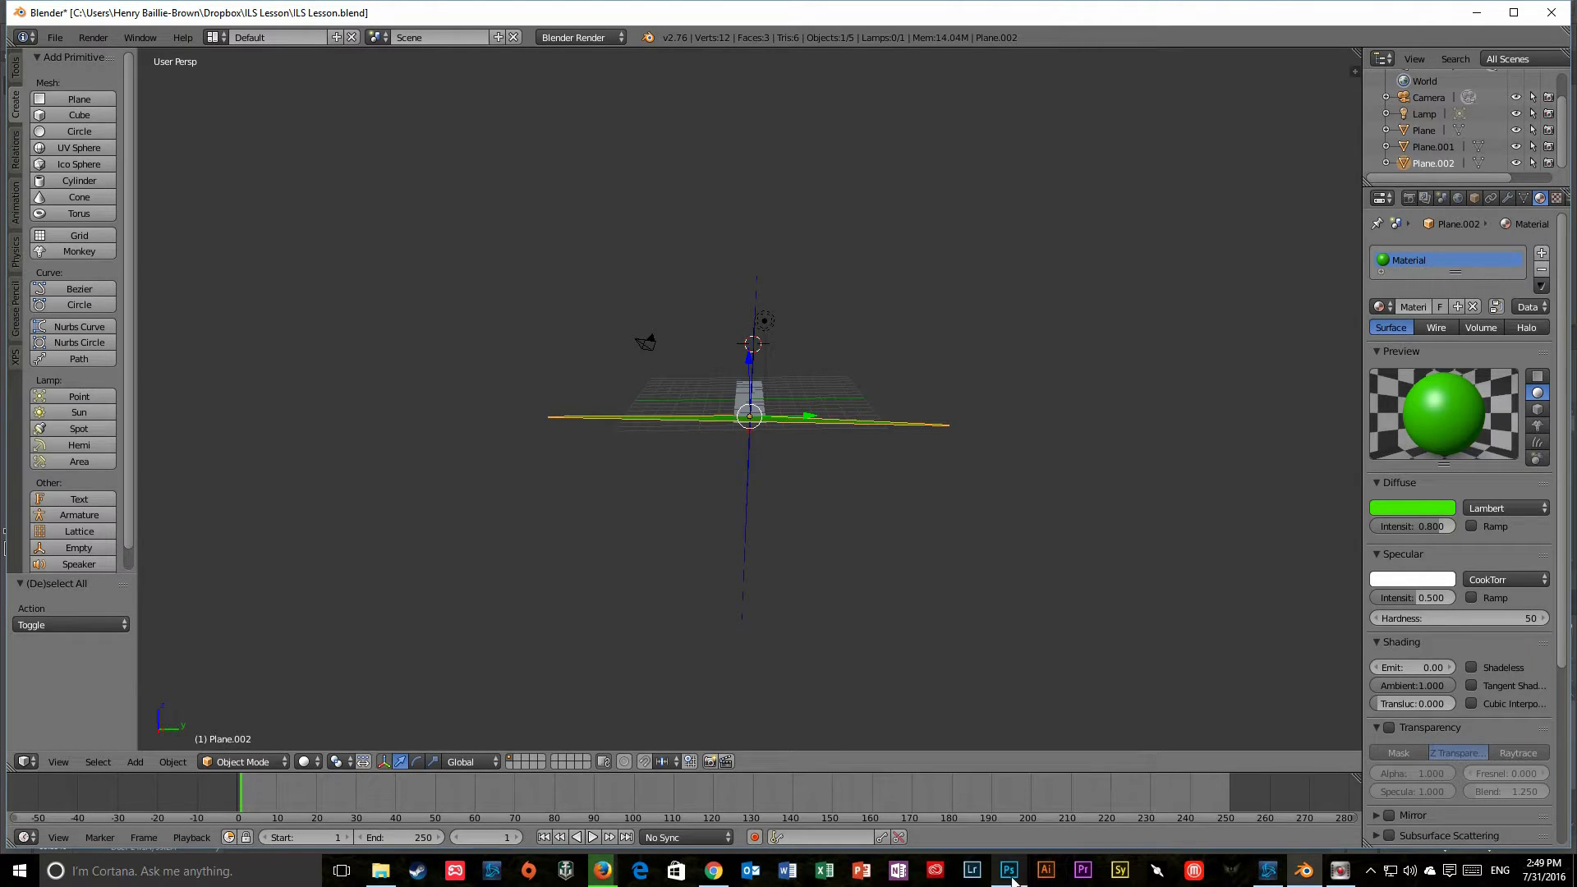
Step: Return to the ILS Dash instrument image in Photoshop
click(1007, 871)
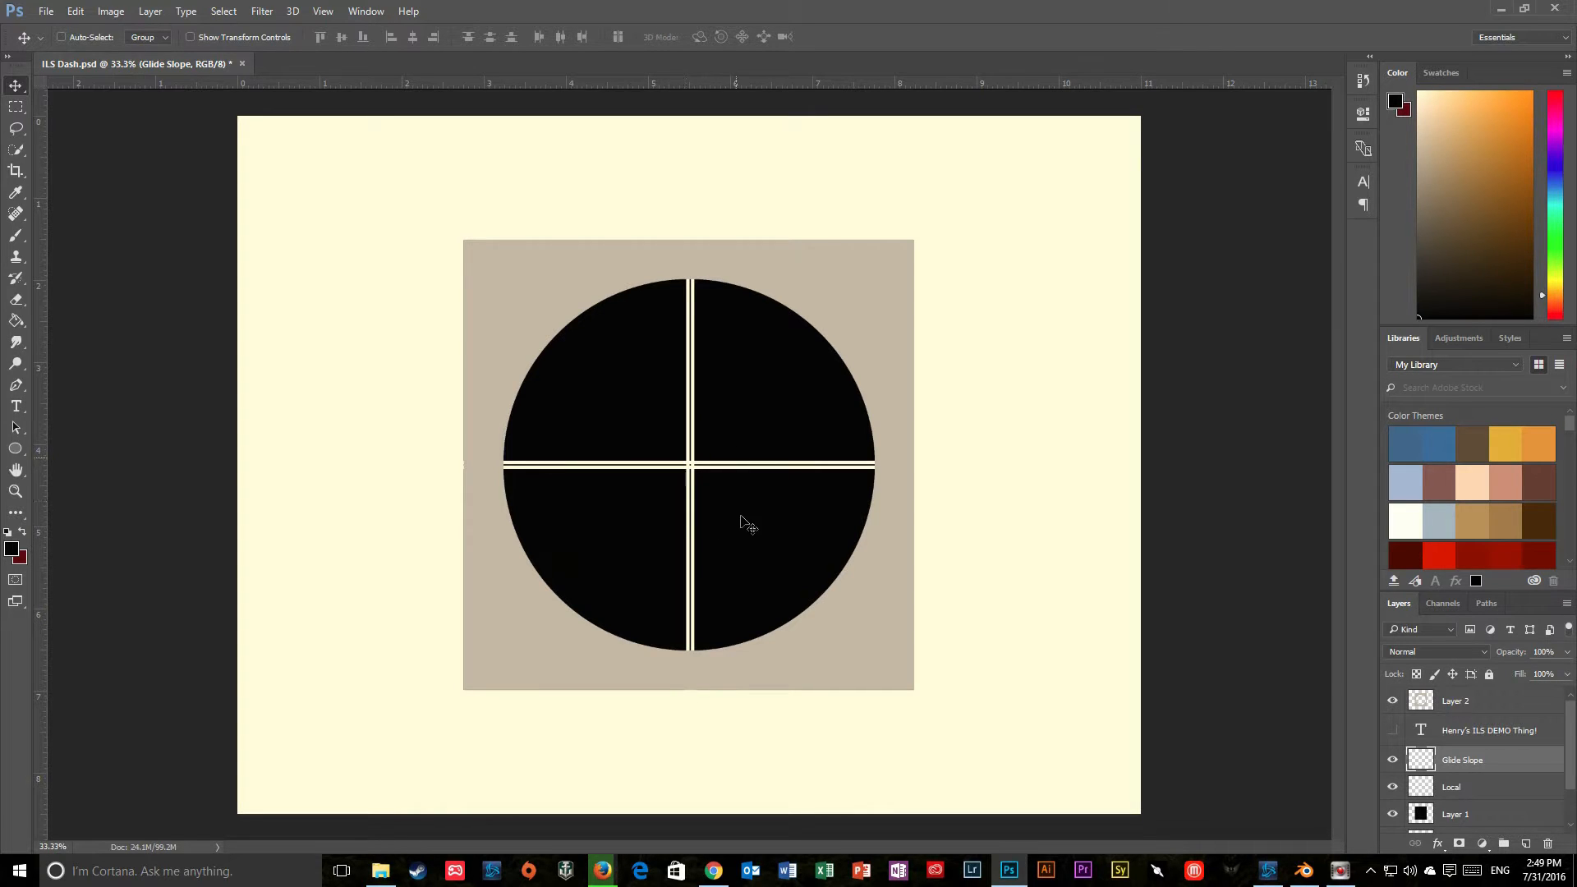
mouse_move(710, 488)
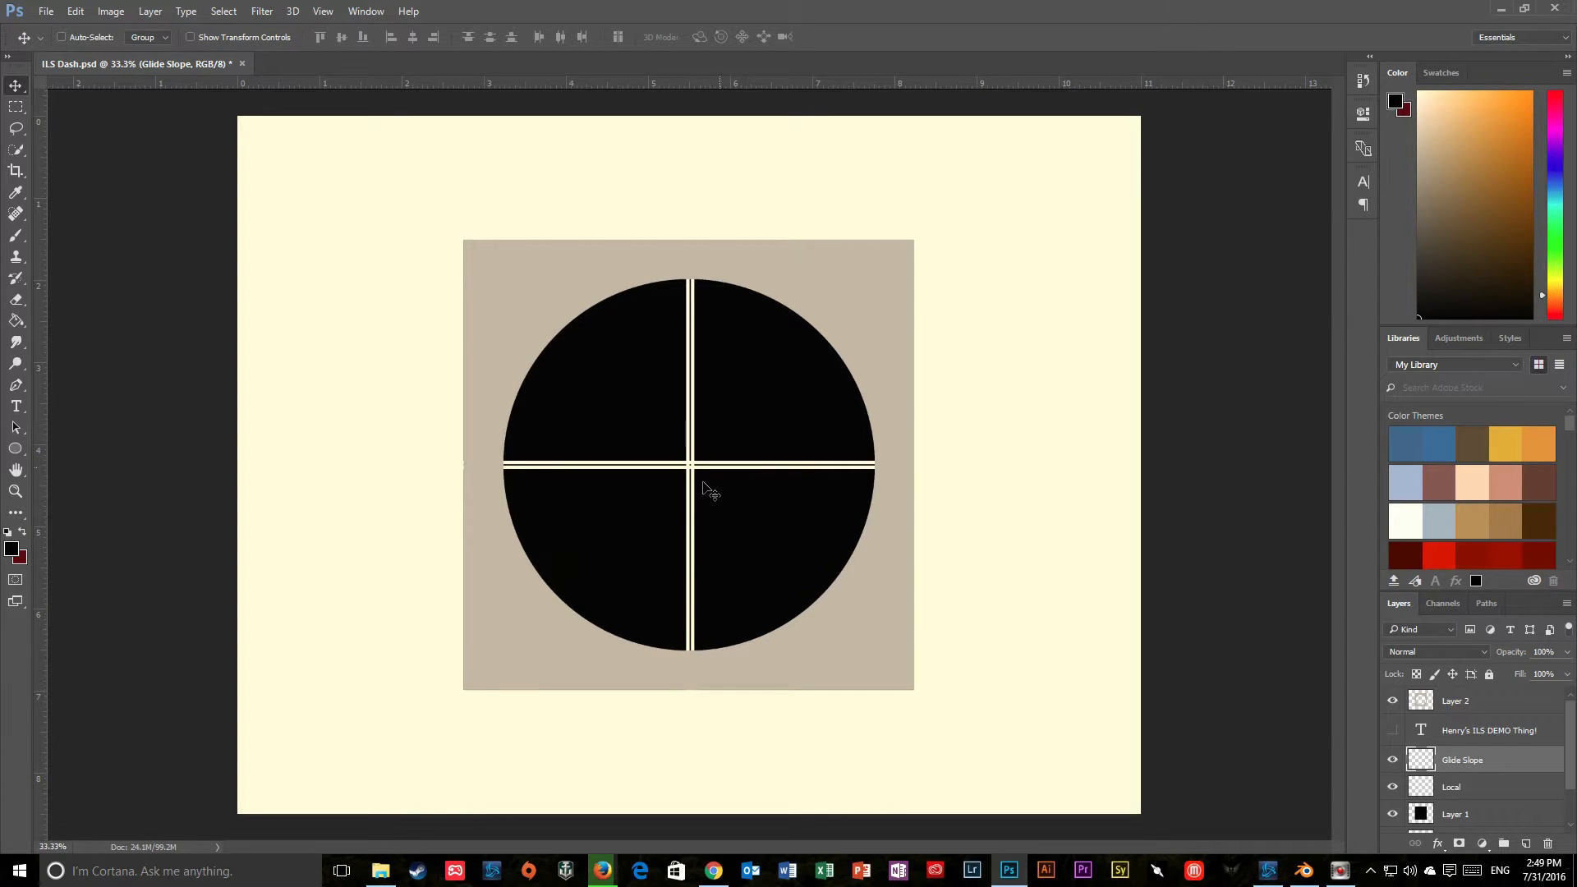
mouse_move(629, 513)
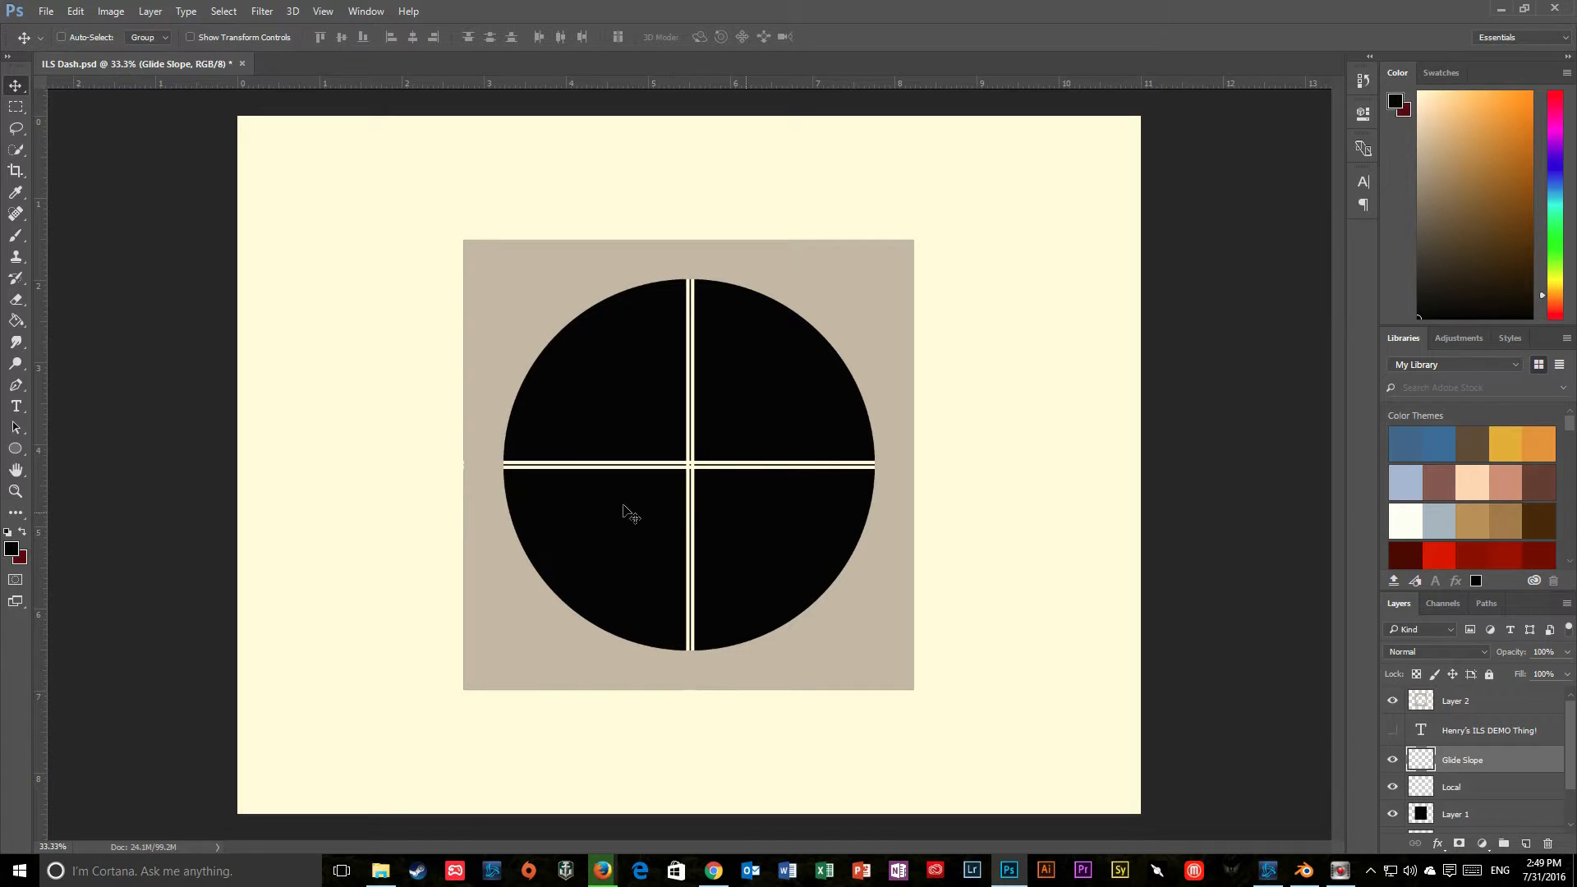
Step: Select the Local line layer in the ILS Dash document, switching between Photoshop and the Blender scene
click(1265, 871)
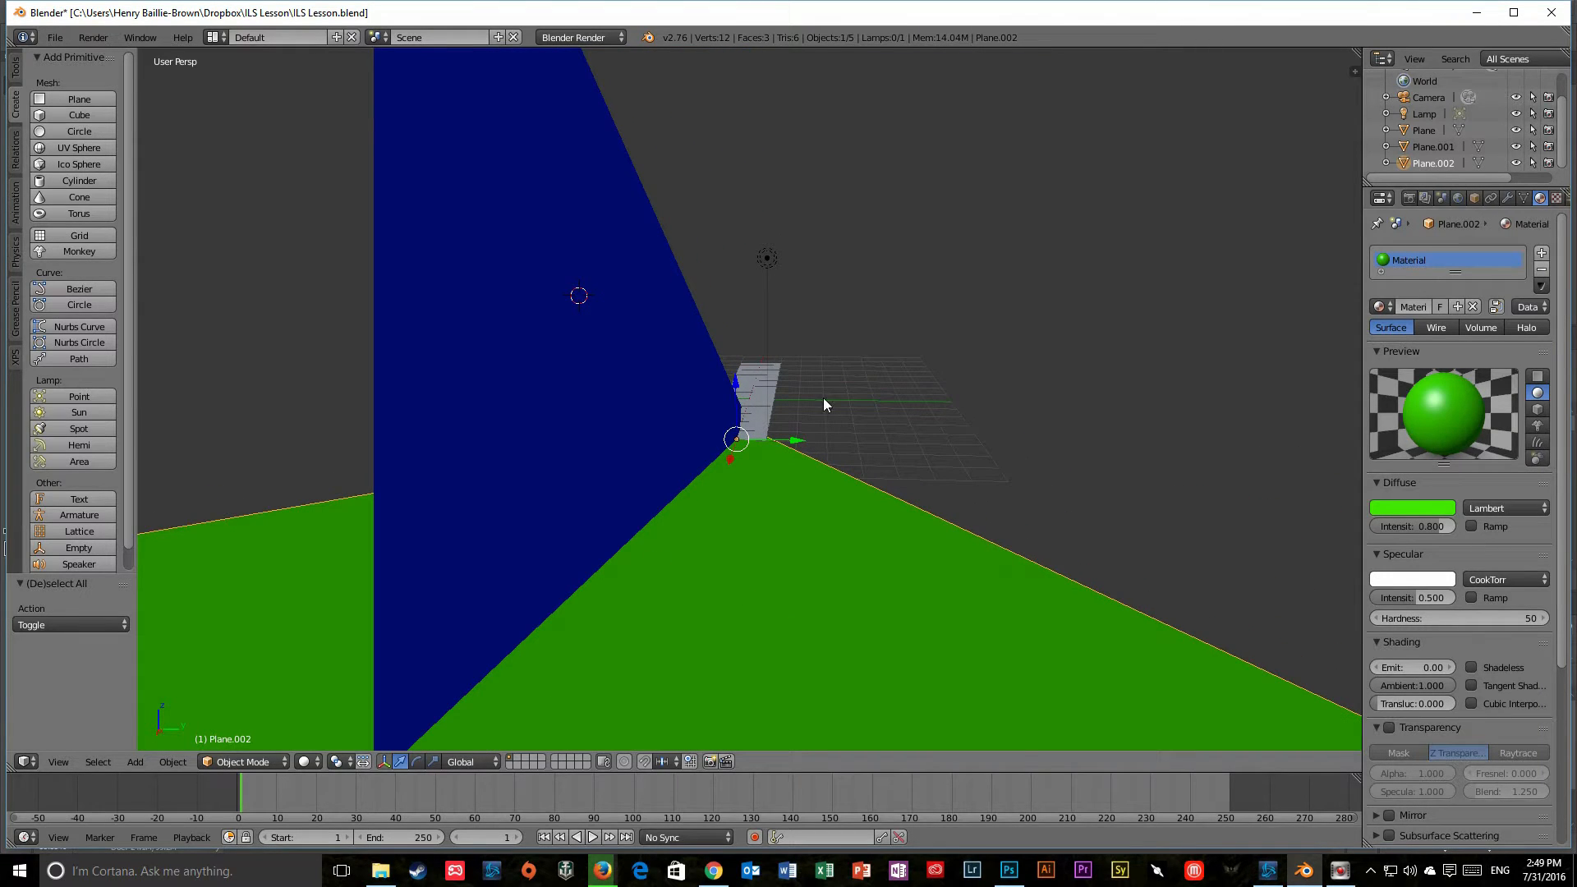
mouse_move(758, 517)
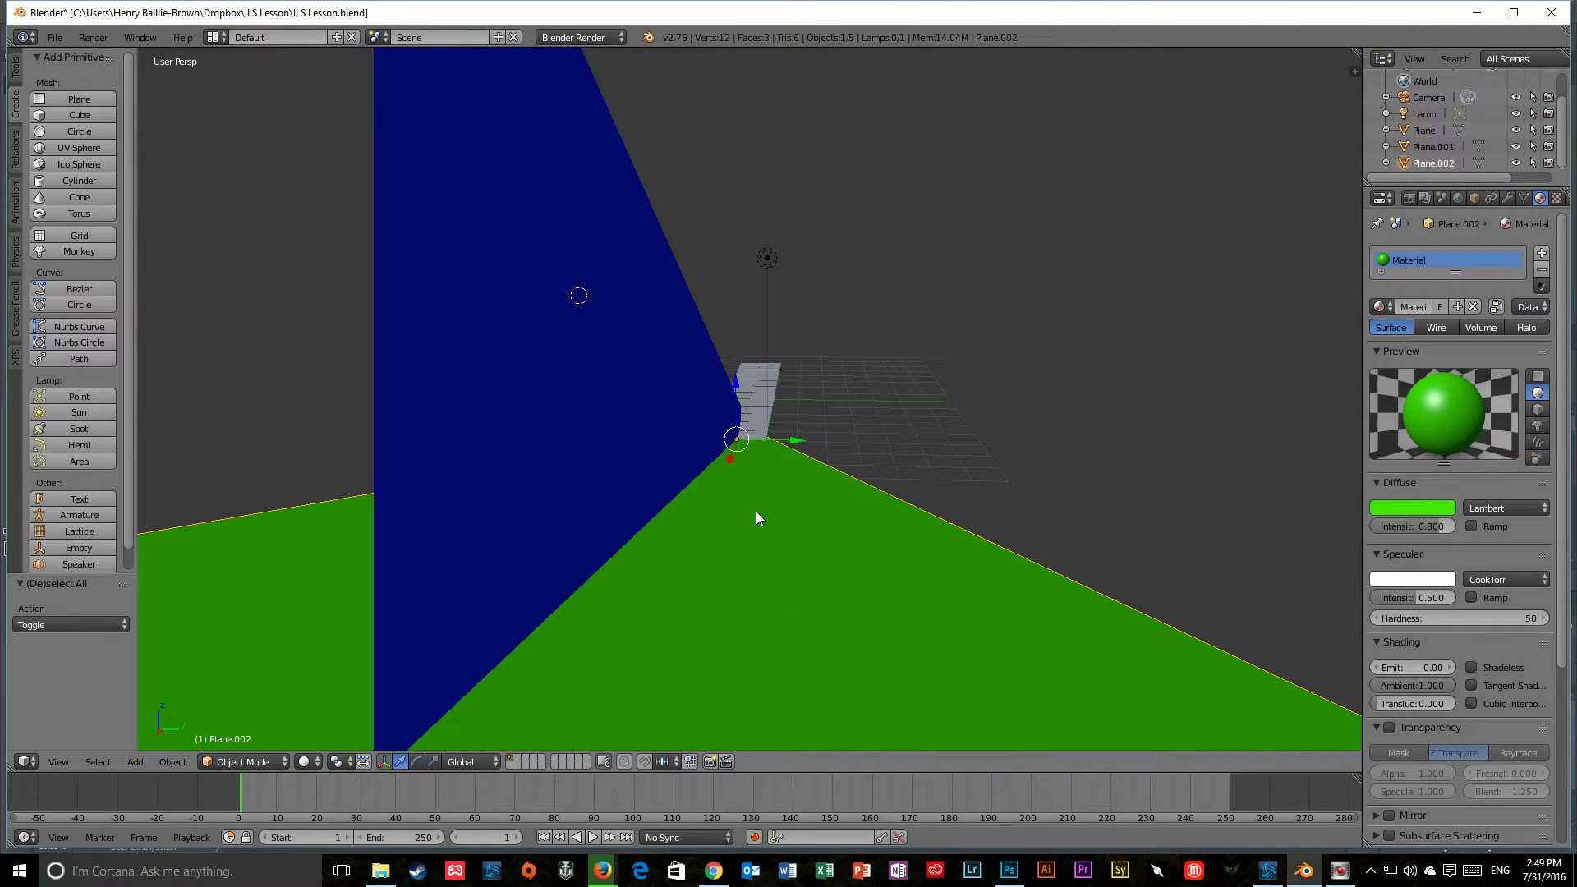
mouse_move(831, 460)
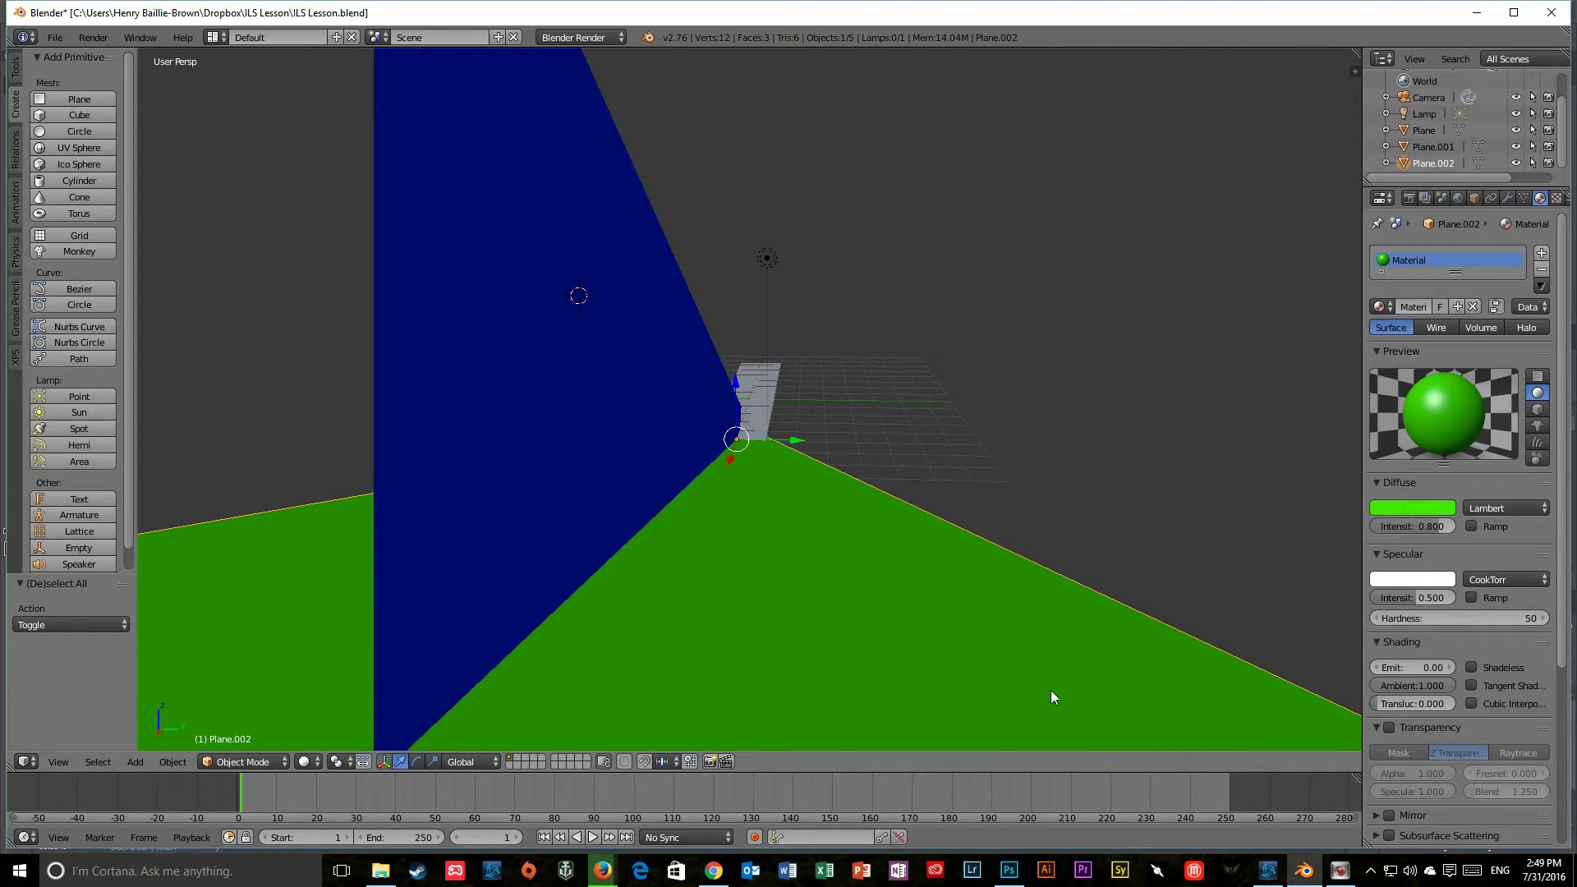
click(1007, 871)
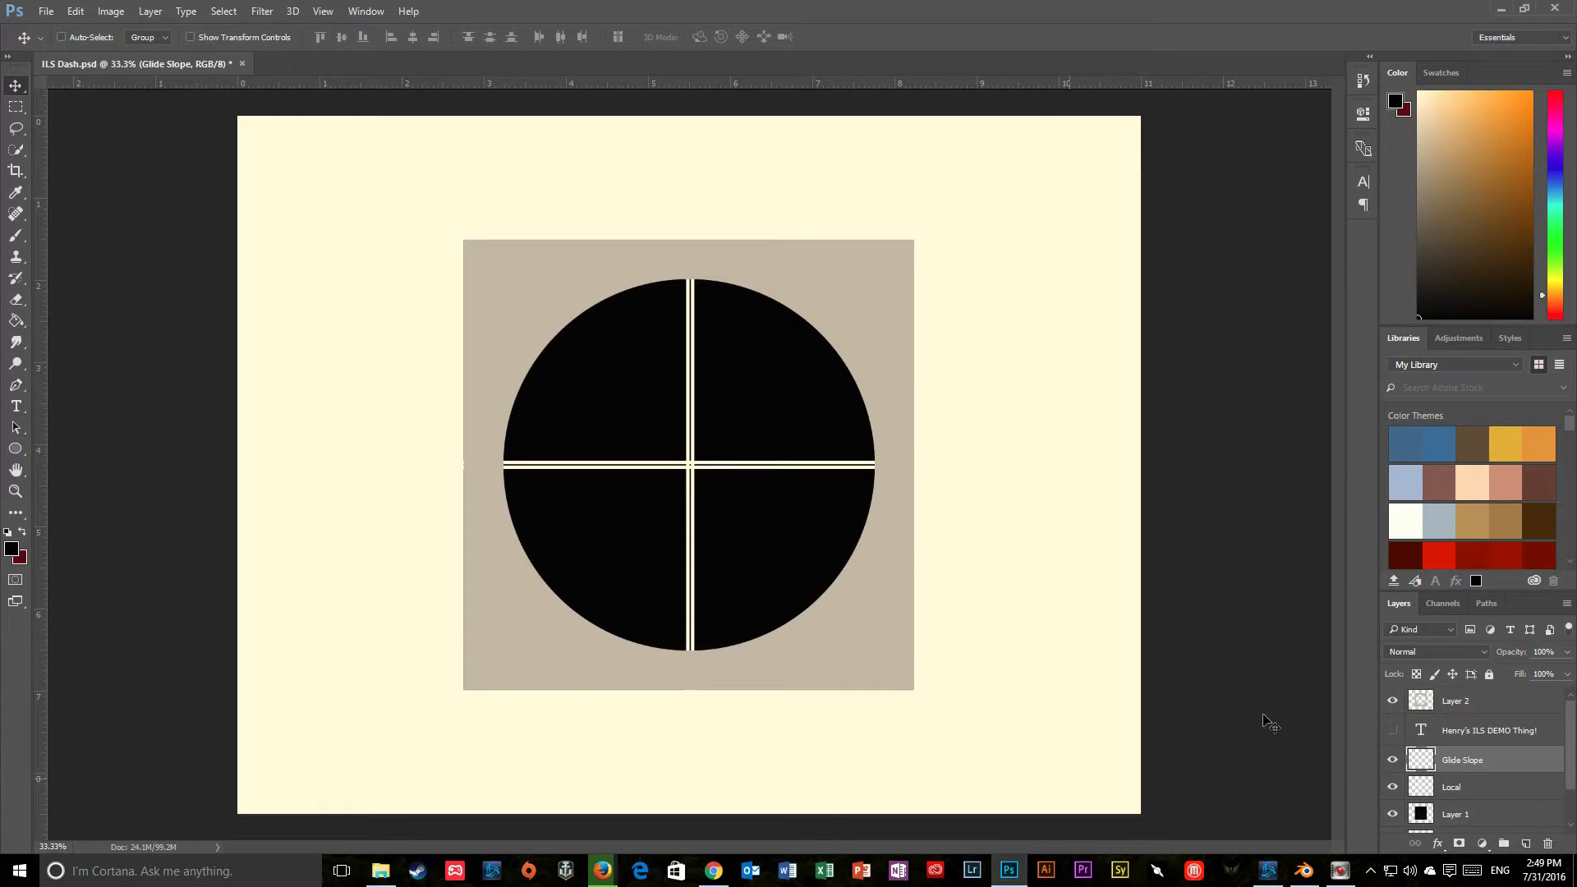
click(1451, 787)
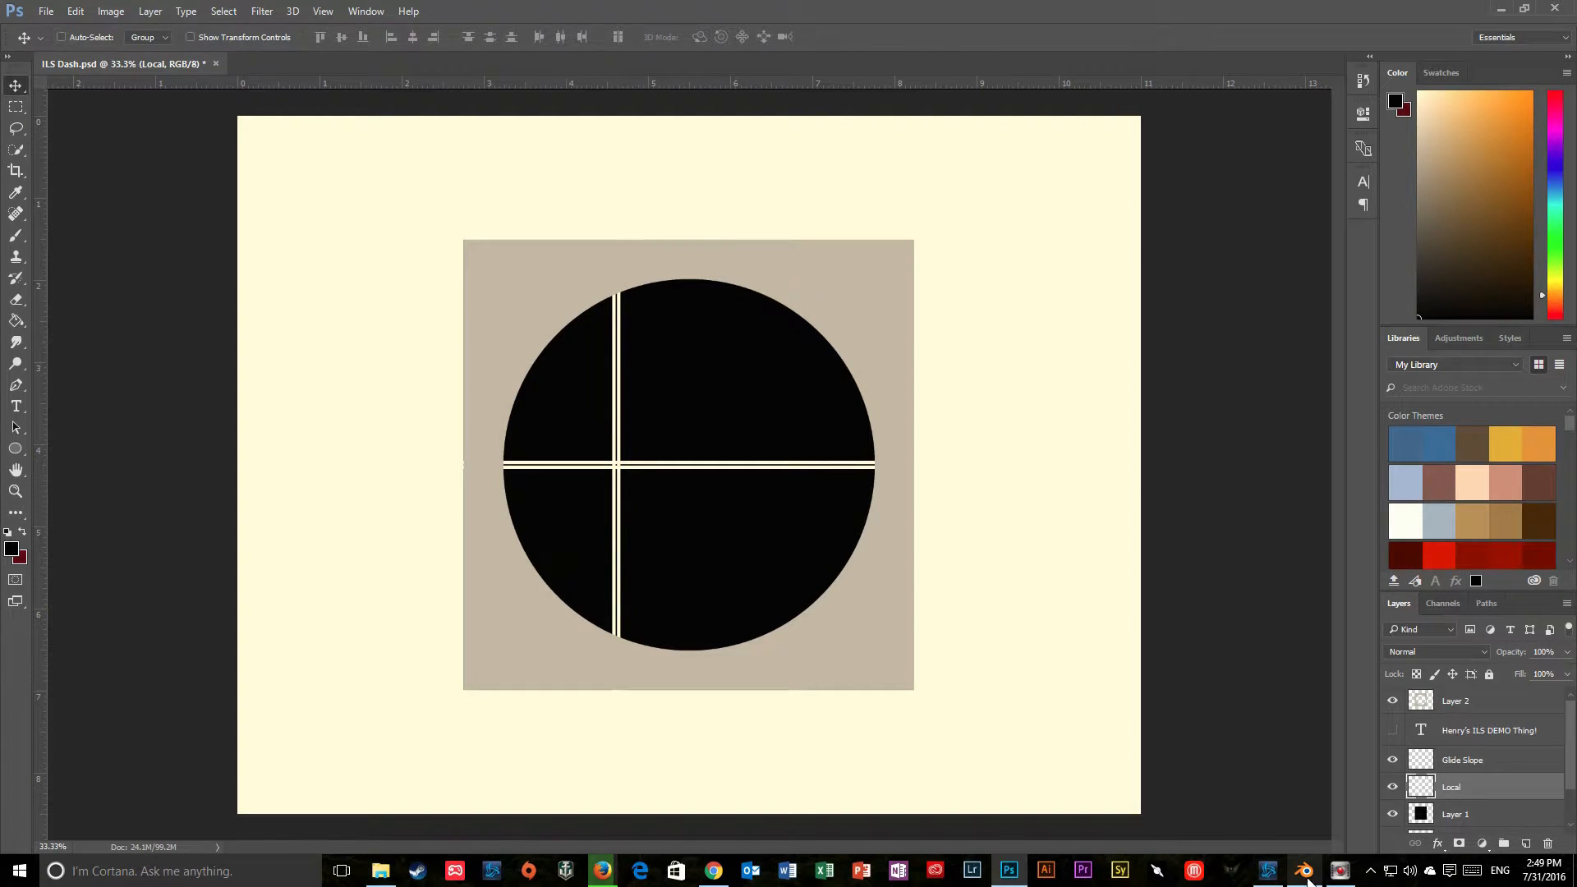
click(1301, 871)
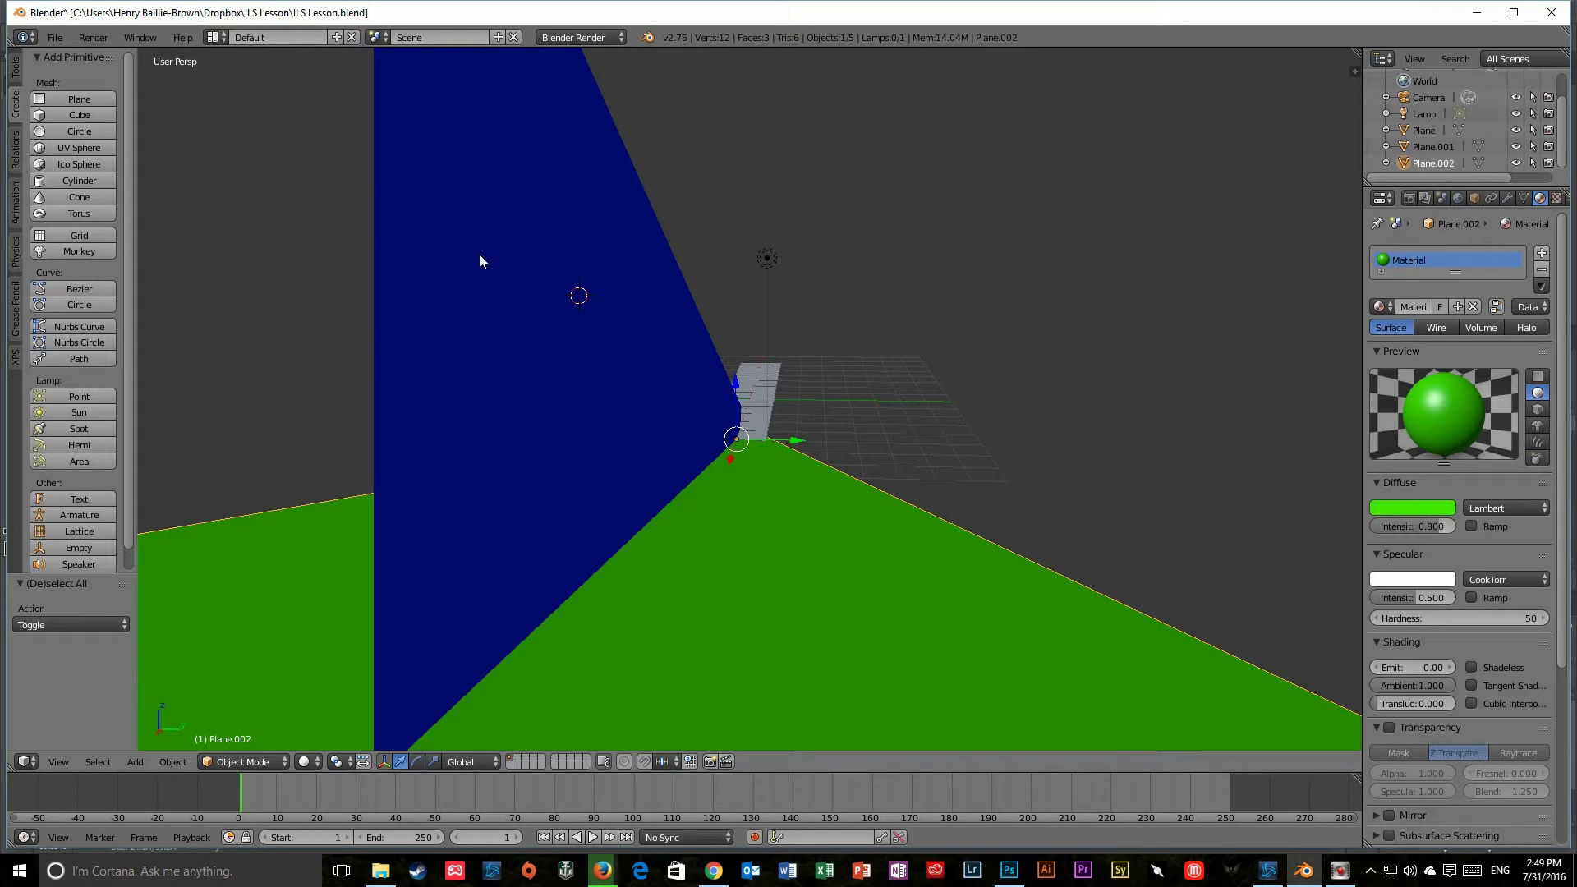
mouse_move(705, 616)
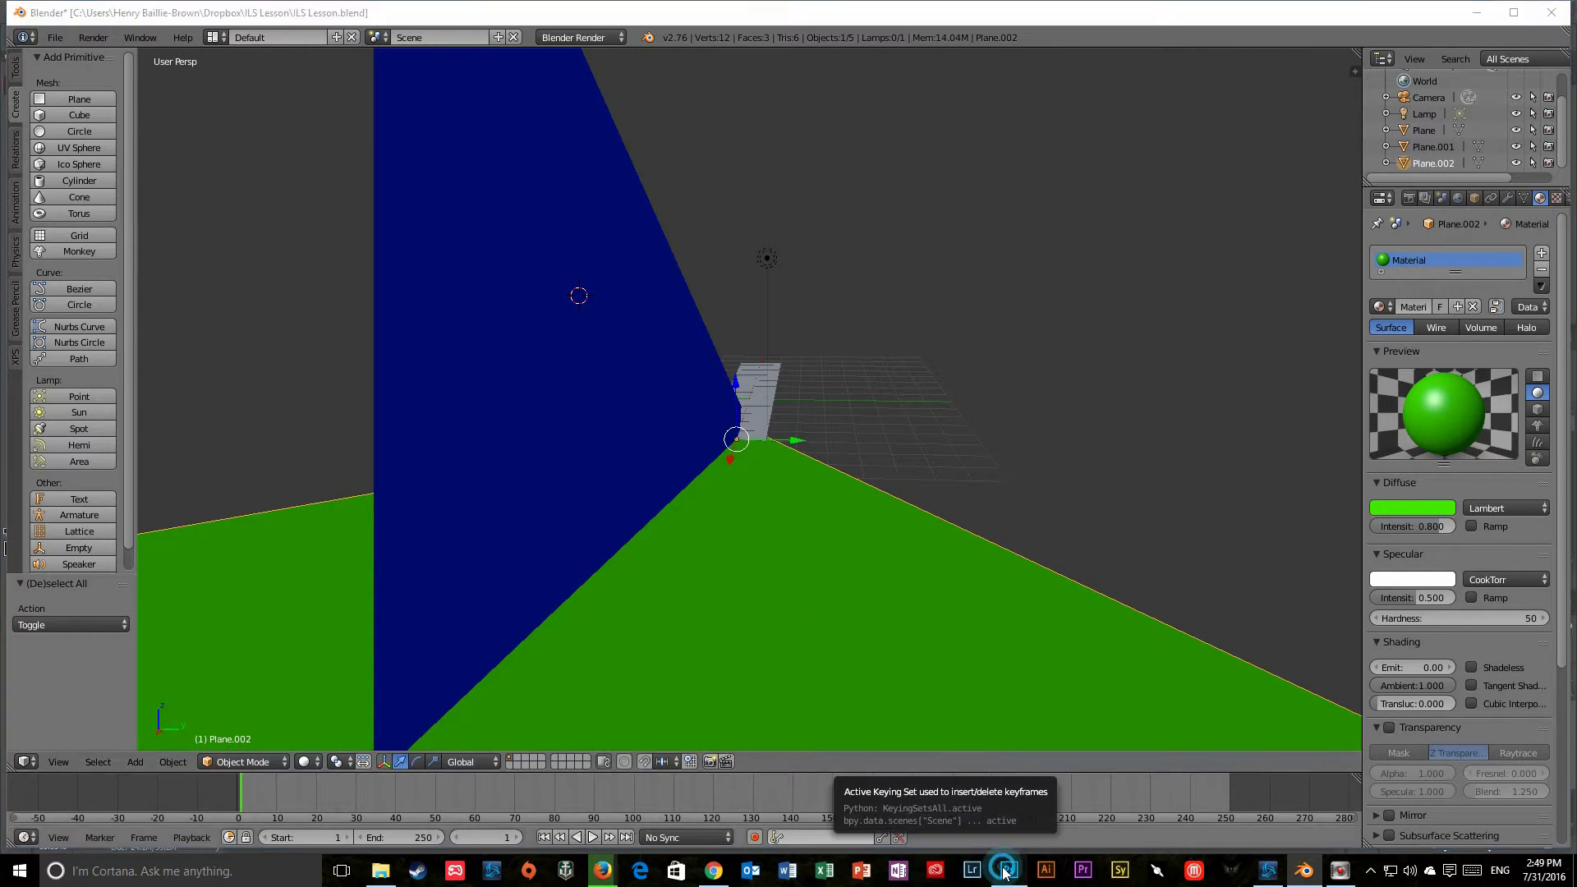
click(1007, 871)
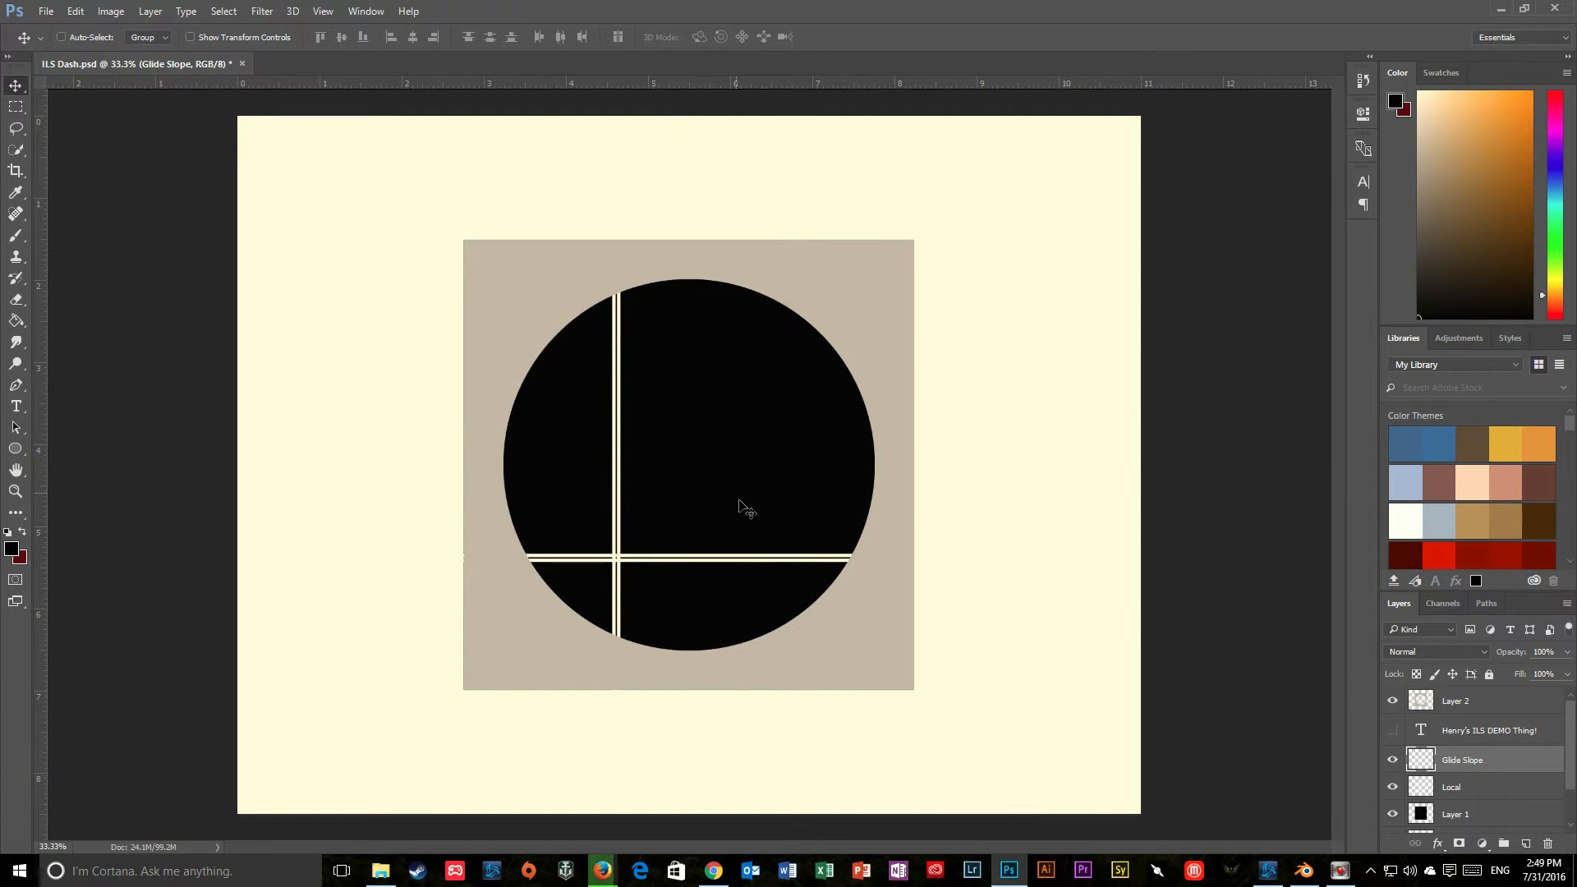
mouse_move(625, 493)
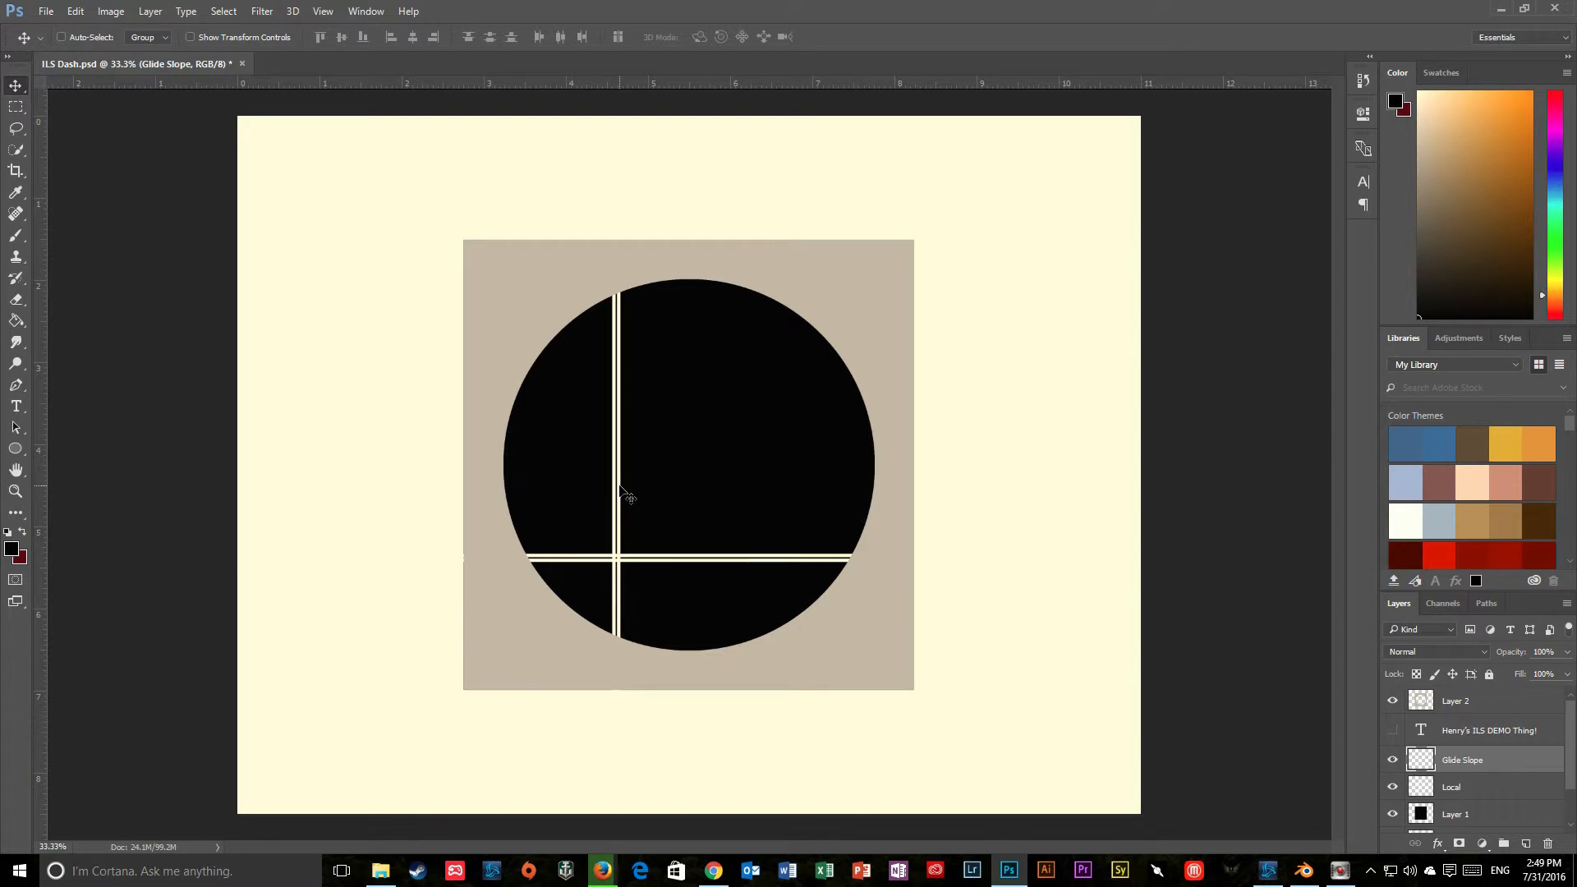
mouse_move(659, 544)
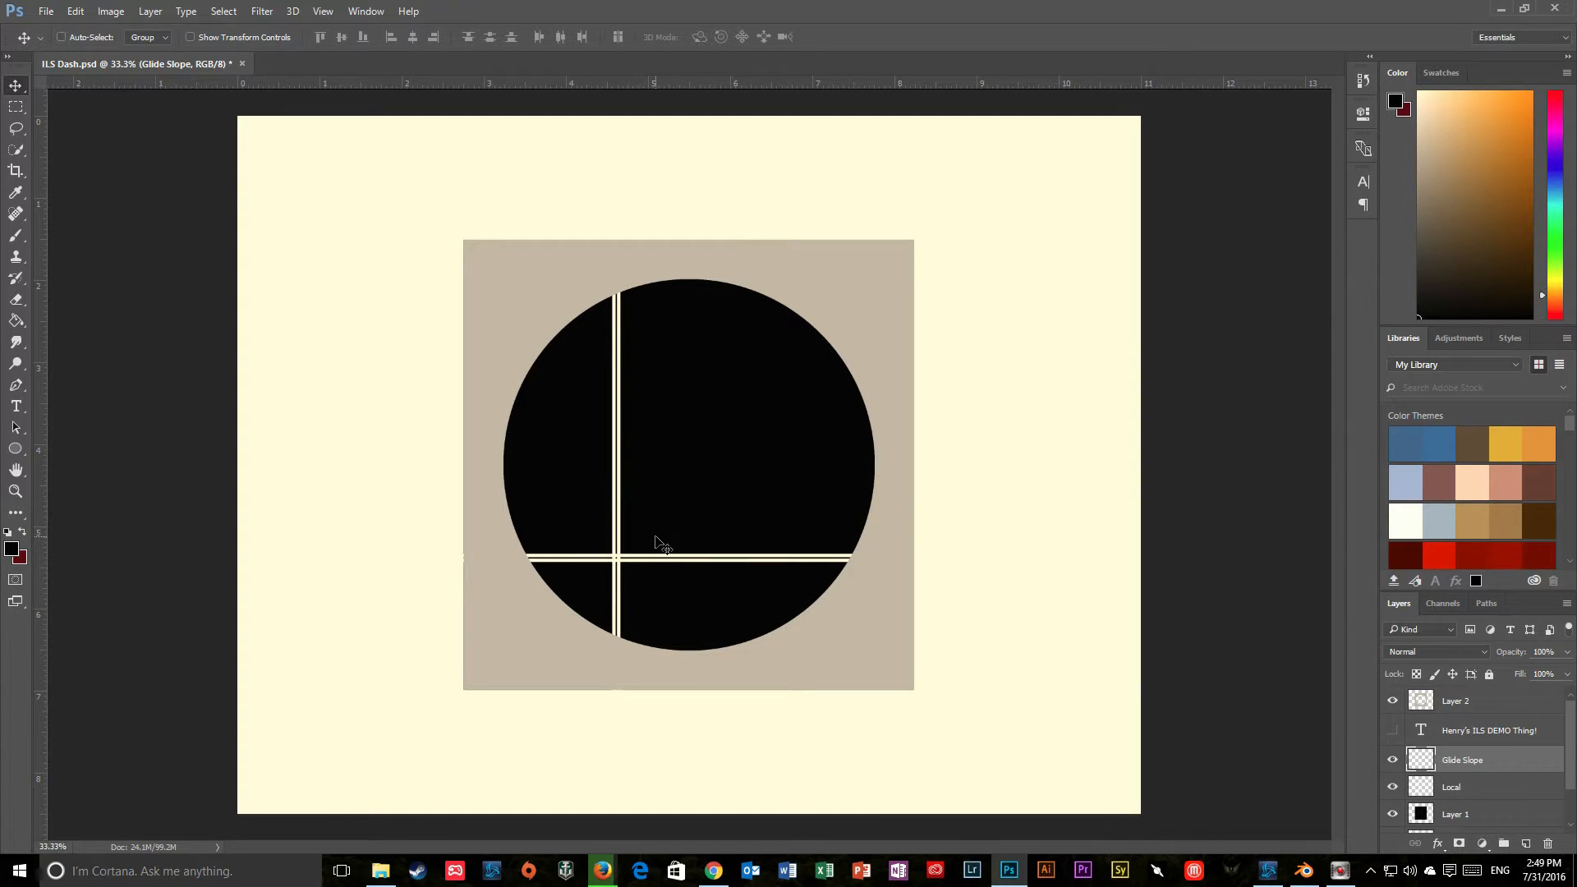
mouse_move(675, 588)
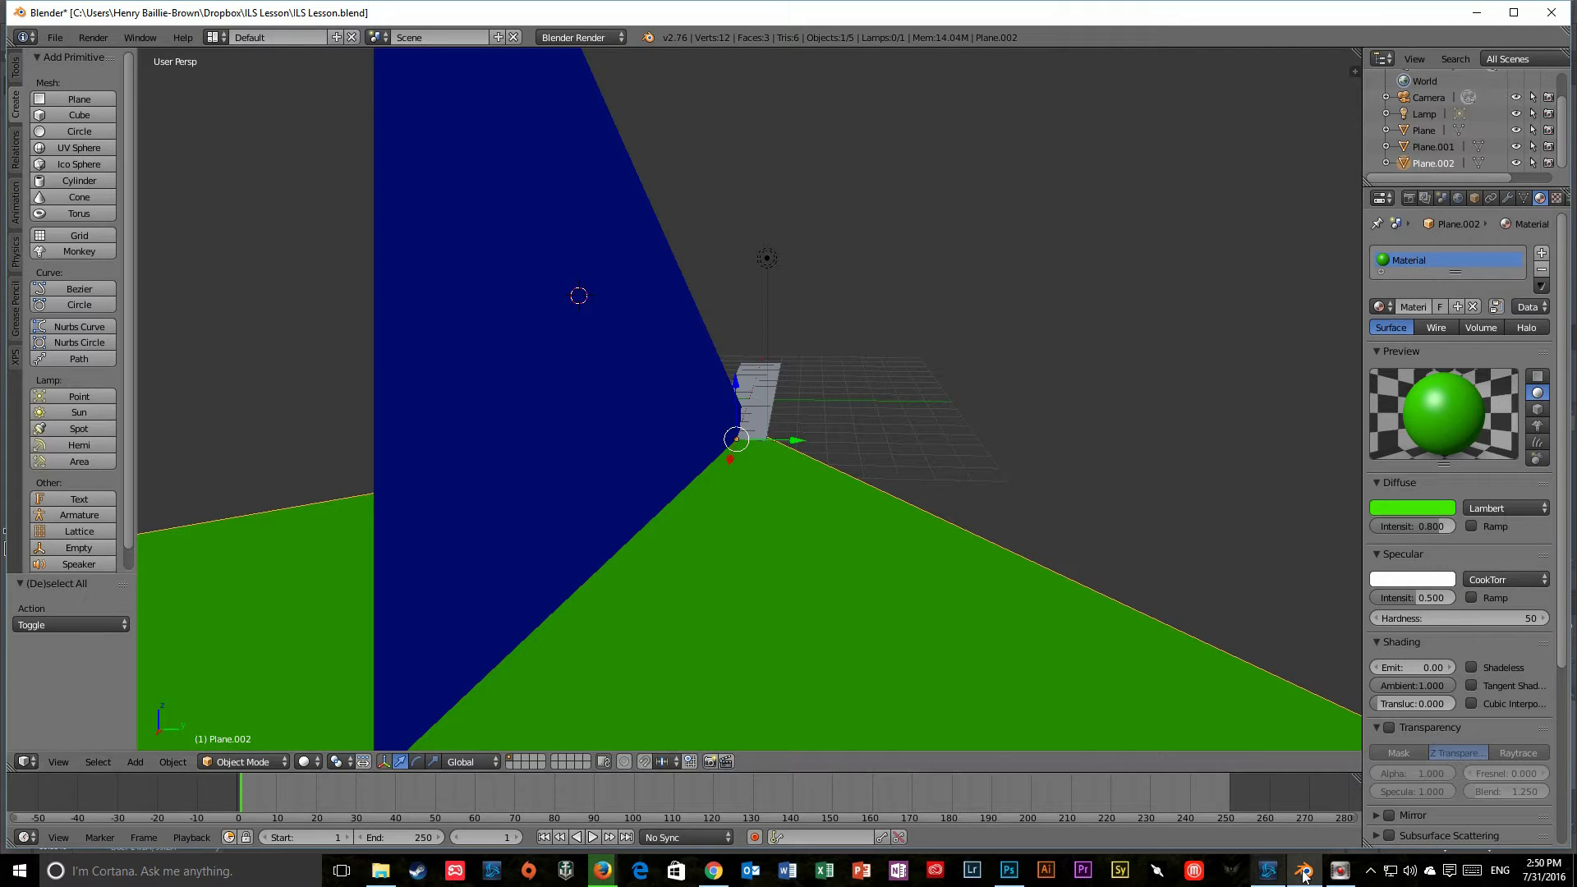
mouse_move(1007, 871)
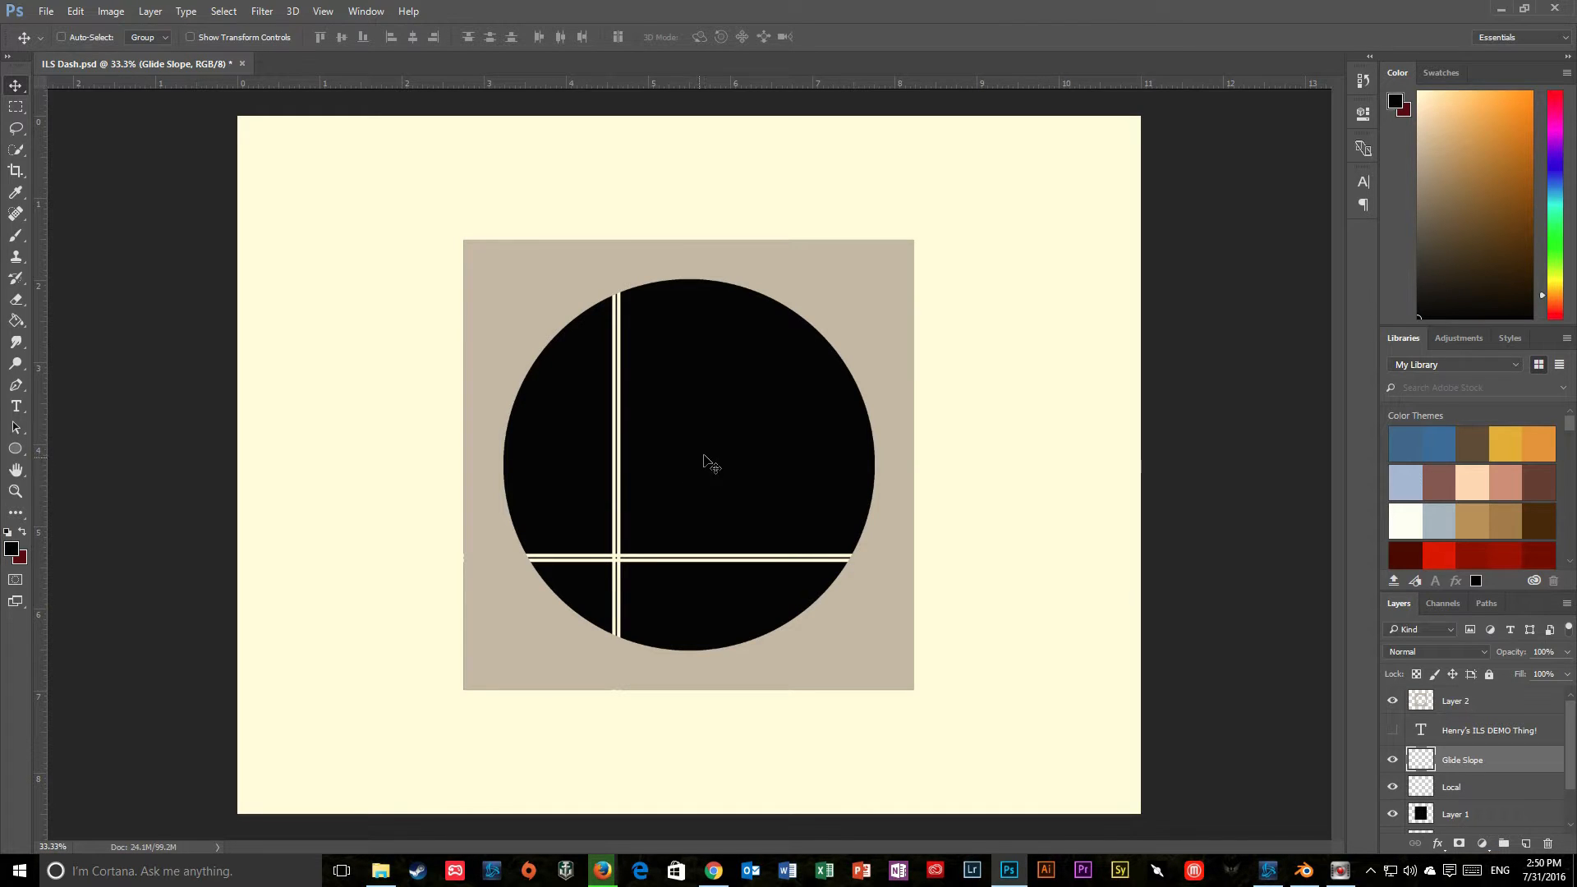
mouse_move(629, 563)
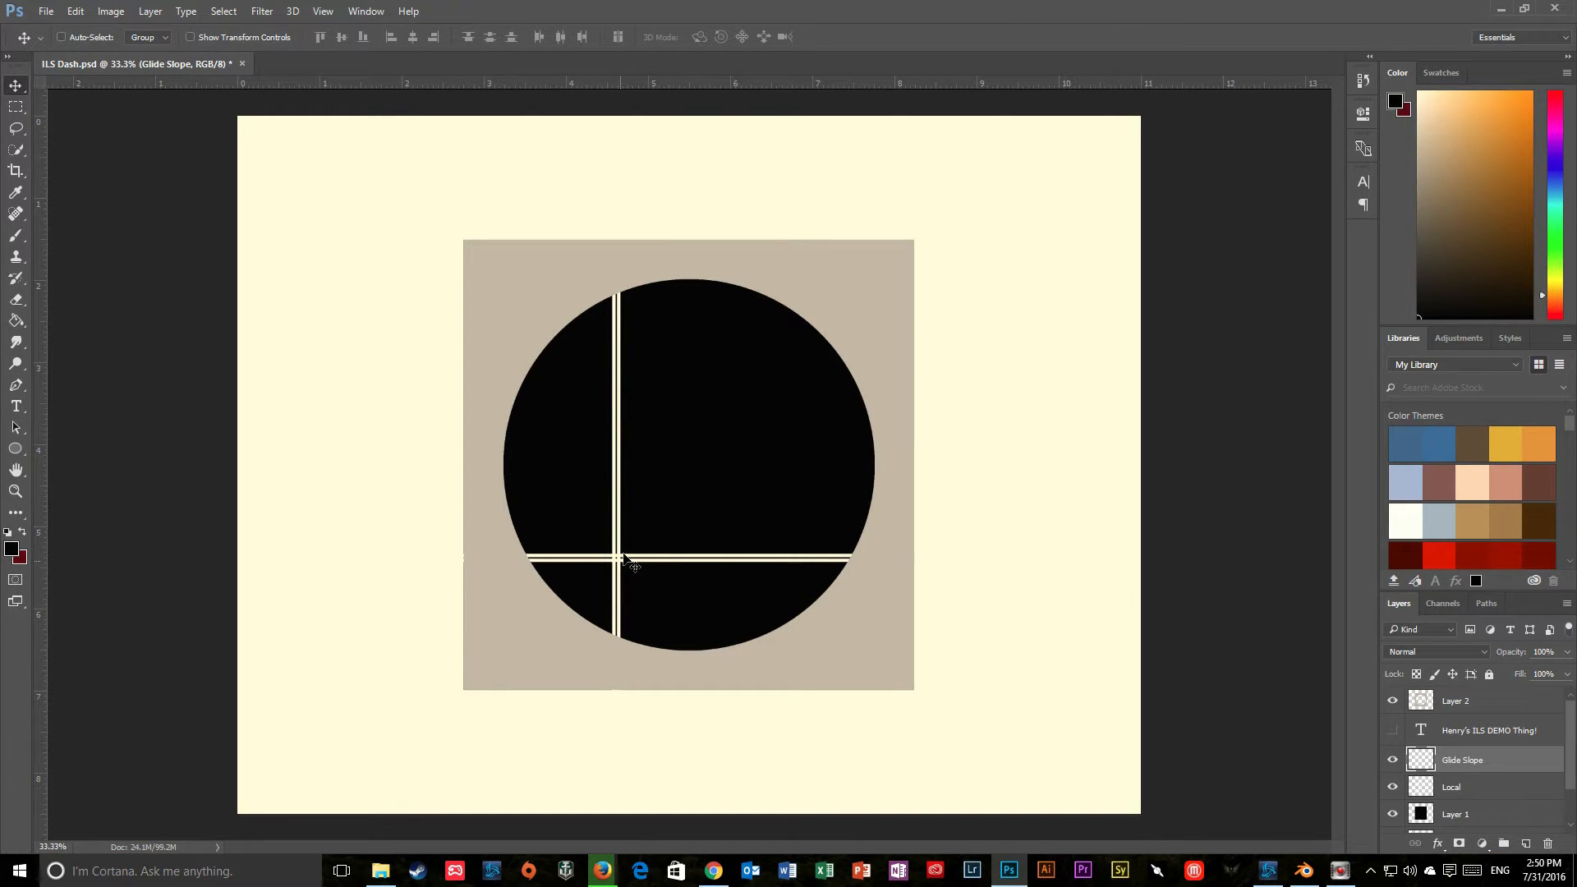
mouse_move(544, 573)
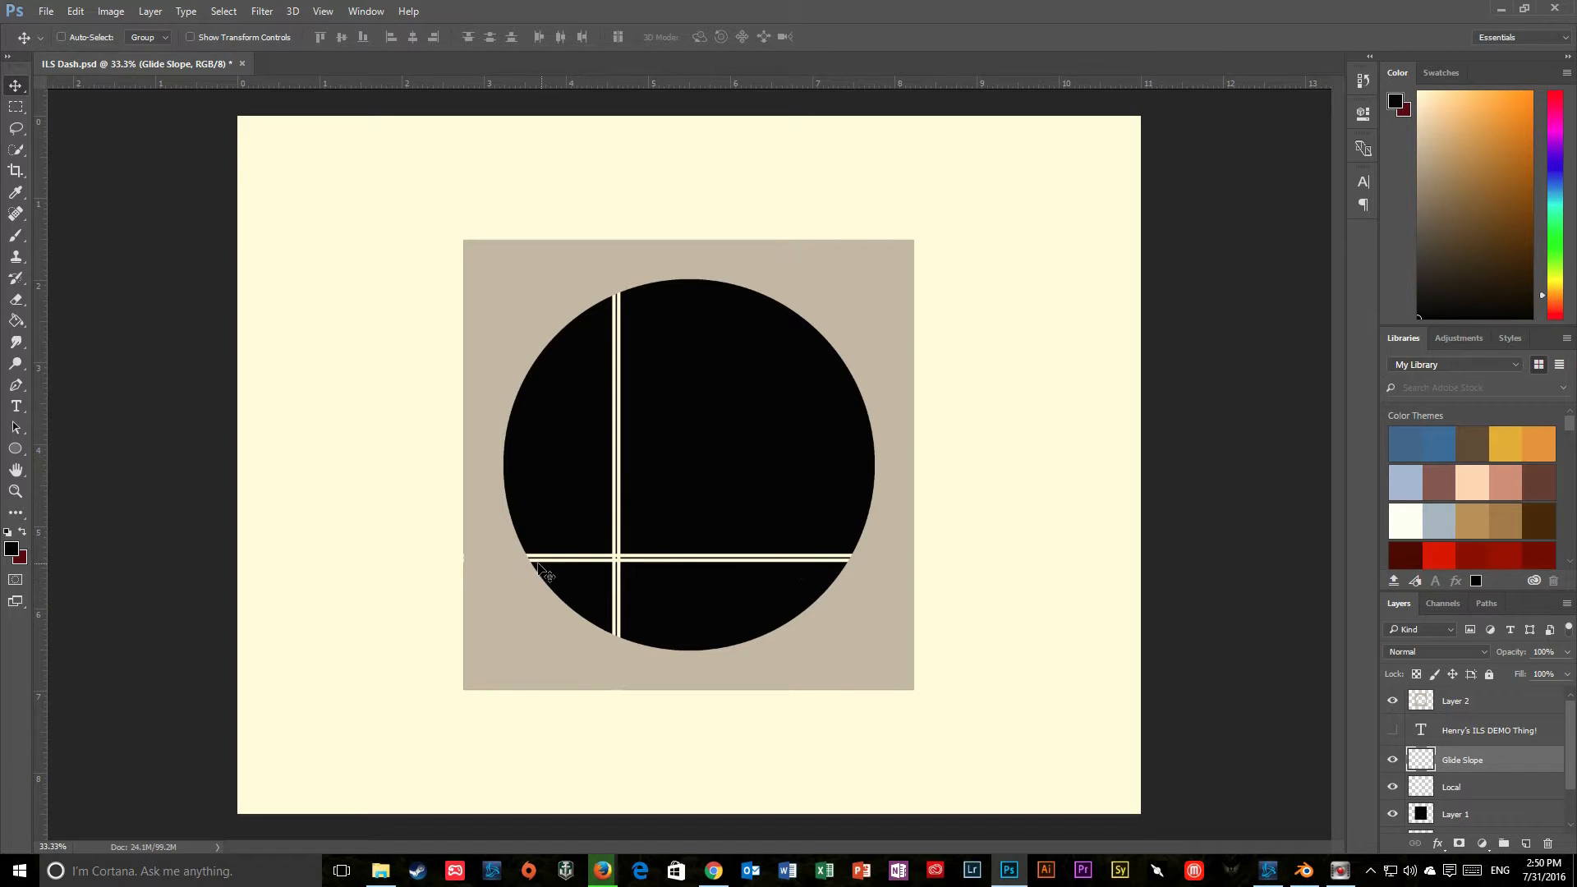
mouse_move(1220, 697)
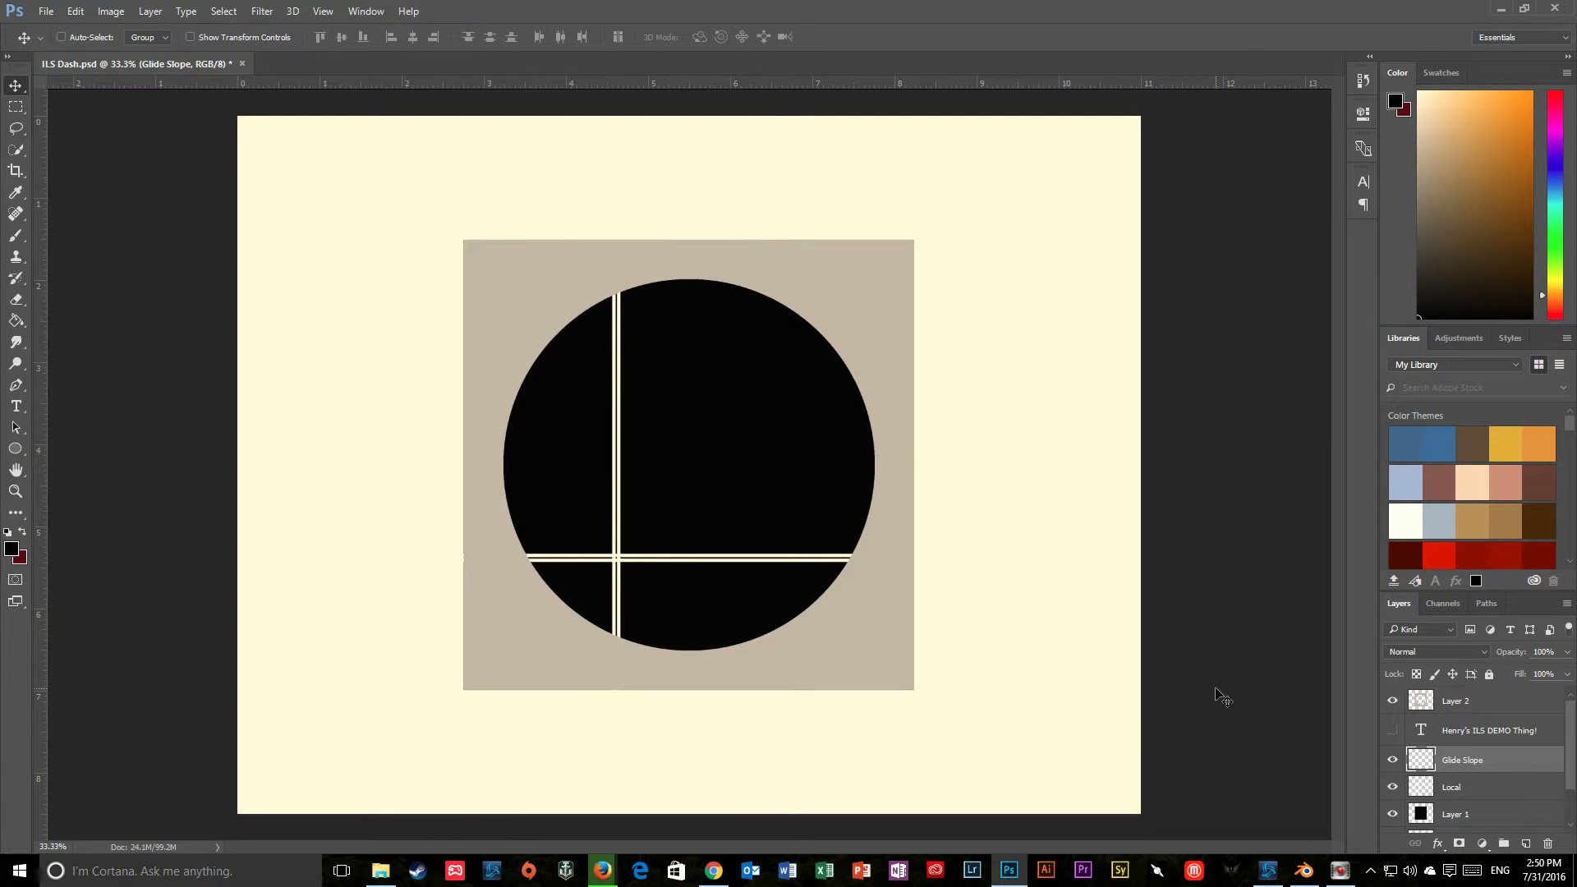
mouse_move(1348, 882)
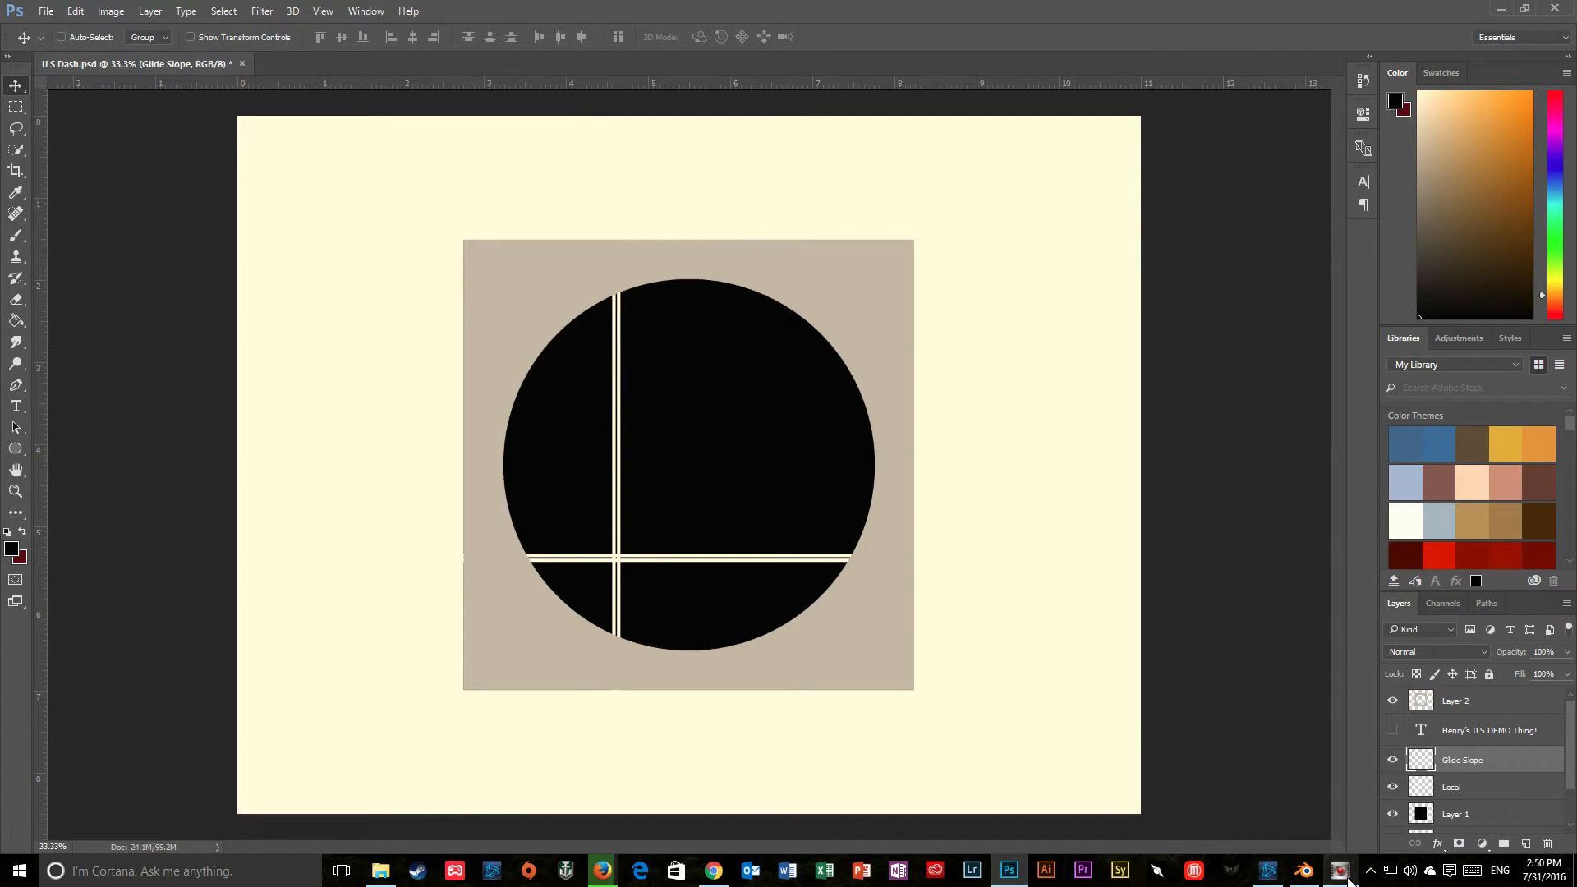
Step: Bring the Blender scene with the green ground plane and blue vertical plane to the front
click(1303, 871)
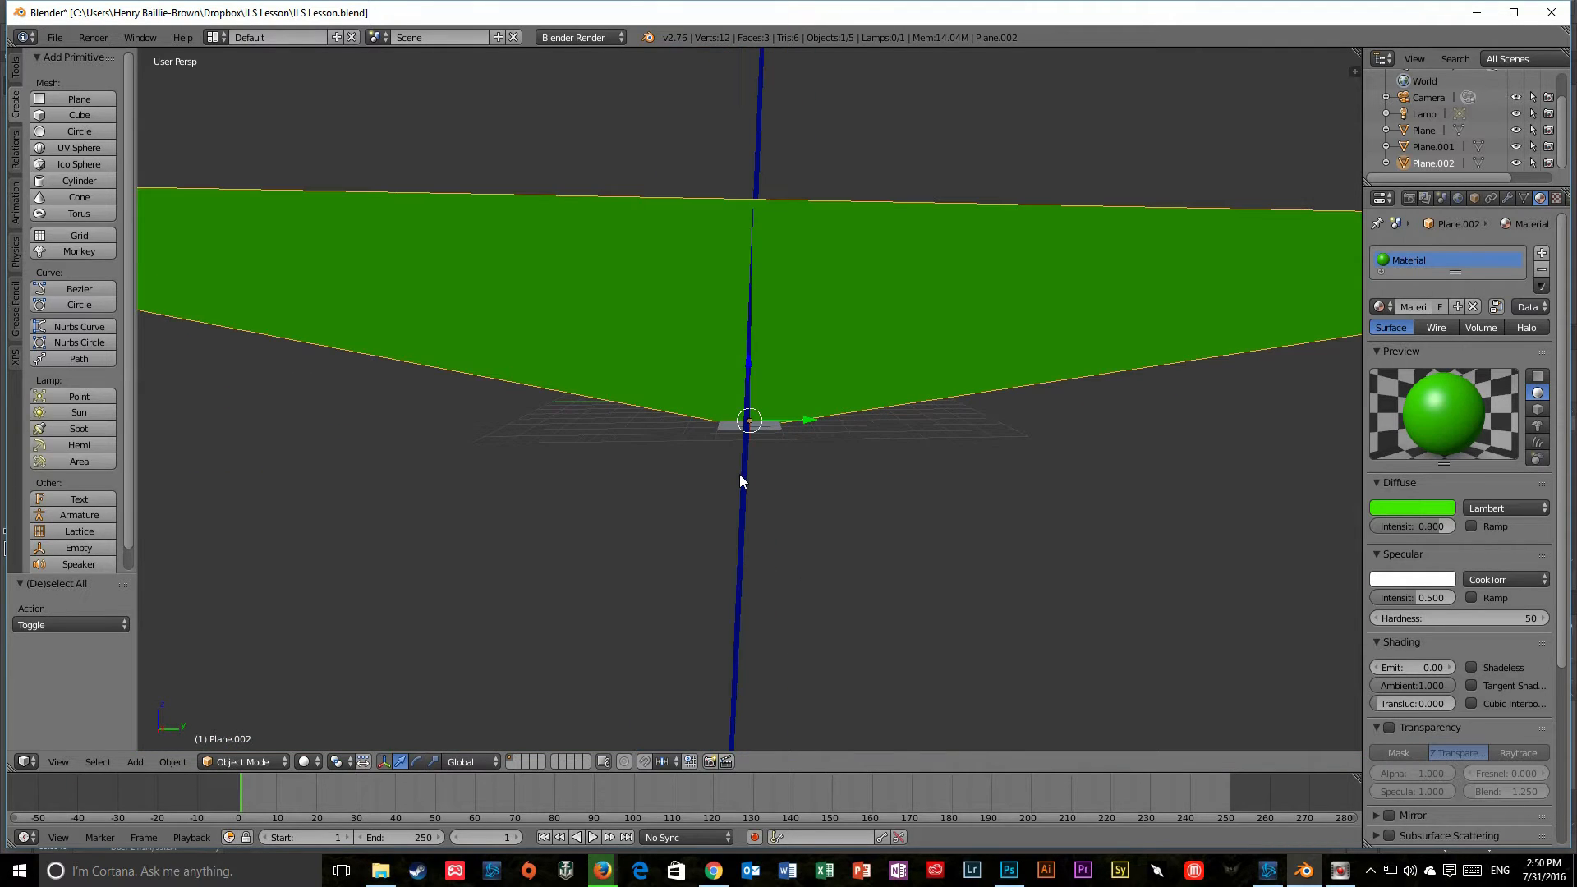
mouse_move(761, 302)
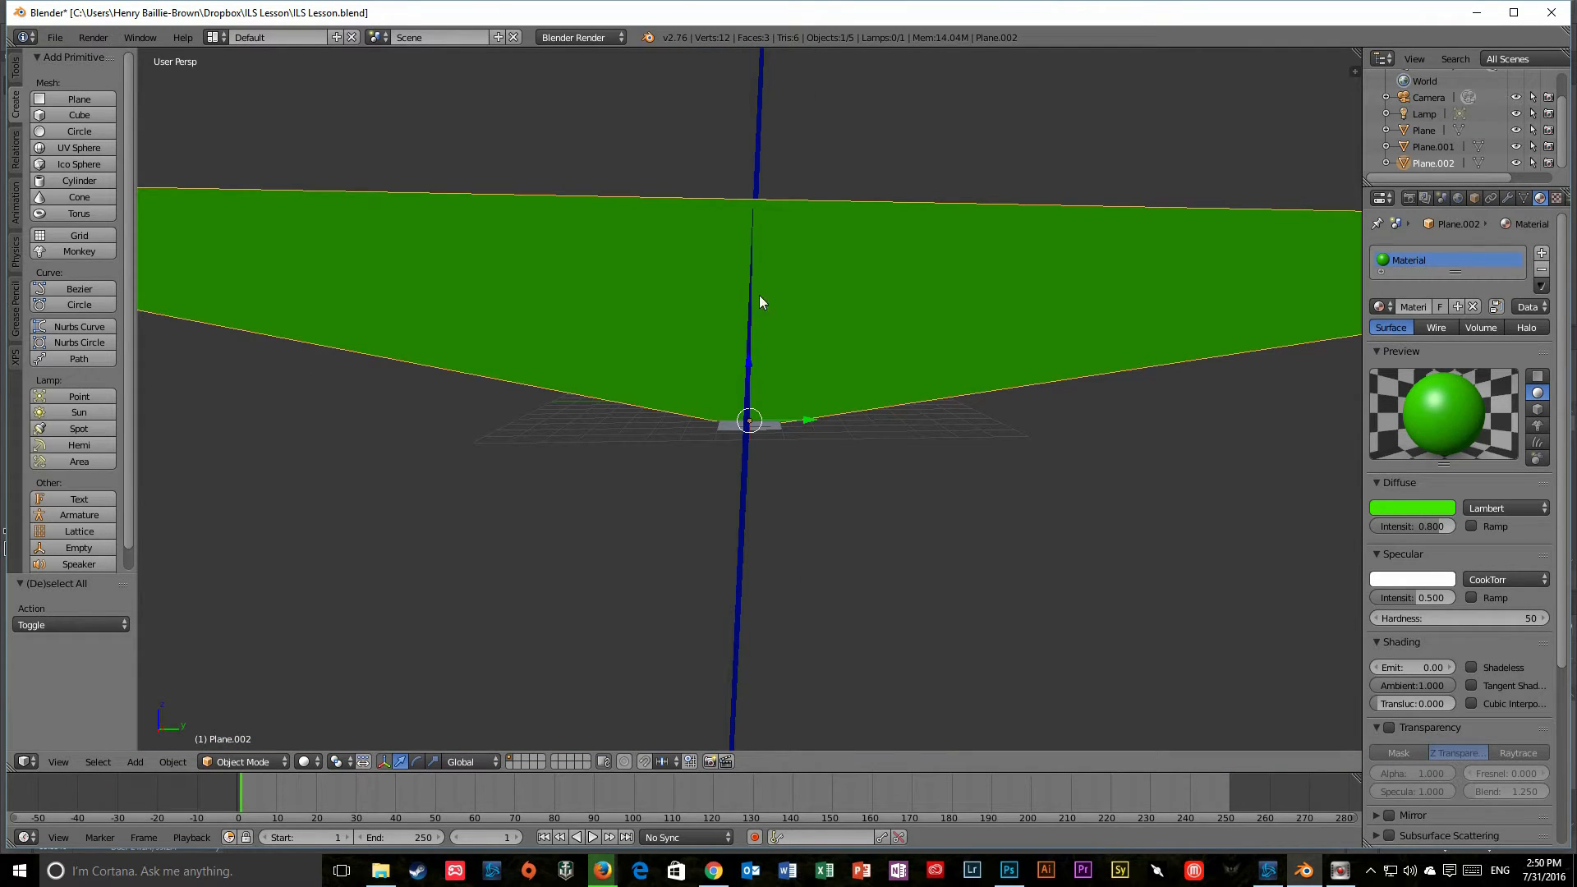
mouse_move(756, 148)
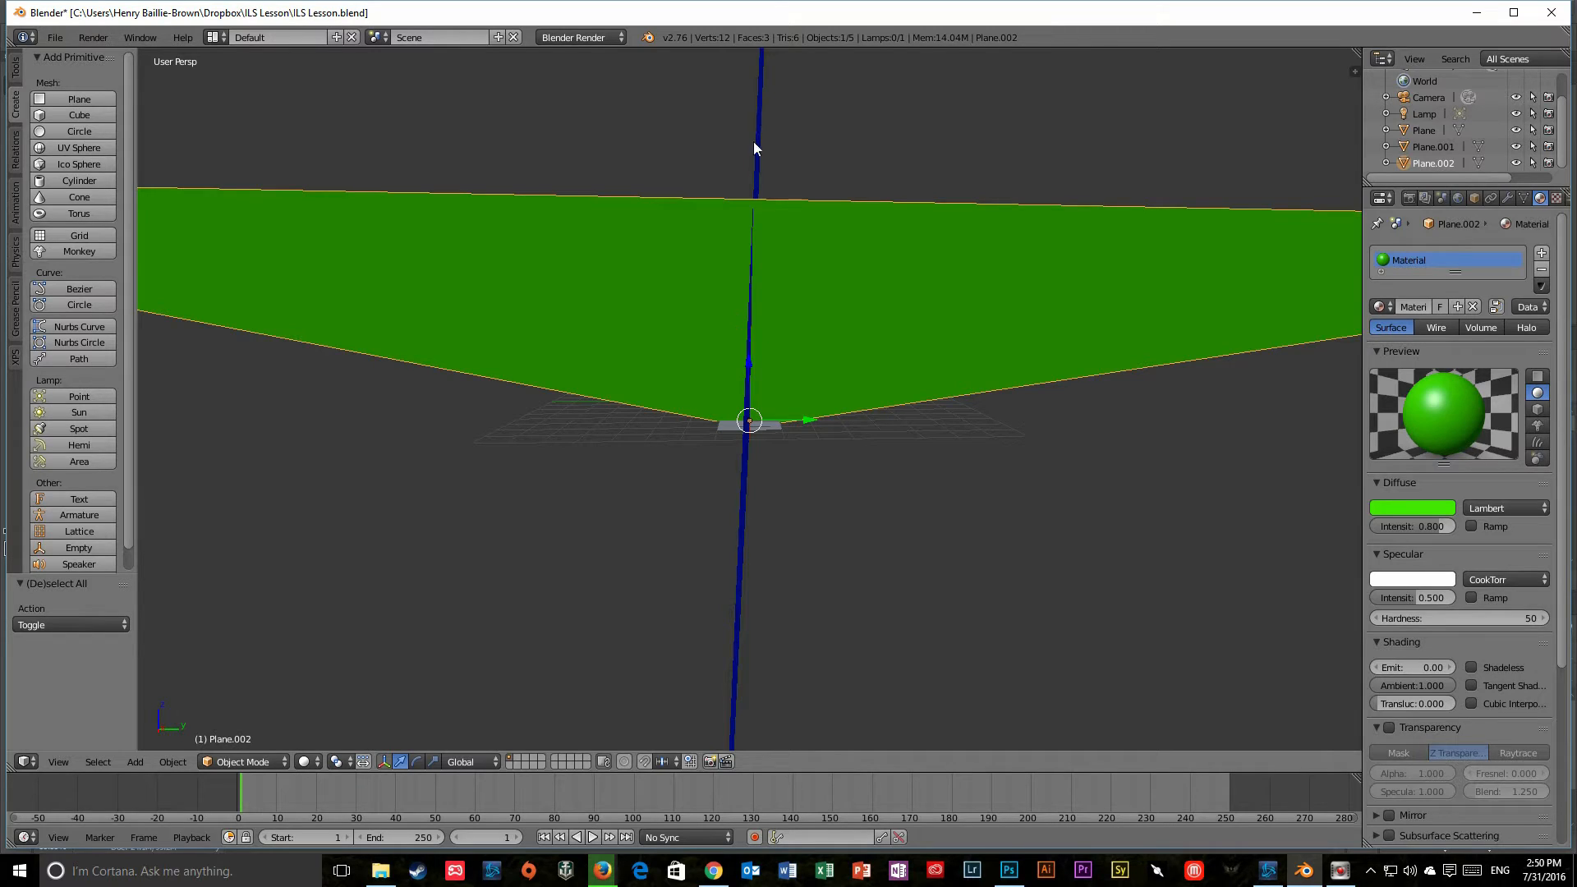
mouse_move(679, 324)
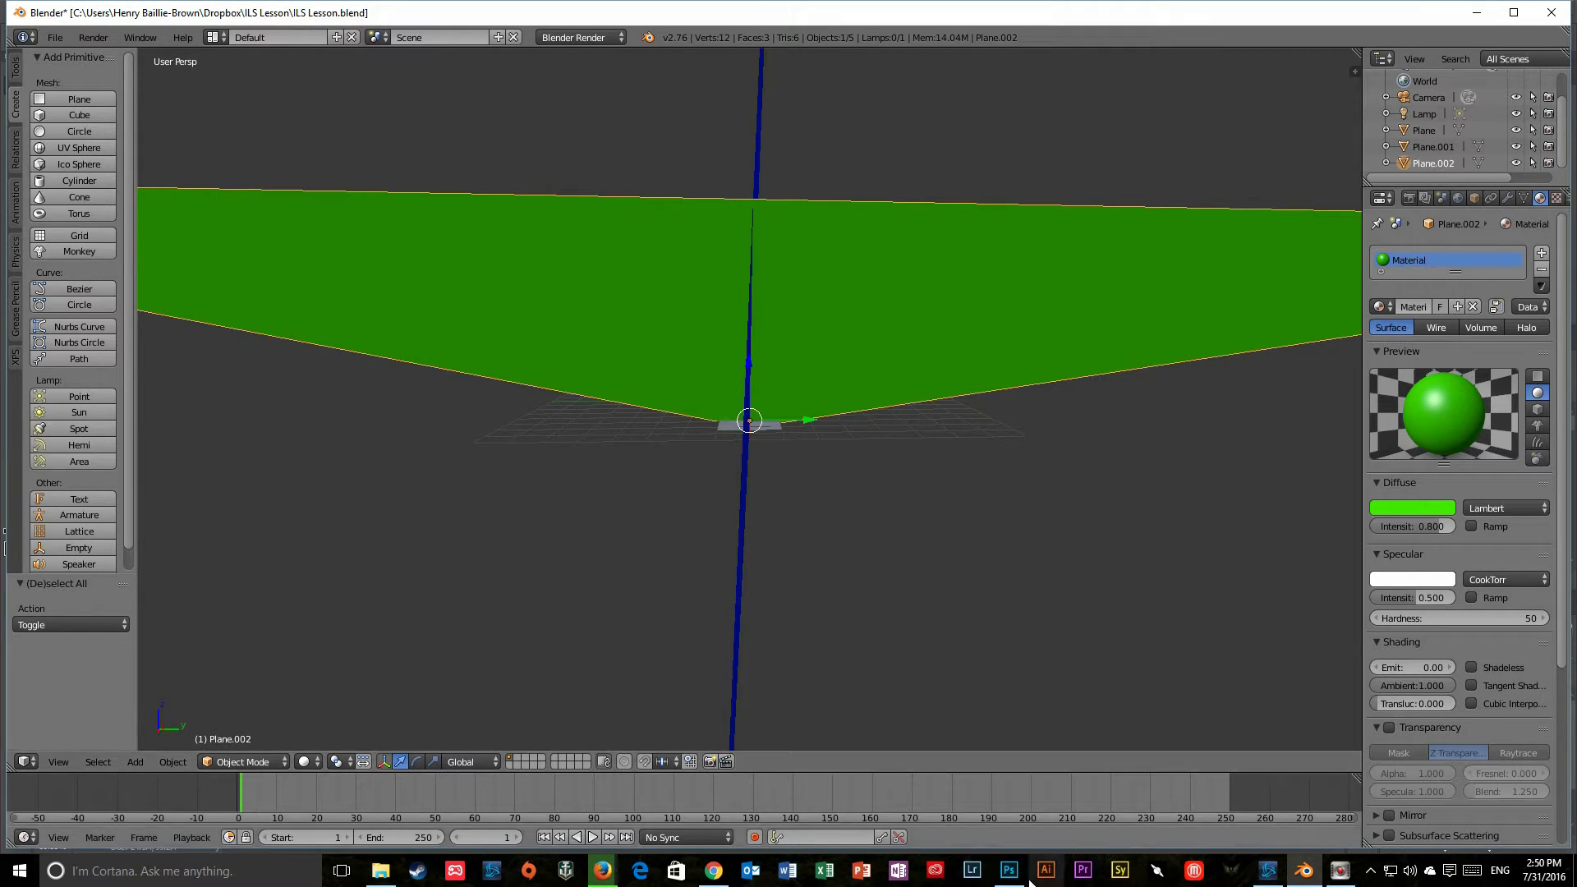
Step: Select the Local layer and then the Glide Slope layer in the ILS dial document
click(1007, 871)
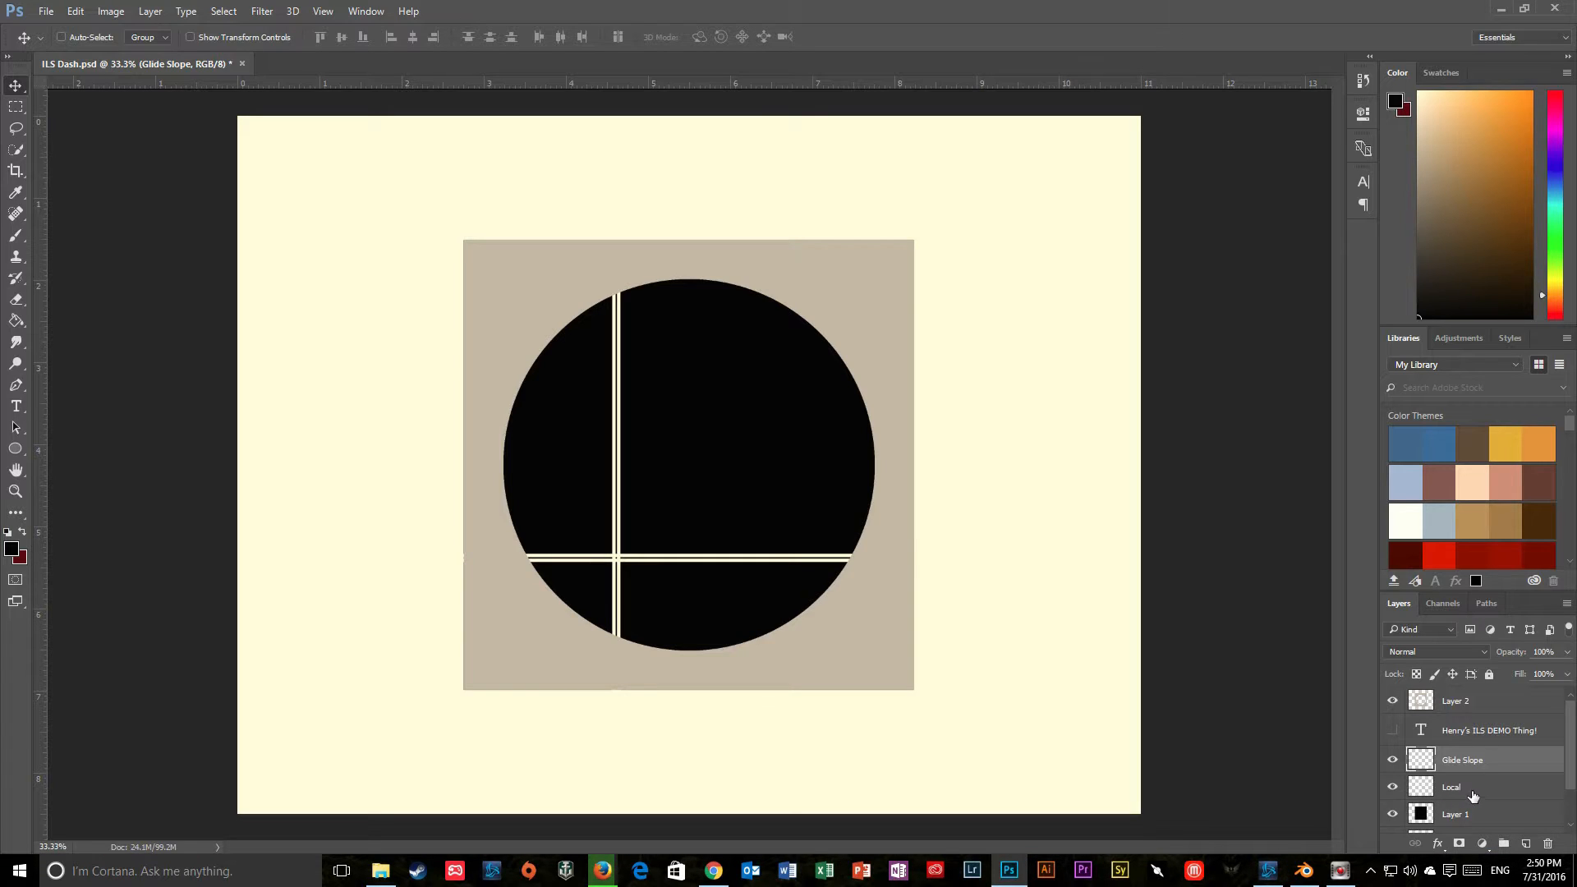
click(1451, 787)
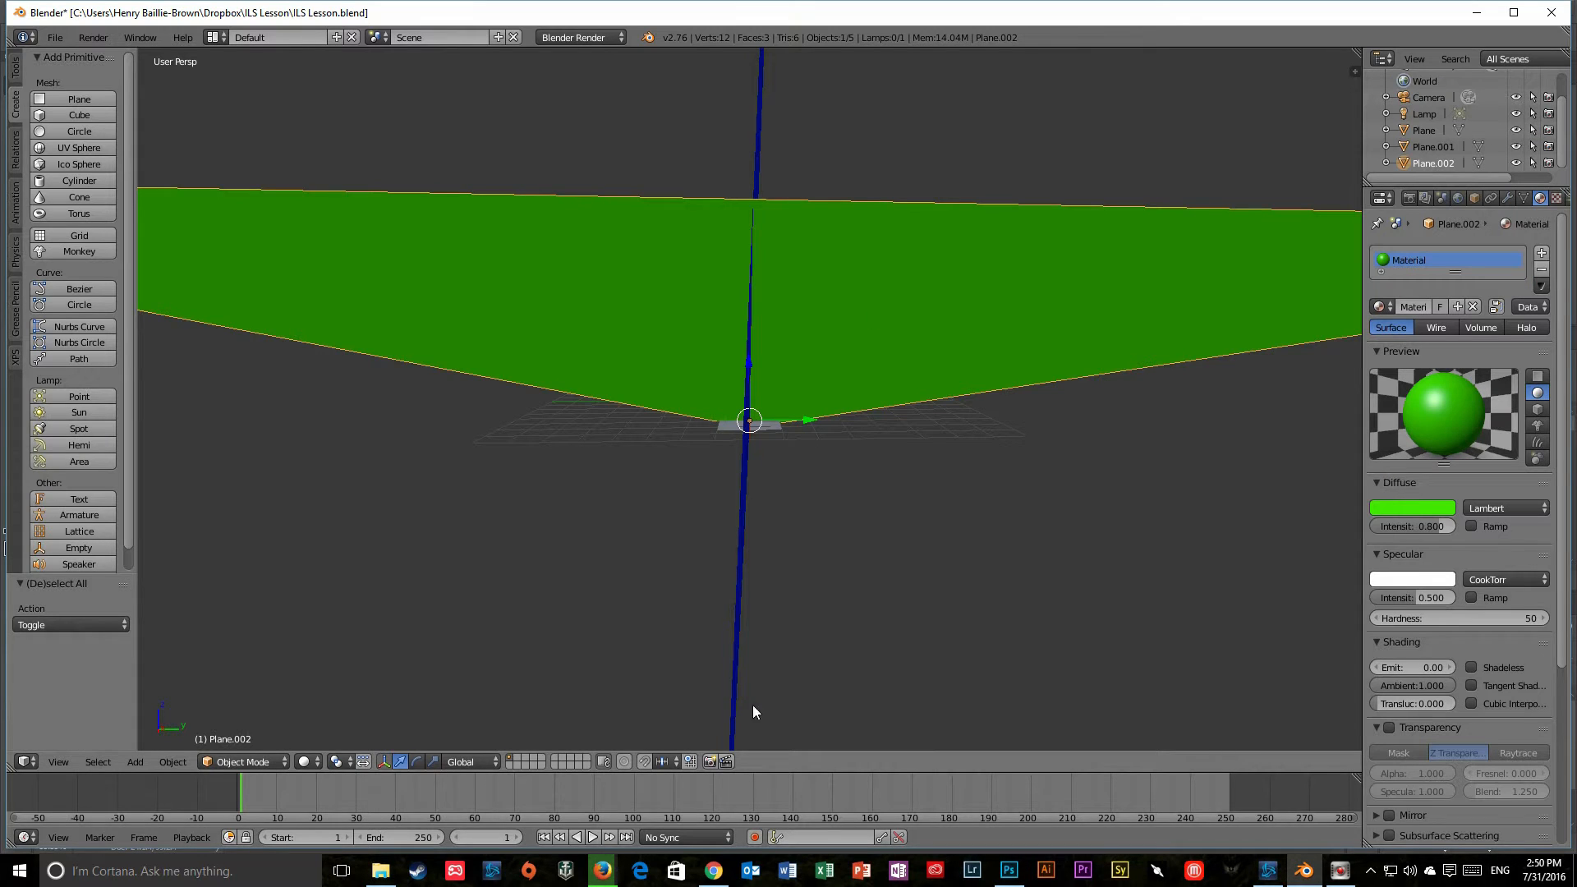
mouse_move(798, 386)
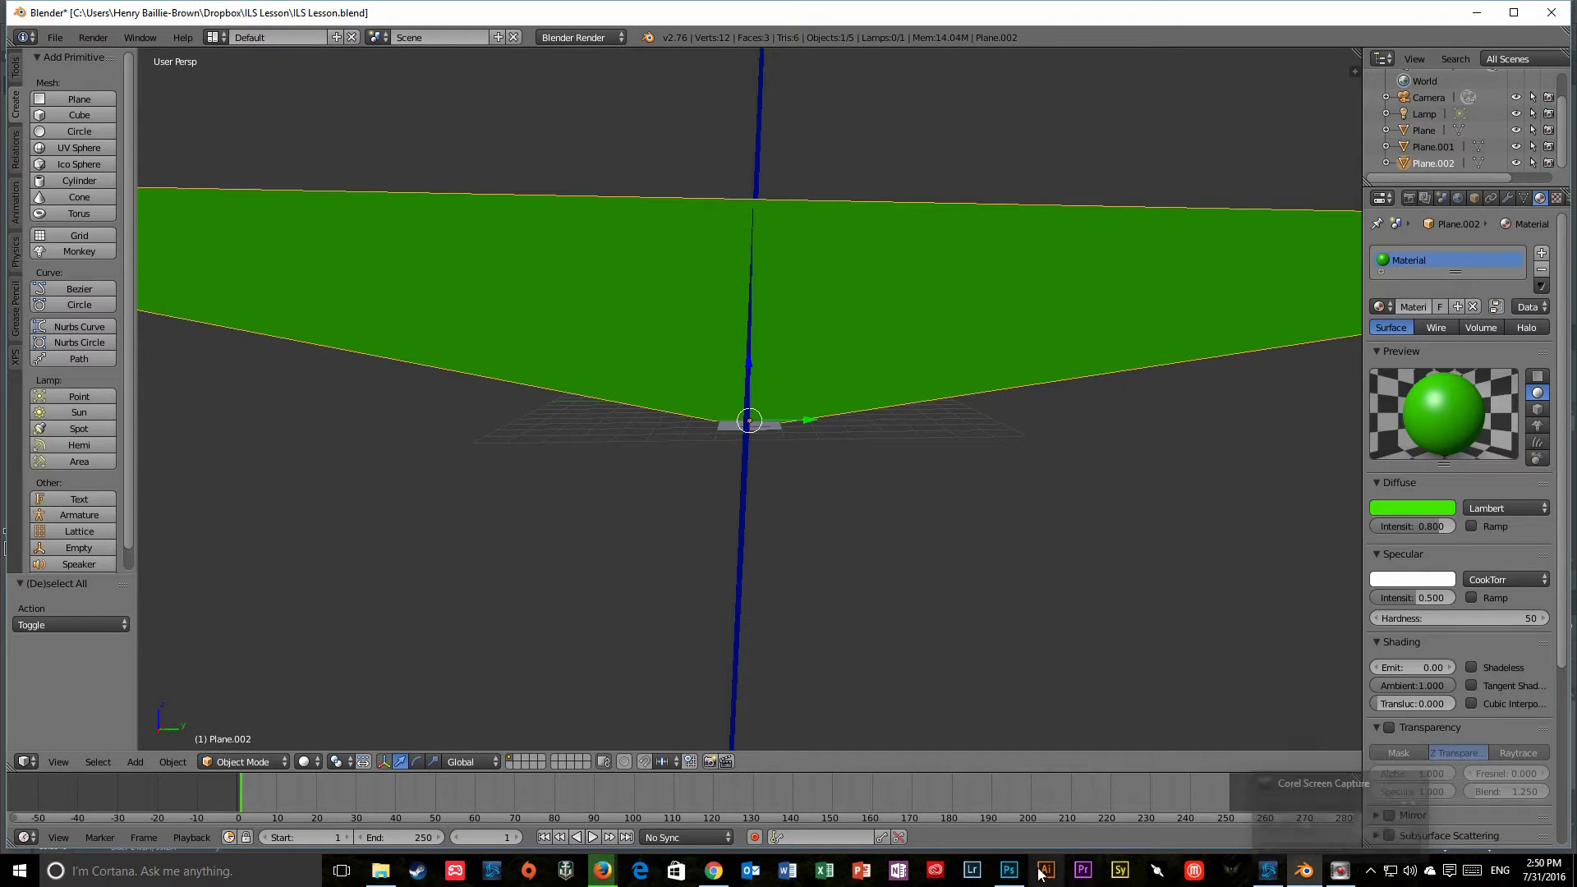
click(1007, 871)
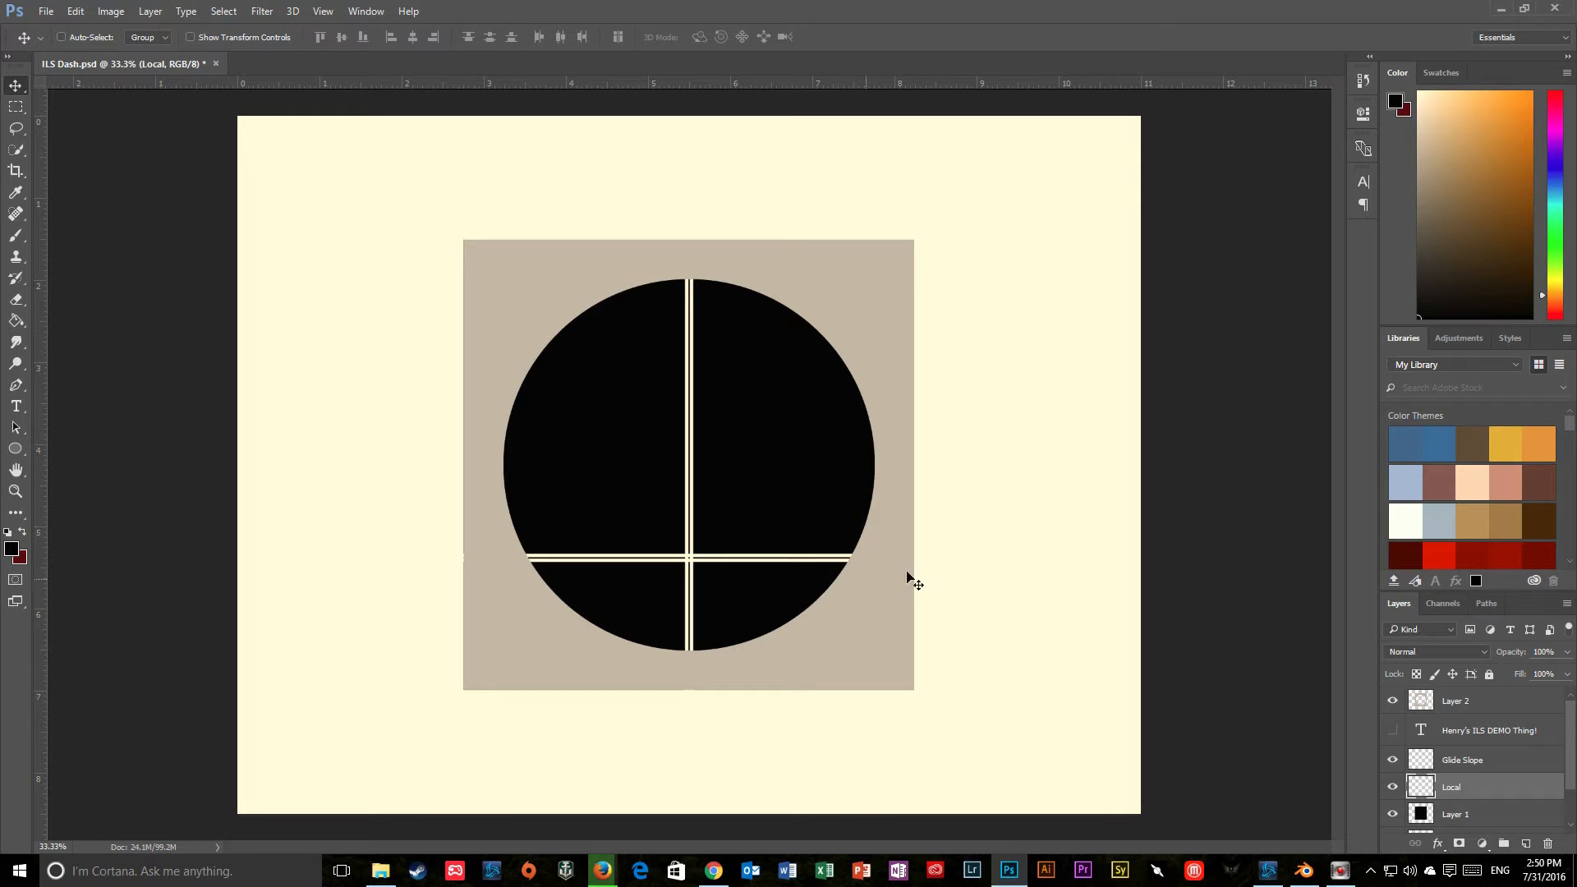
double_click(1464, 759)
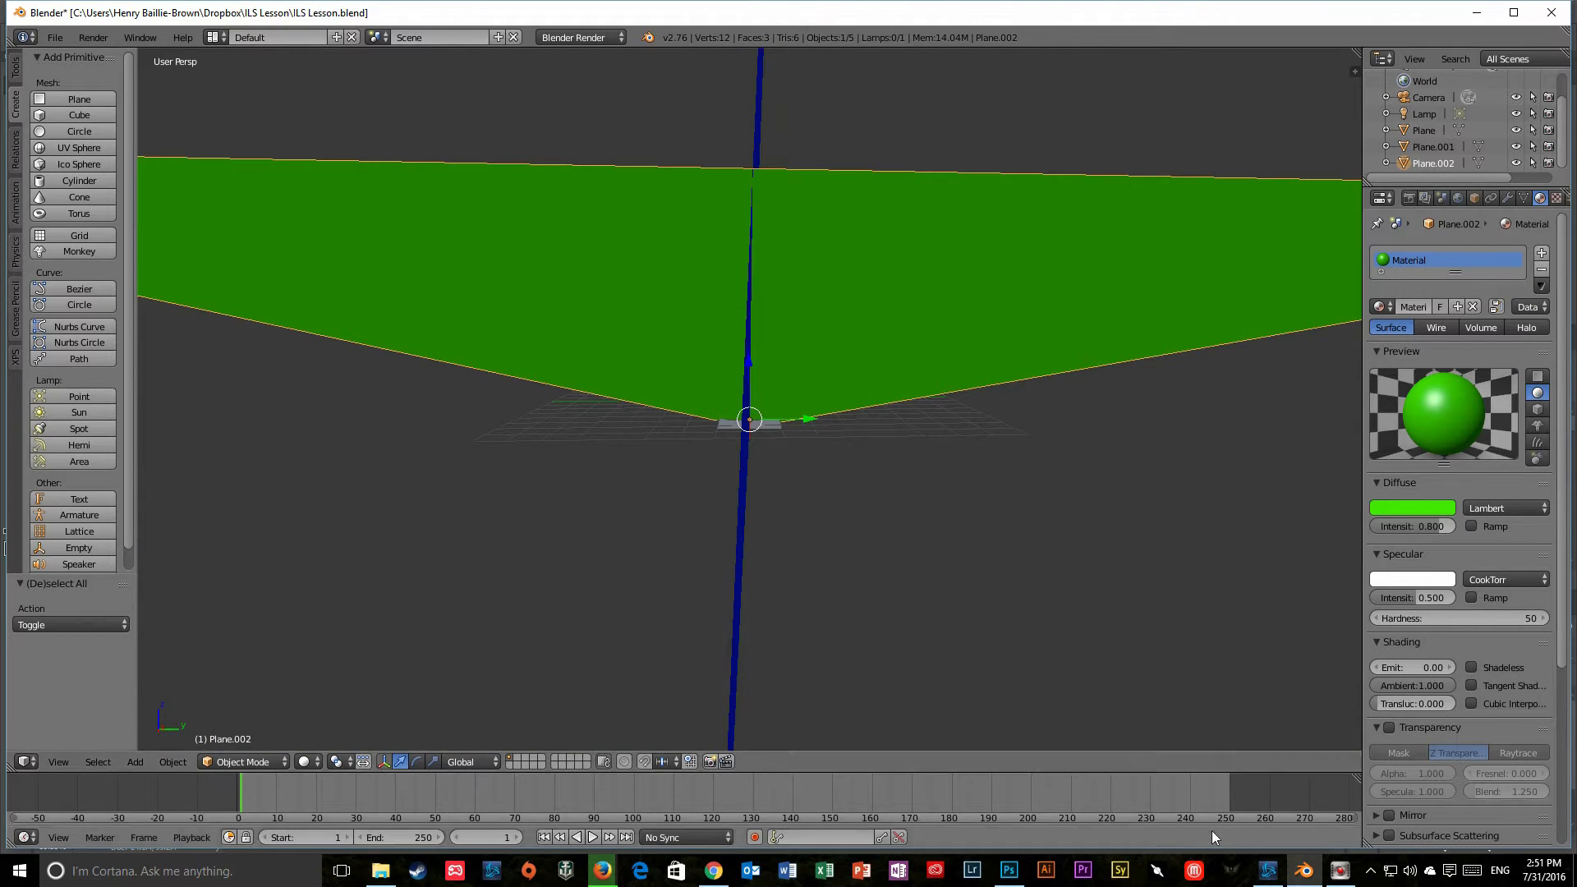
Step: Show the ILS dial with the glide-slope line raised, then return to the Blender scene
click(1007, 871)
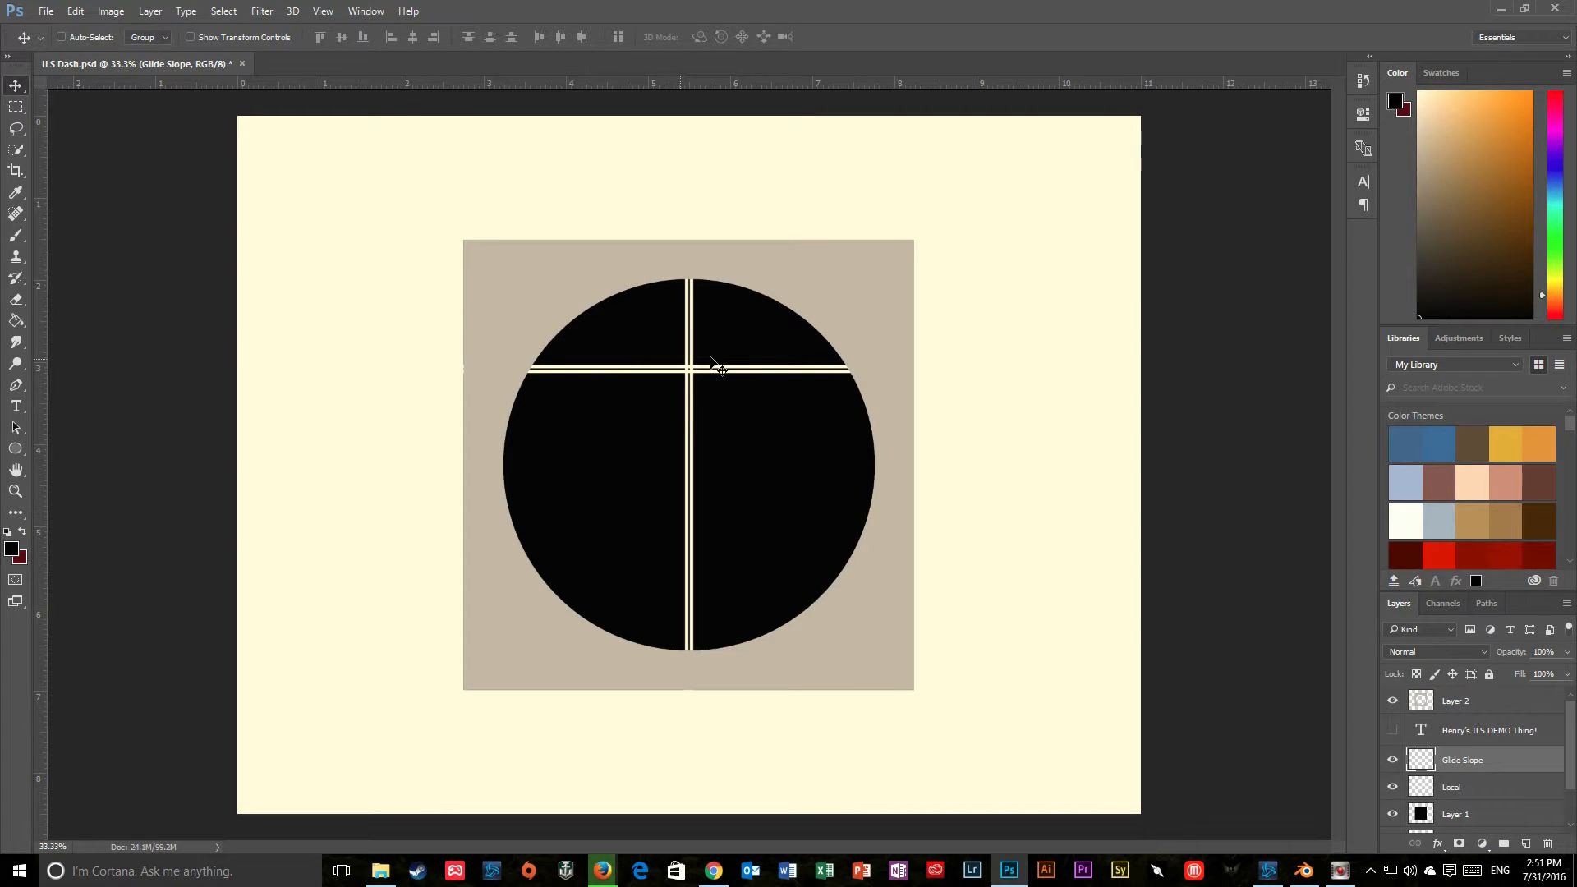
mouse_move(804, 374)
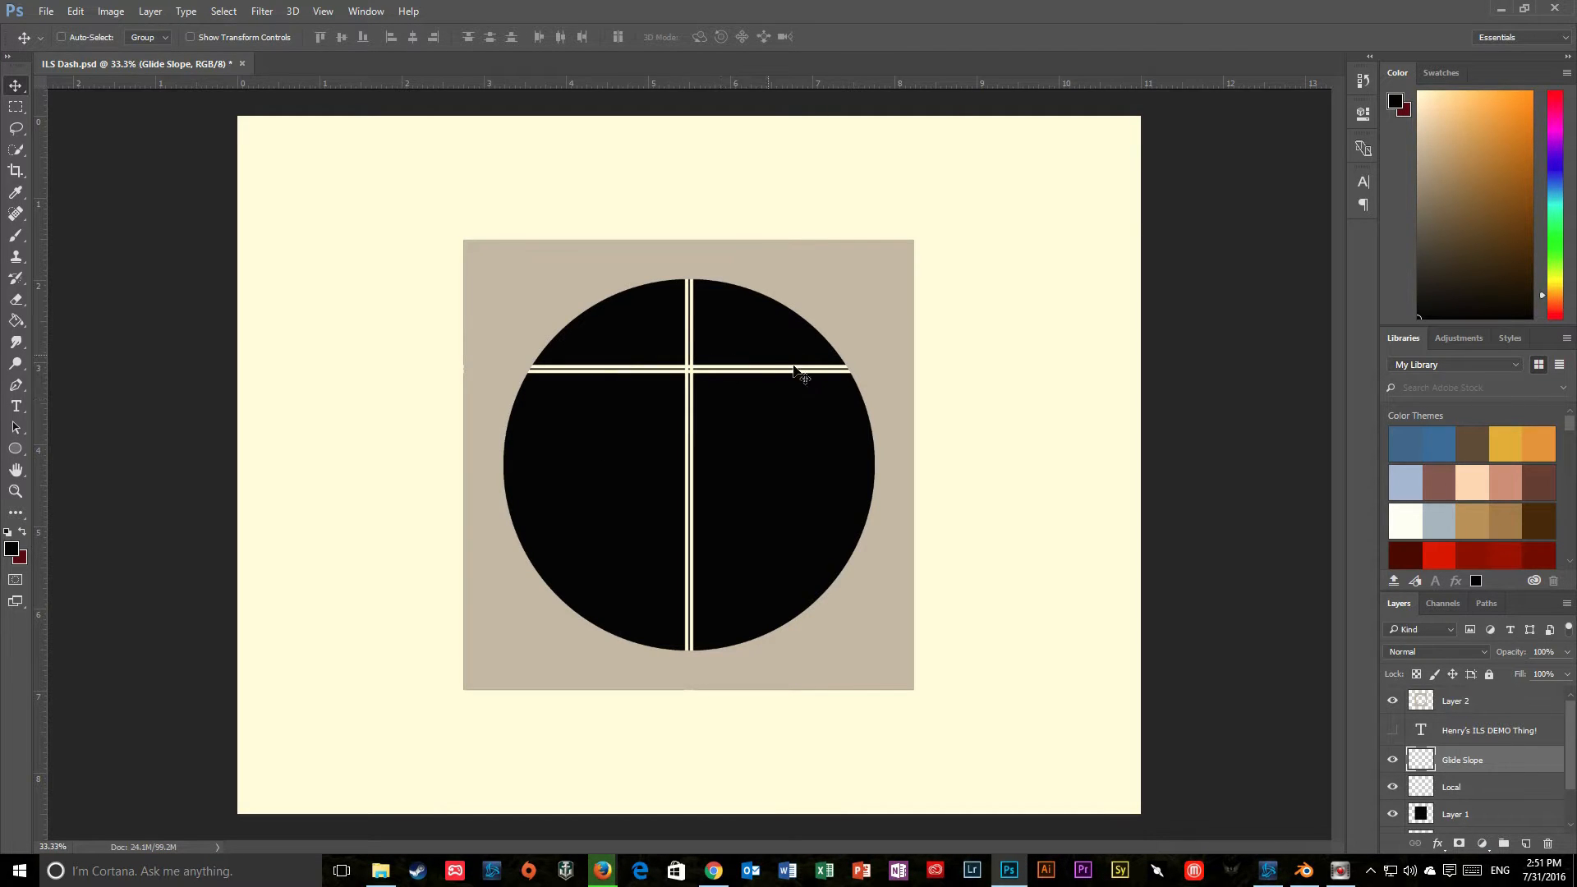
mouse_move(1005, 682)
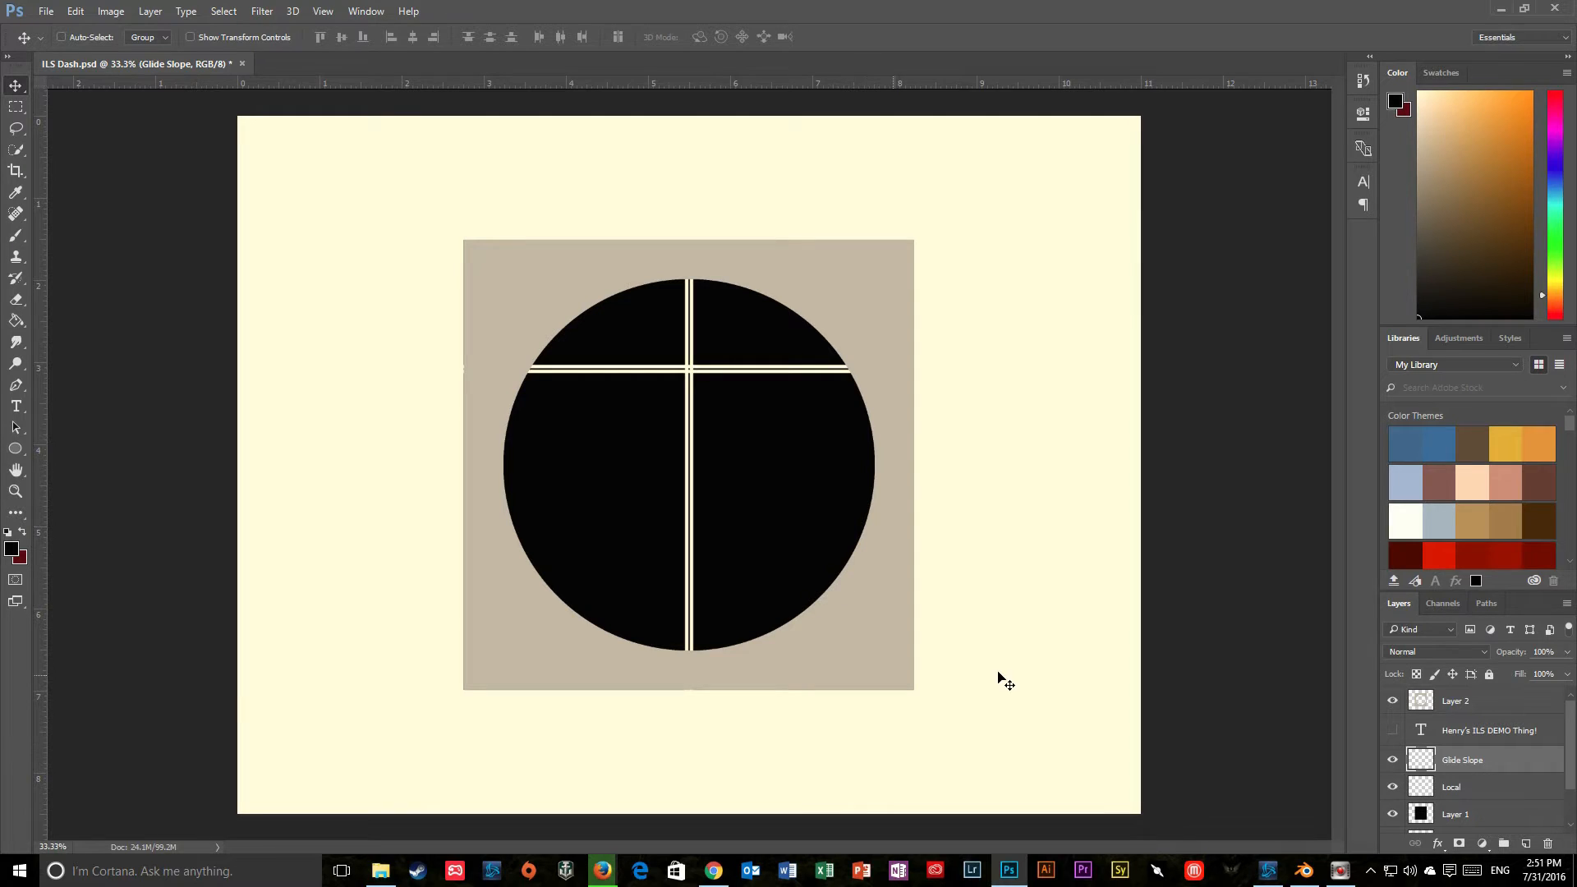
mouse_move(1119, 871)
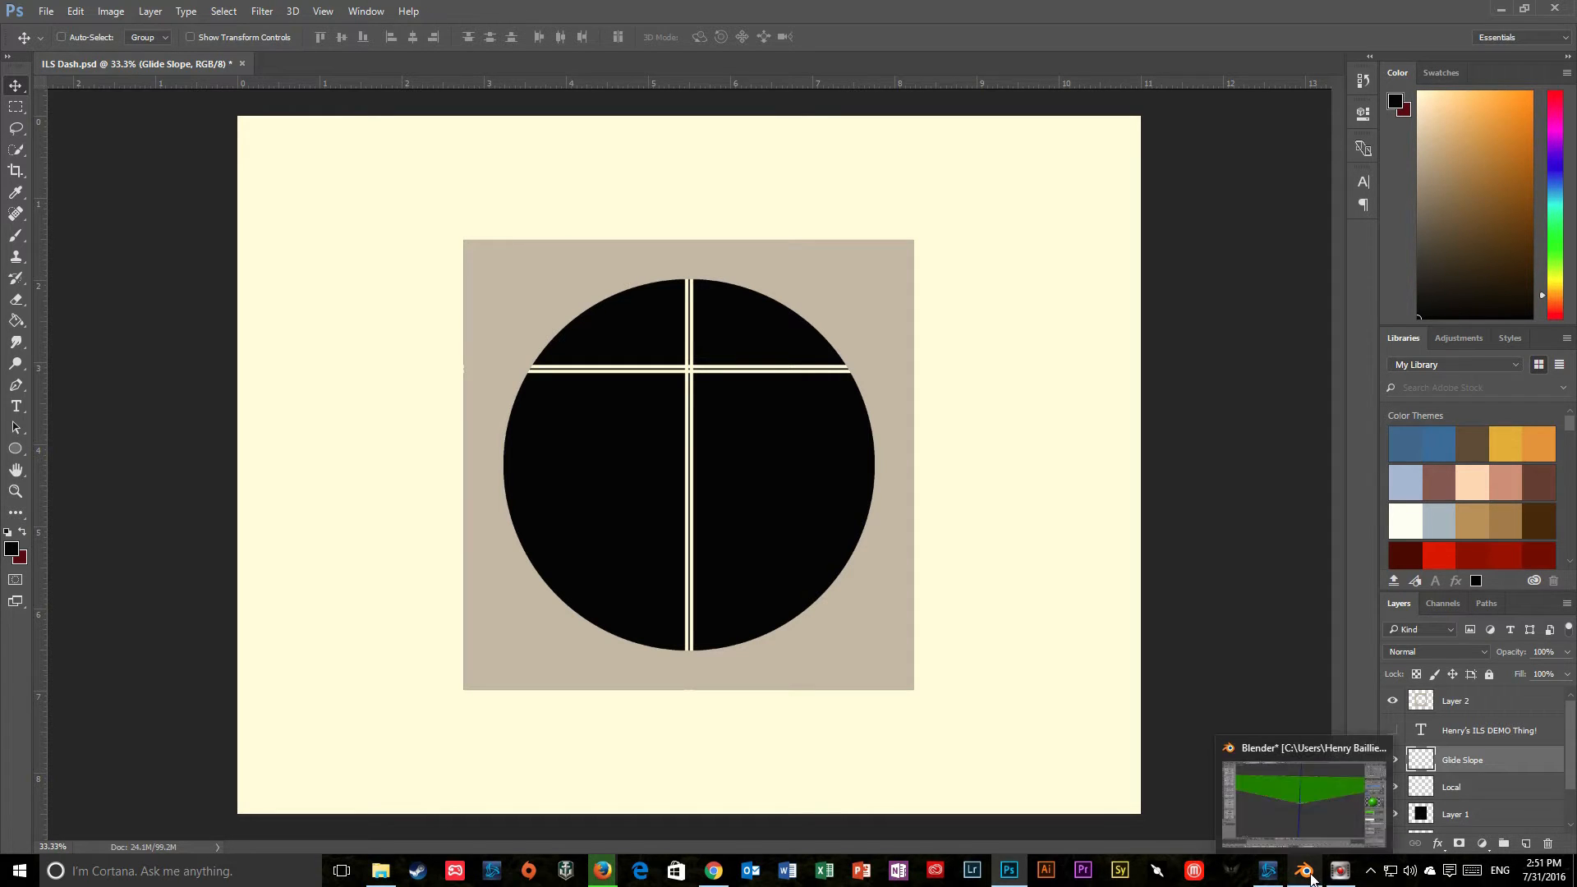
click(1303, 871)
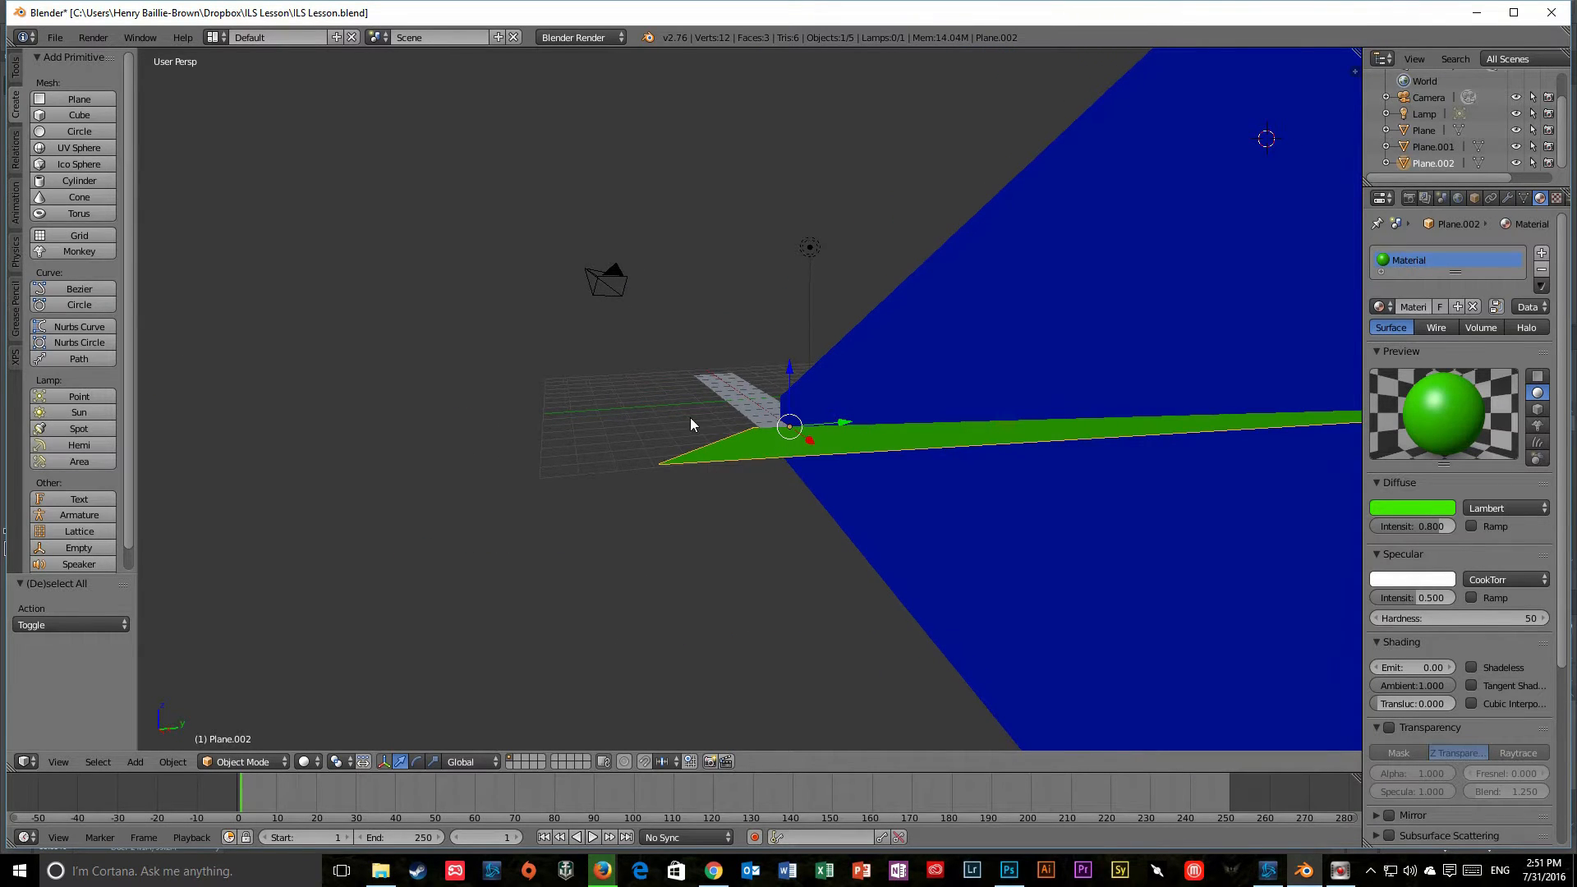
mouse_move(975, 413)
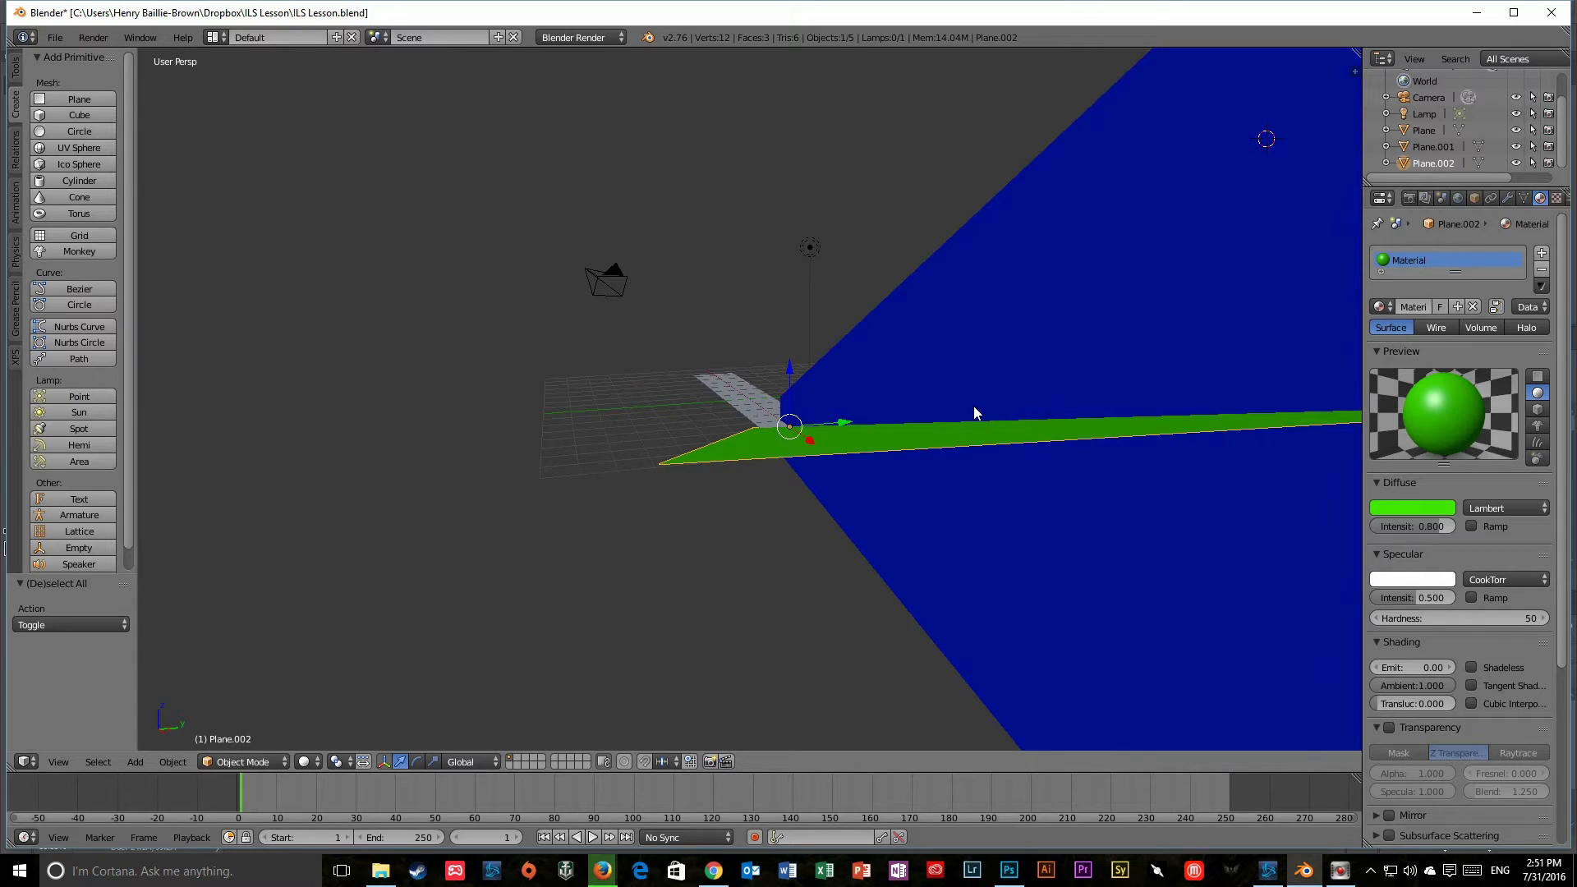
mouse_move(785, 536)
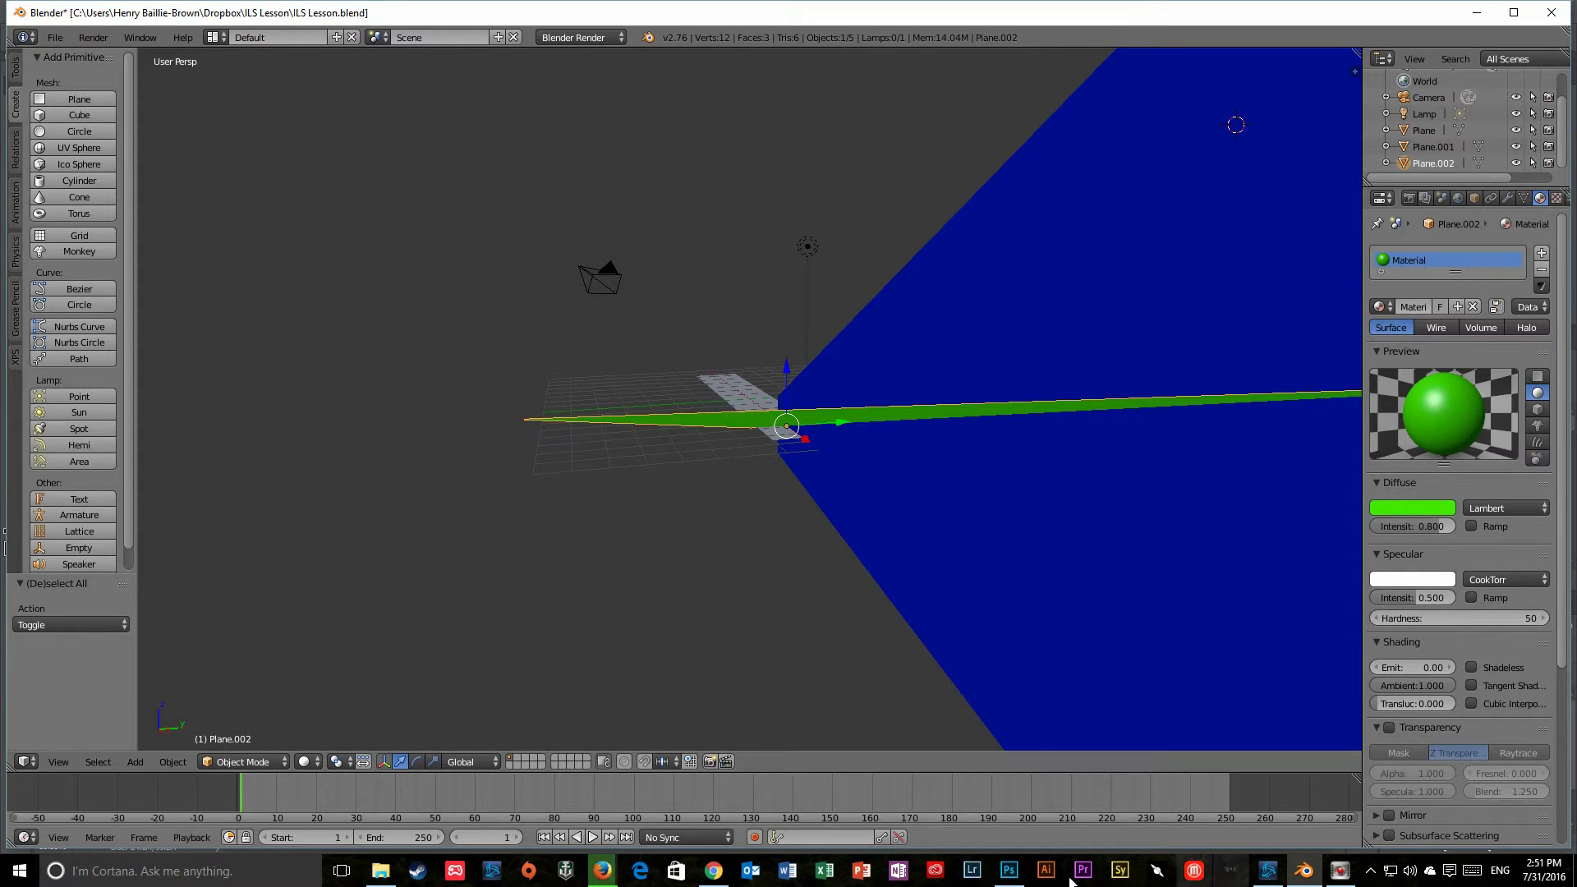
click(1007, 871)
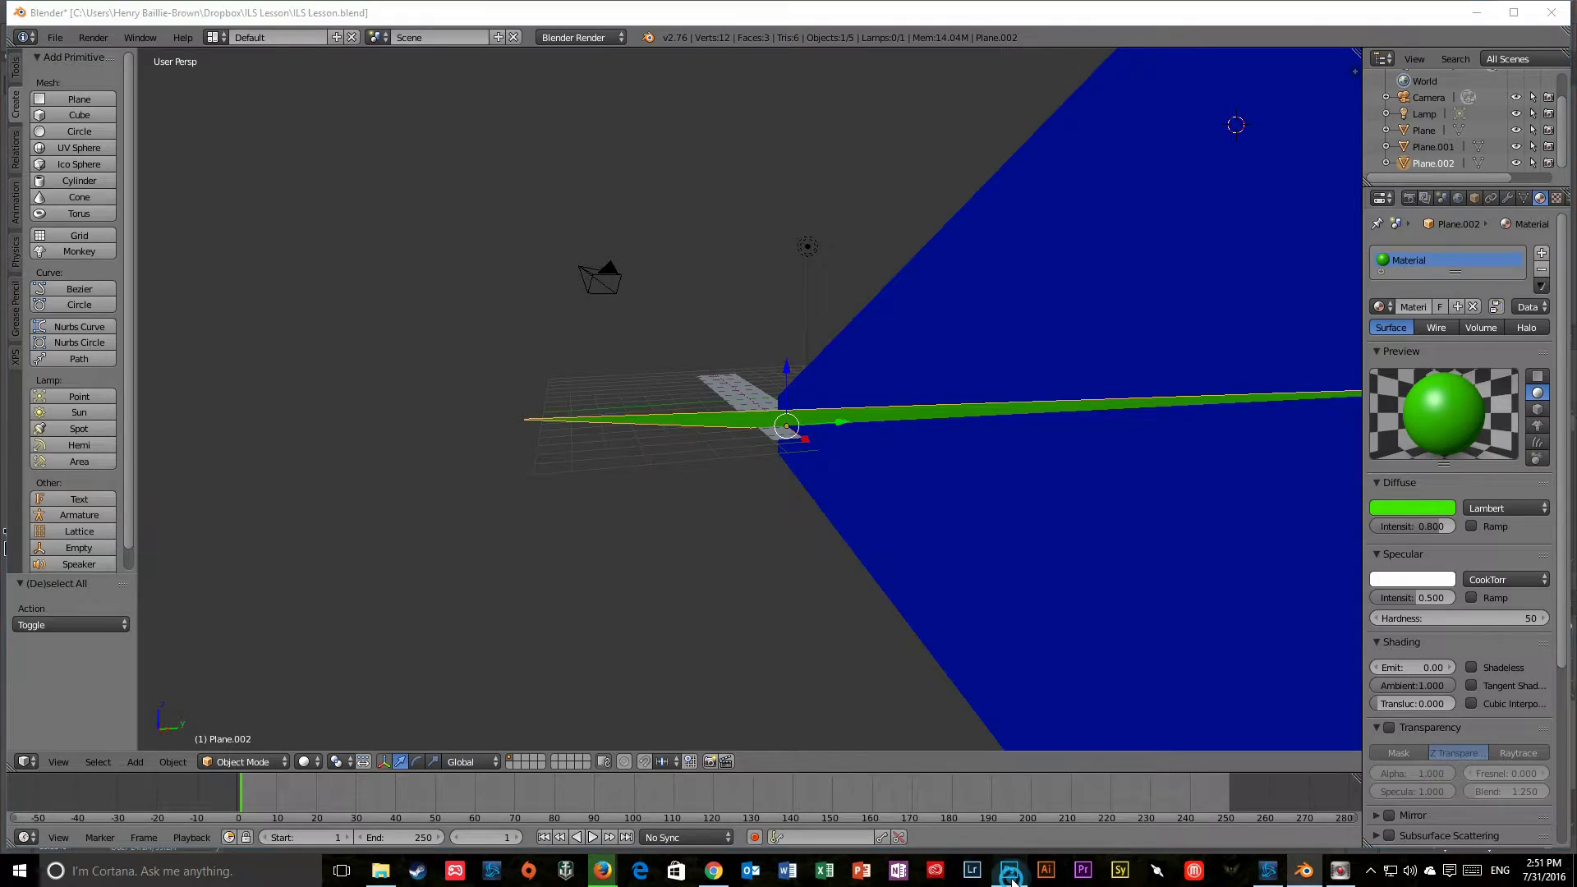
Step: Select the Local layer in the ILS Dash document, then return to the Blender scene
click(1009, 871)
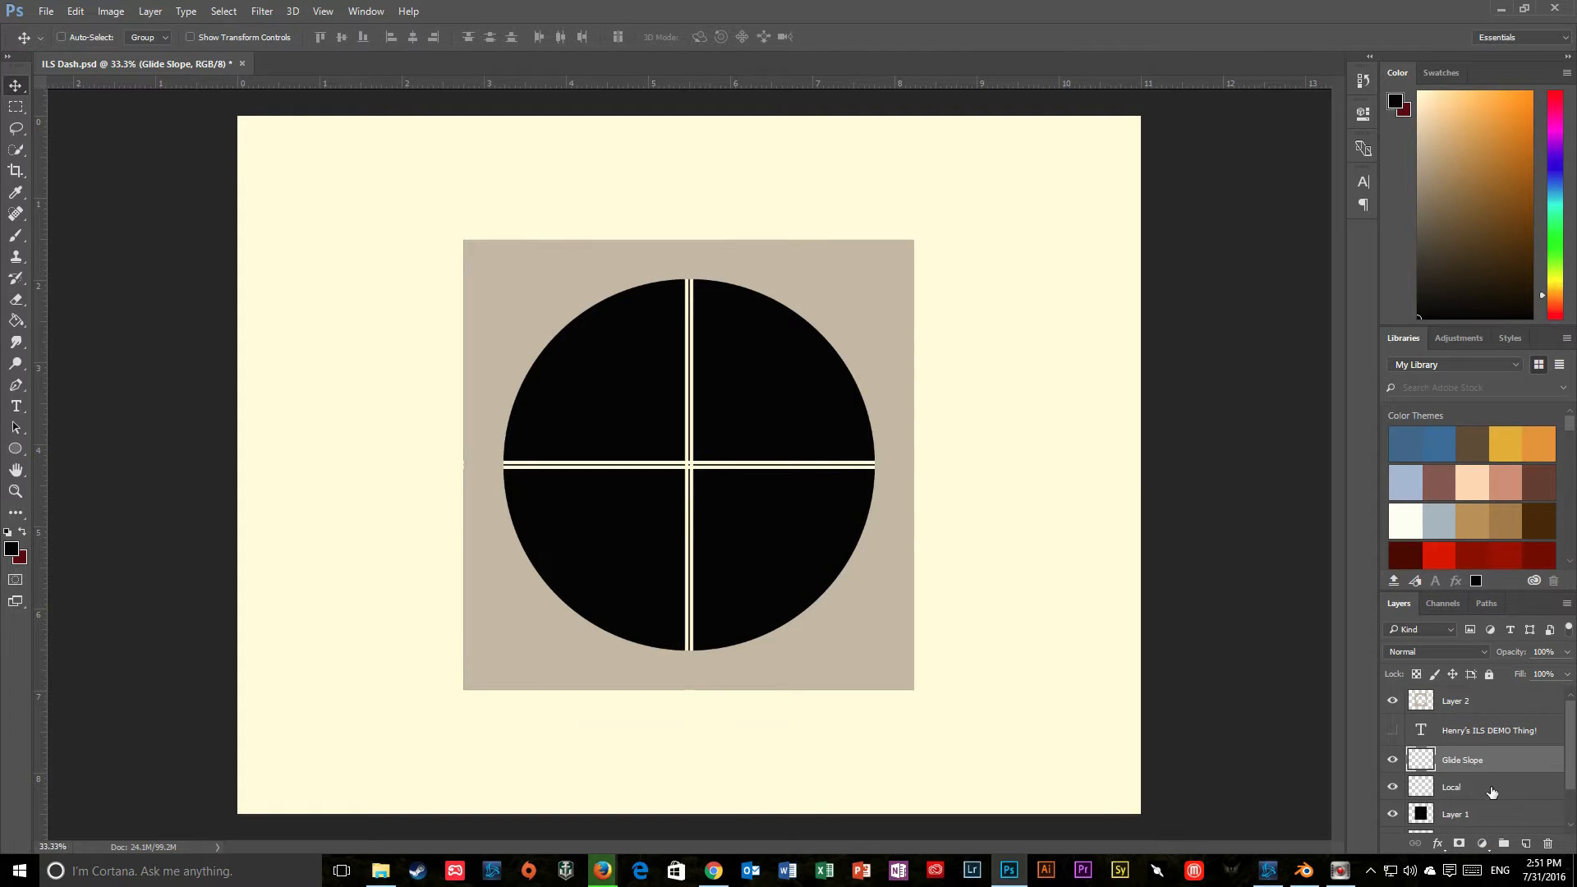
click(1450, 787)
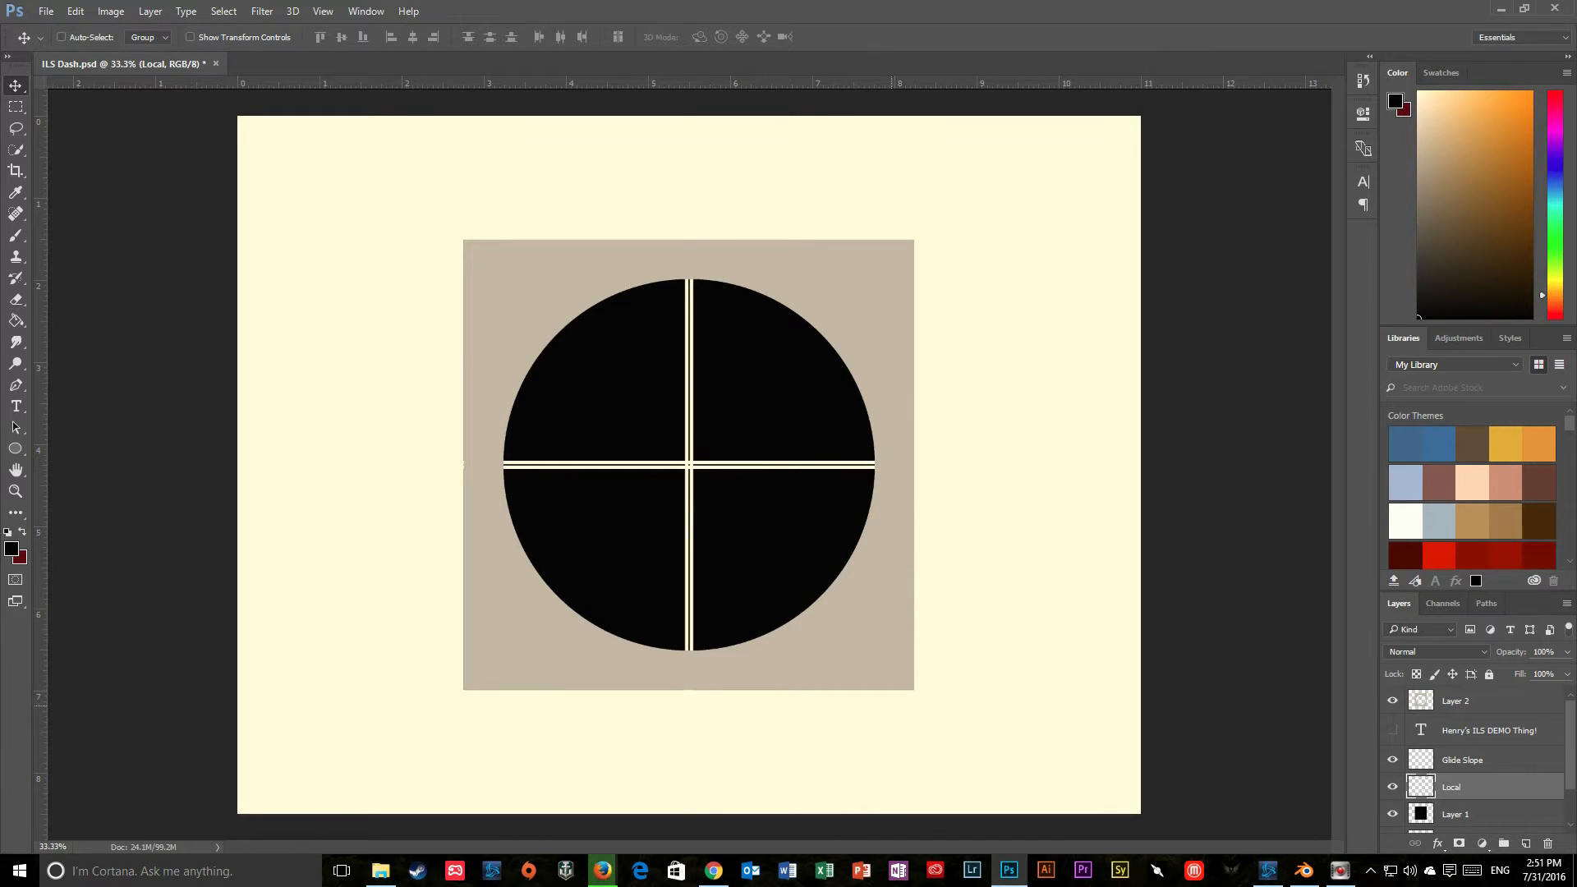
click(1302, 871)
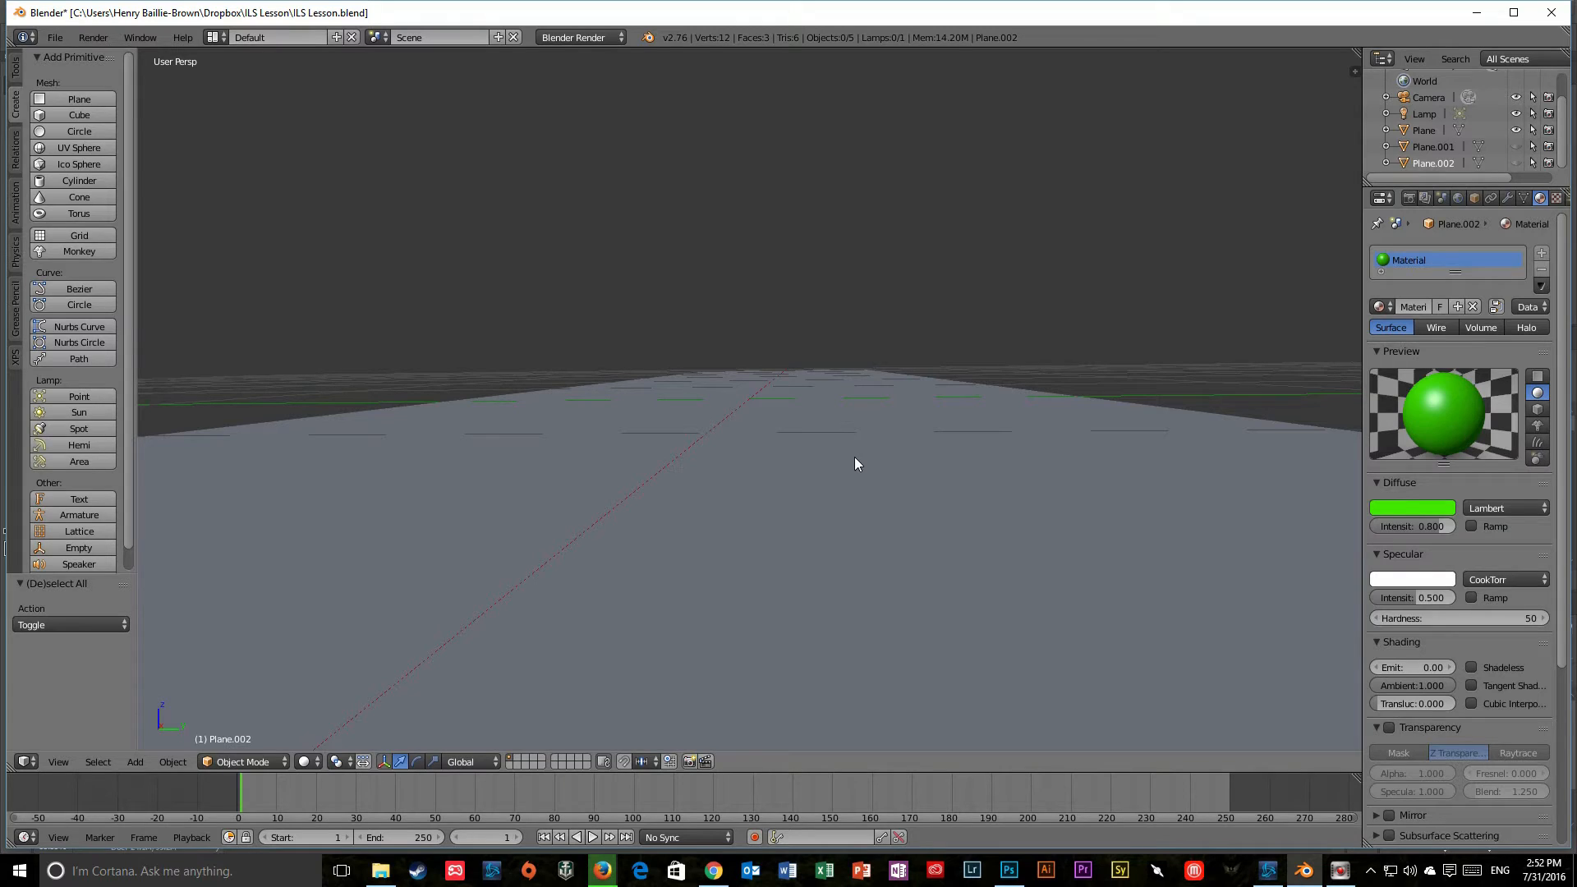
mouse_move(832, 379)
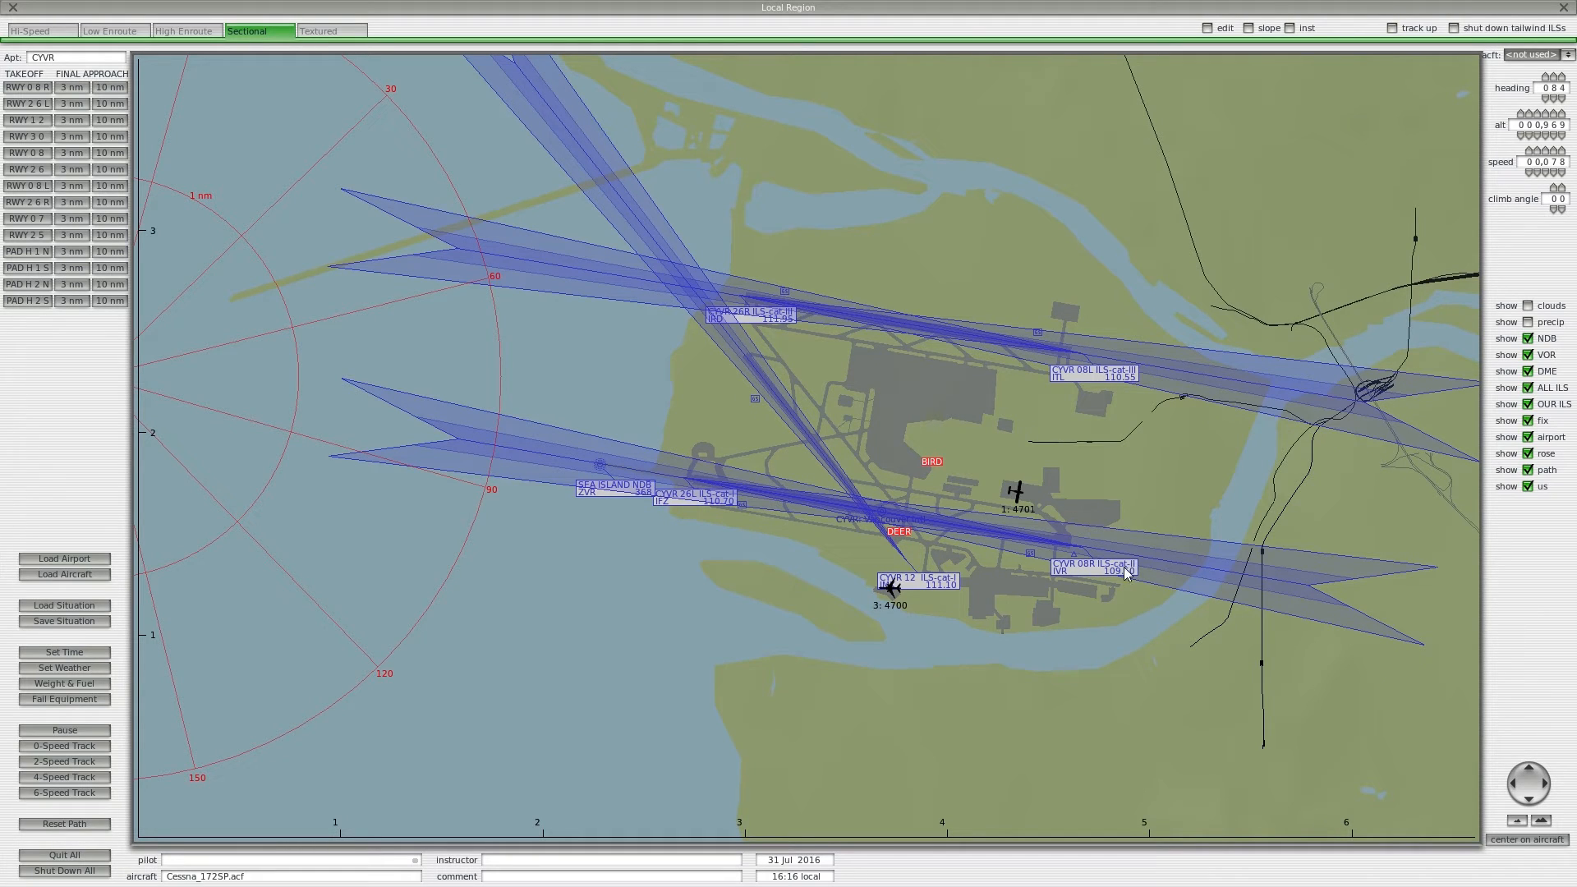
mouse_move(1122, 583)
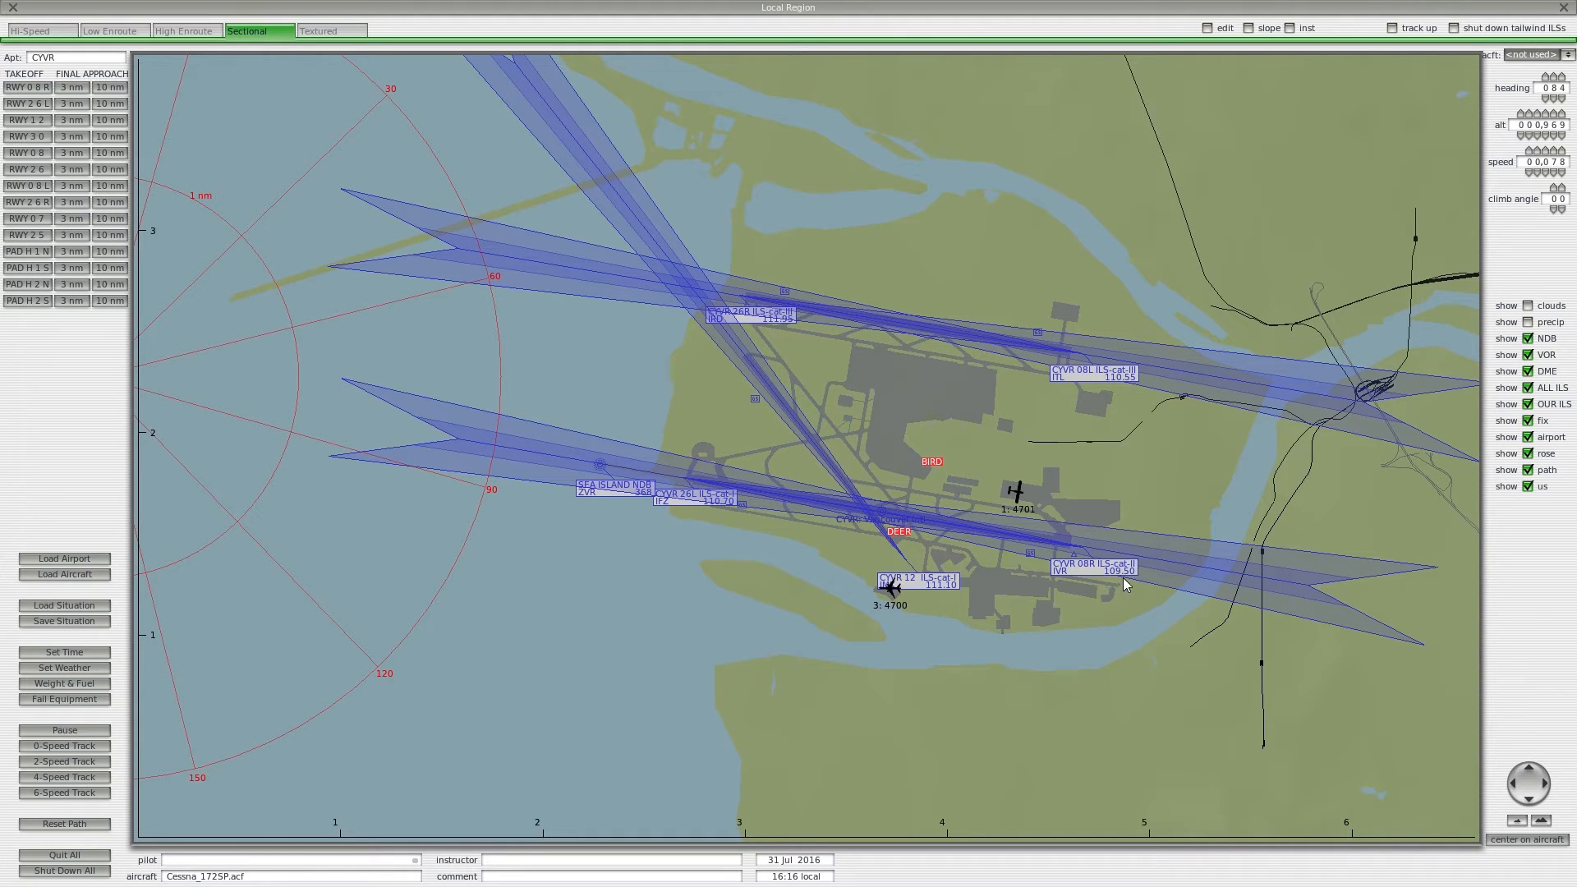
mouse_move(593, 606)
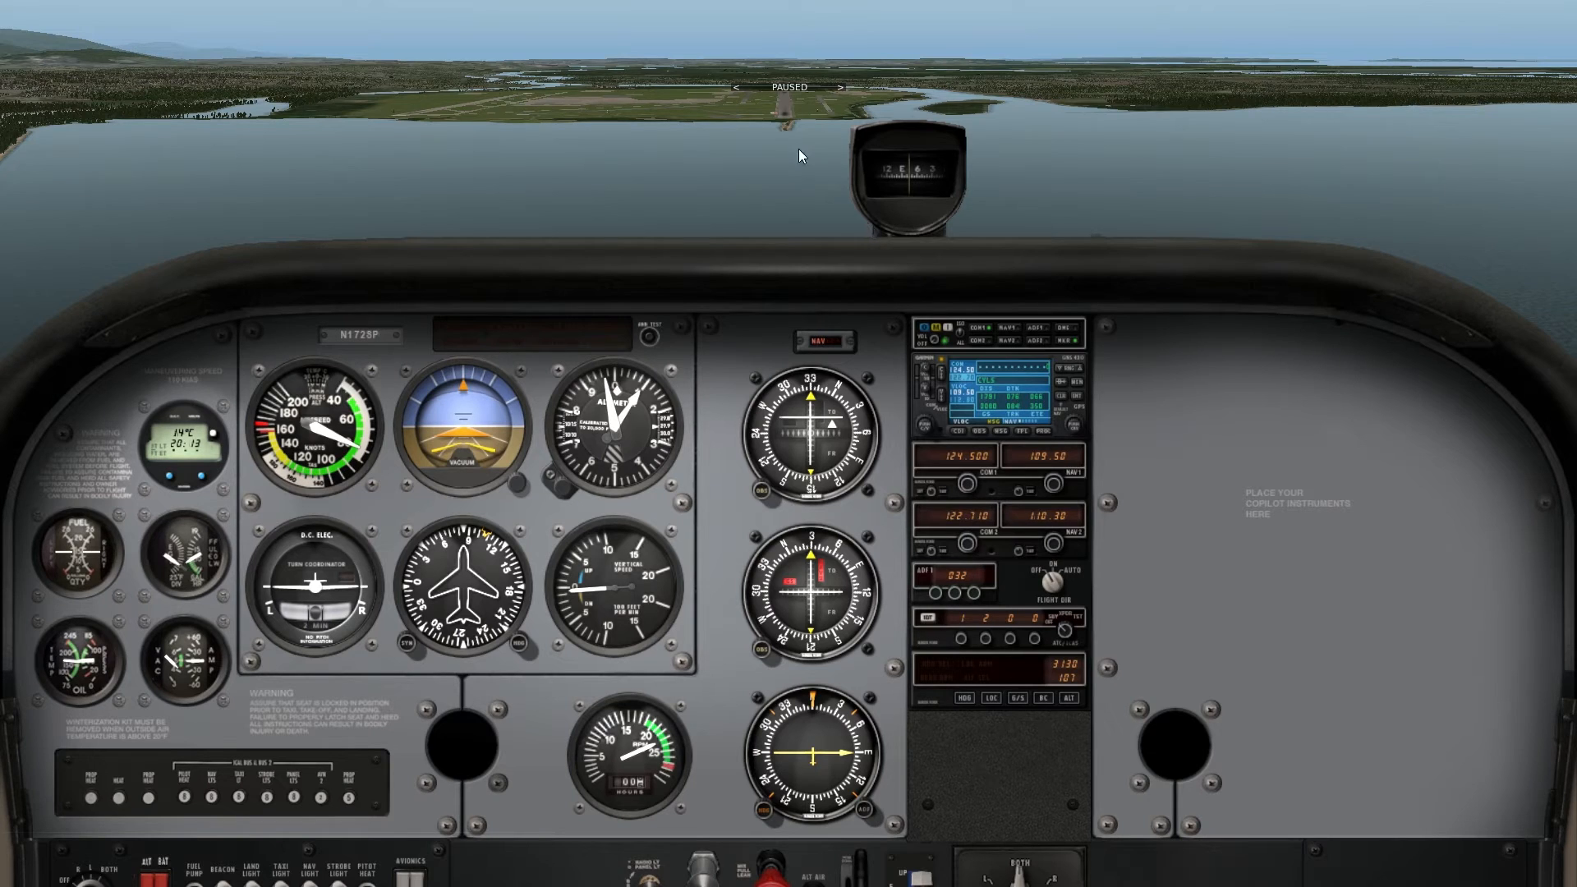
mouse_move(787, 120)
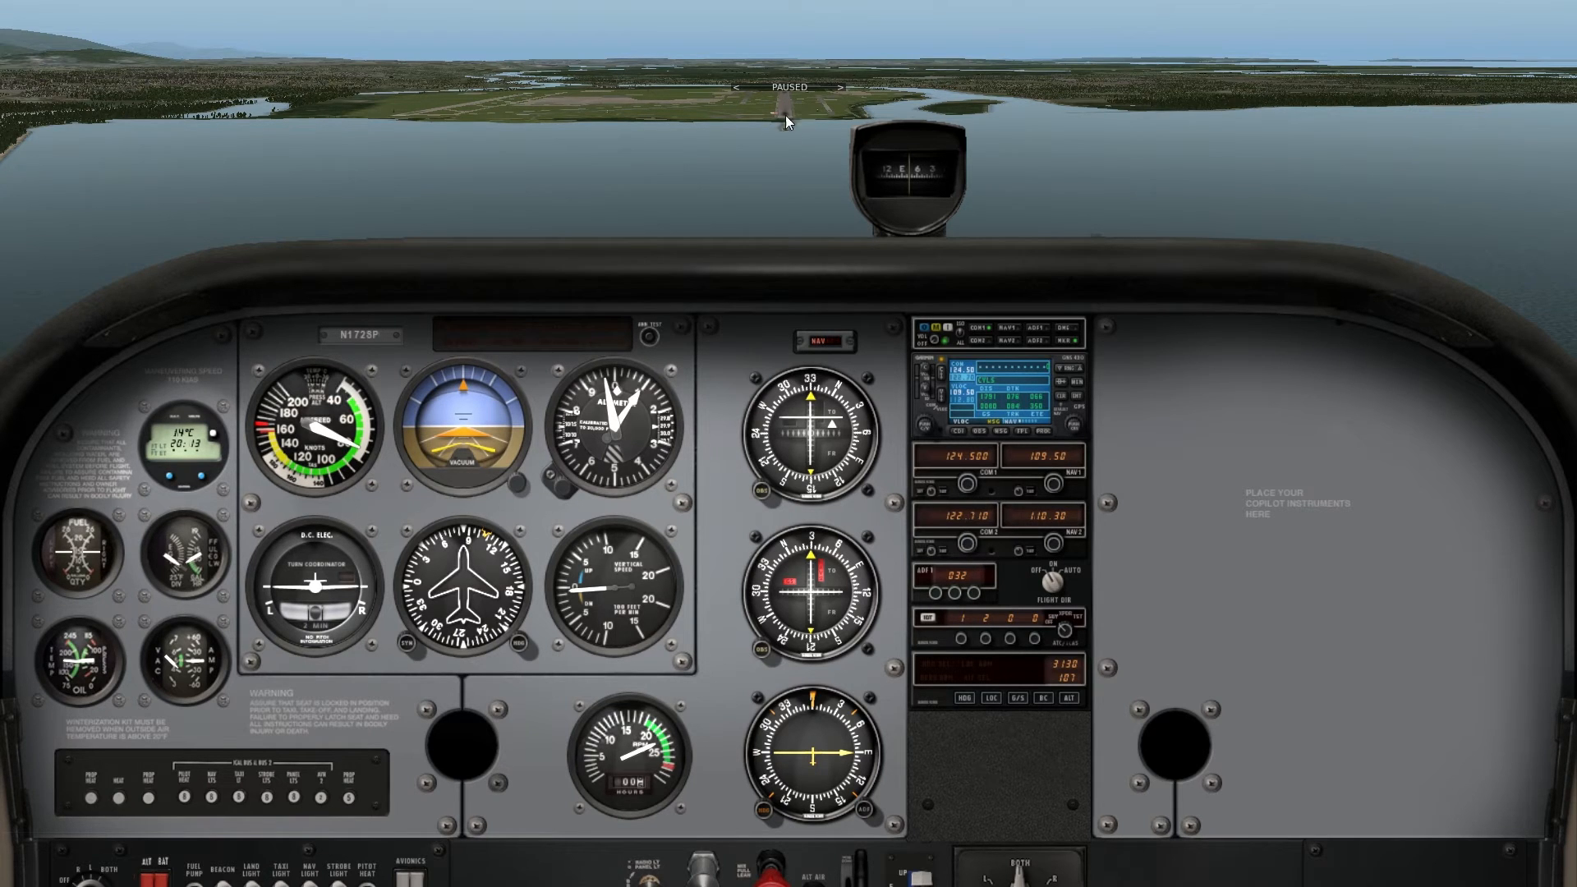
mouse_move(883, 236)
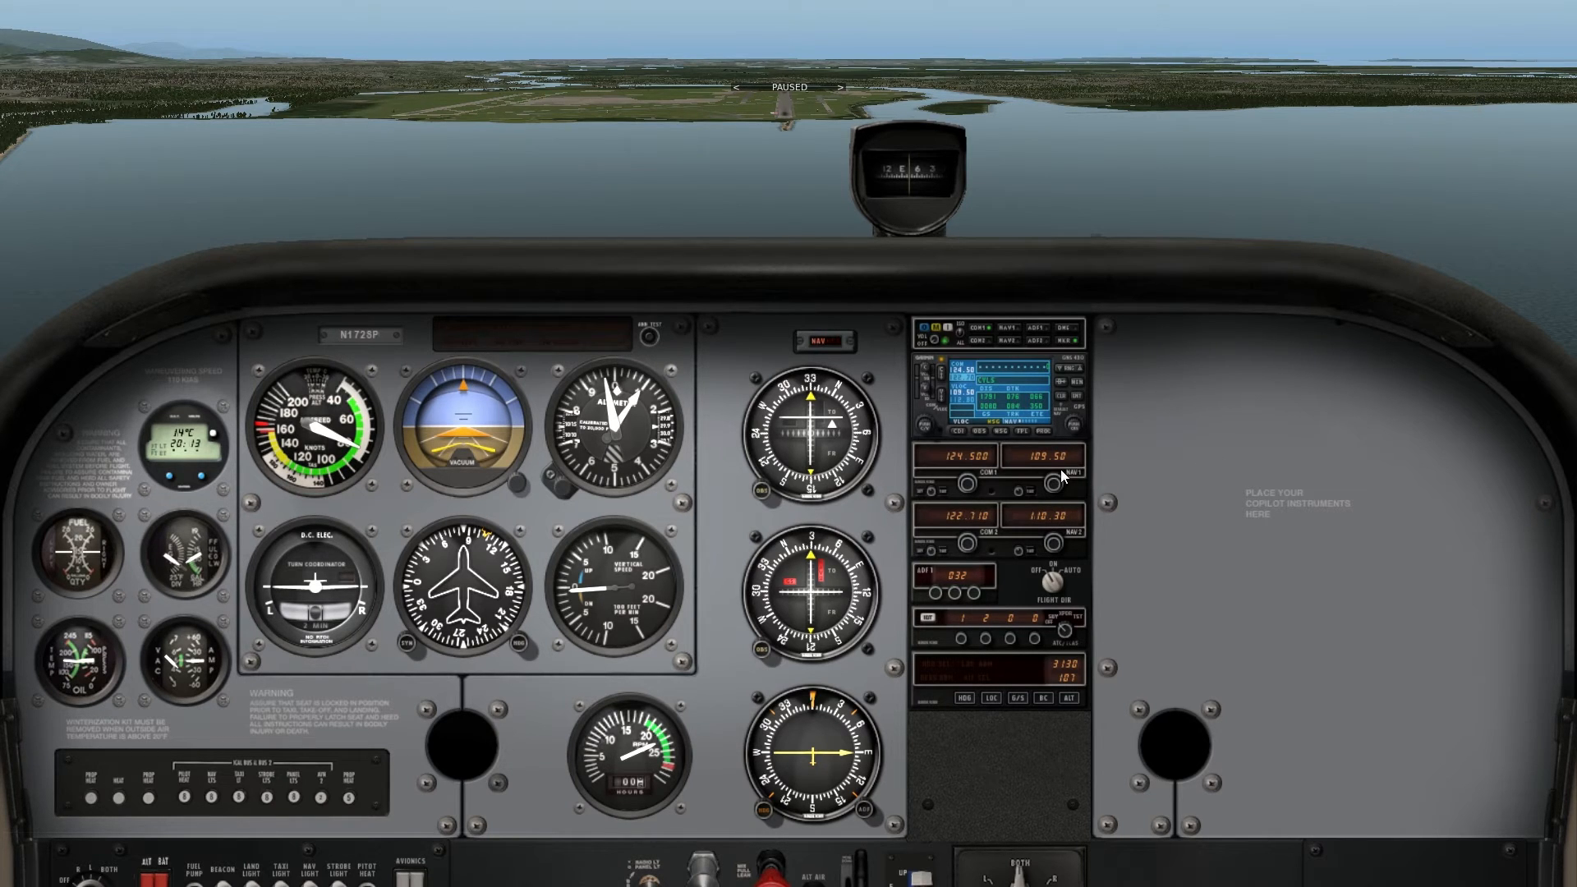
mouse_move(1052, 481)
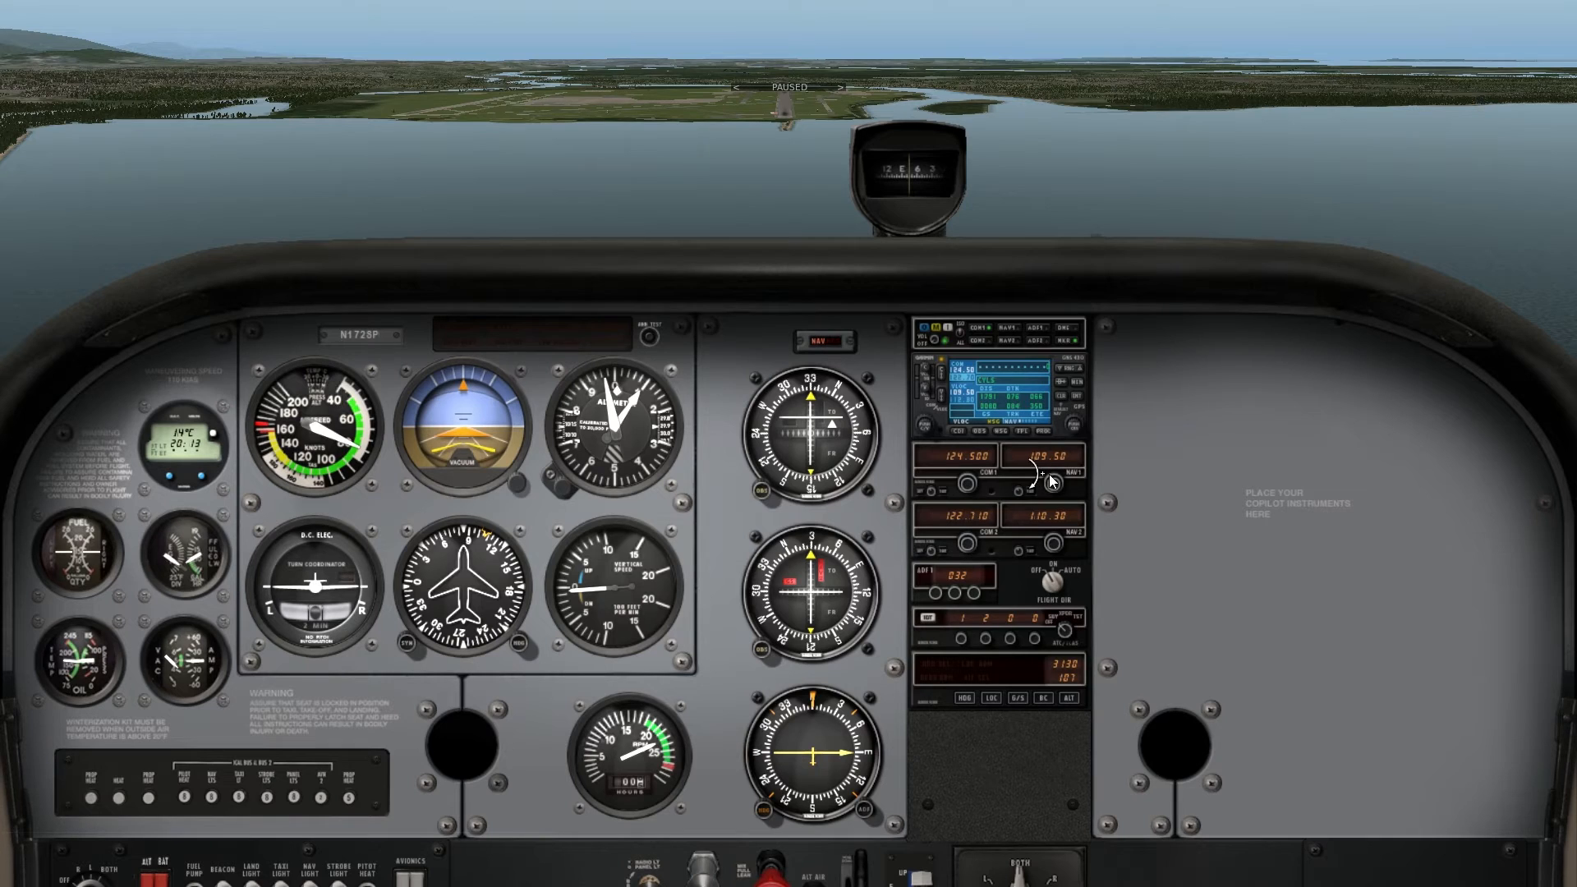
mouse_move(1186, 460)
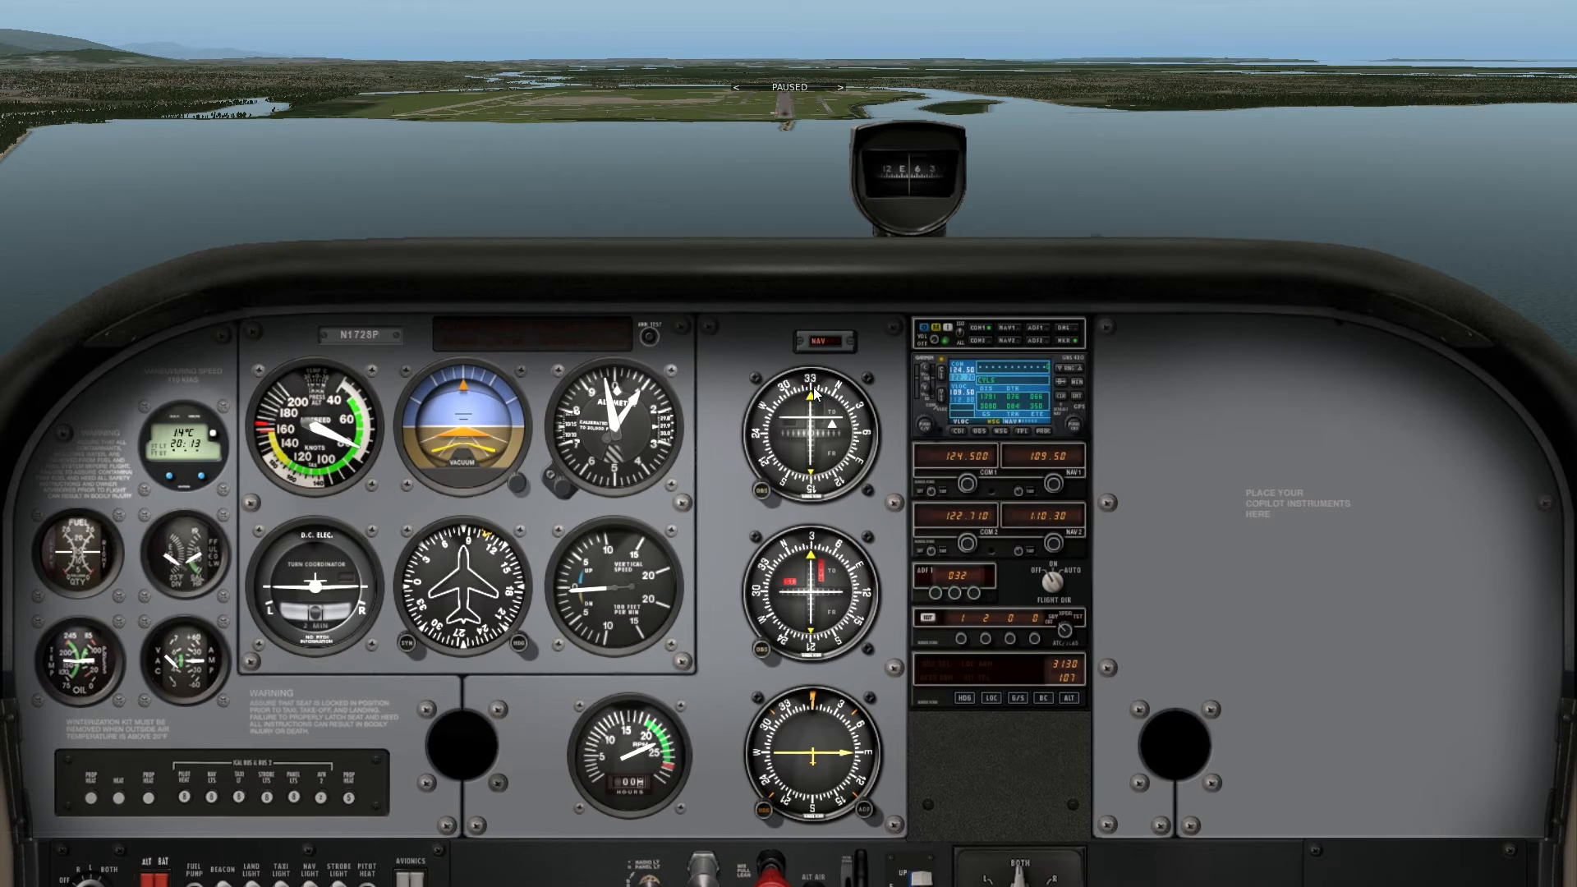
mouse_move(774, 440)
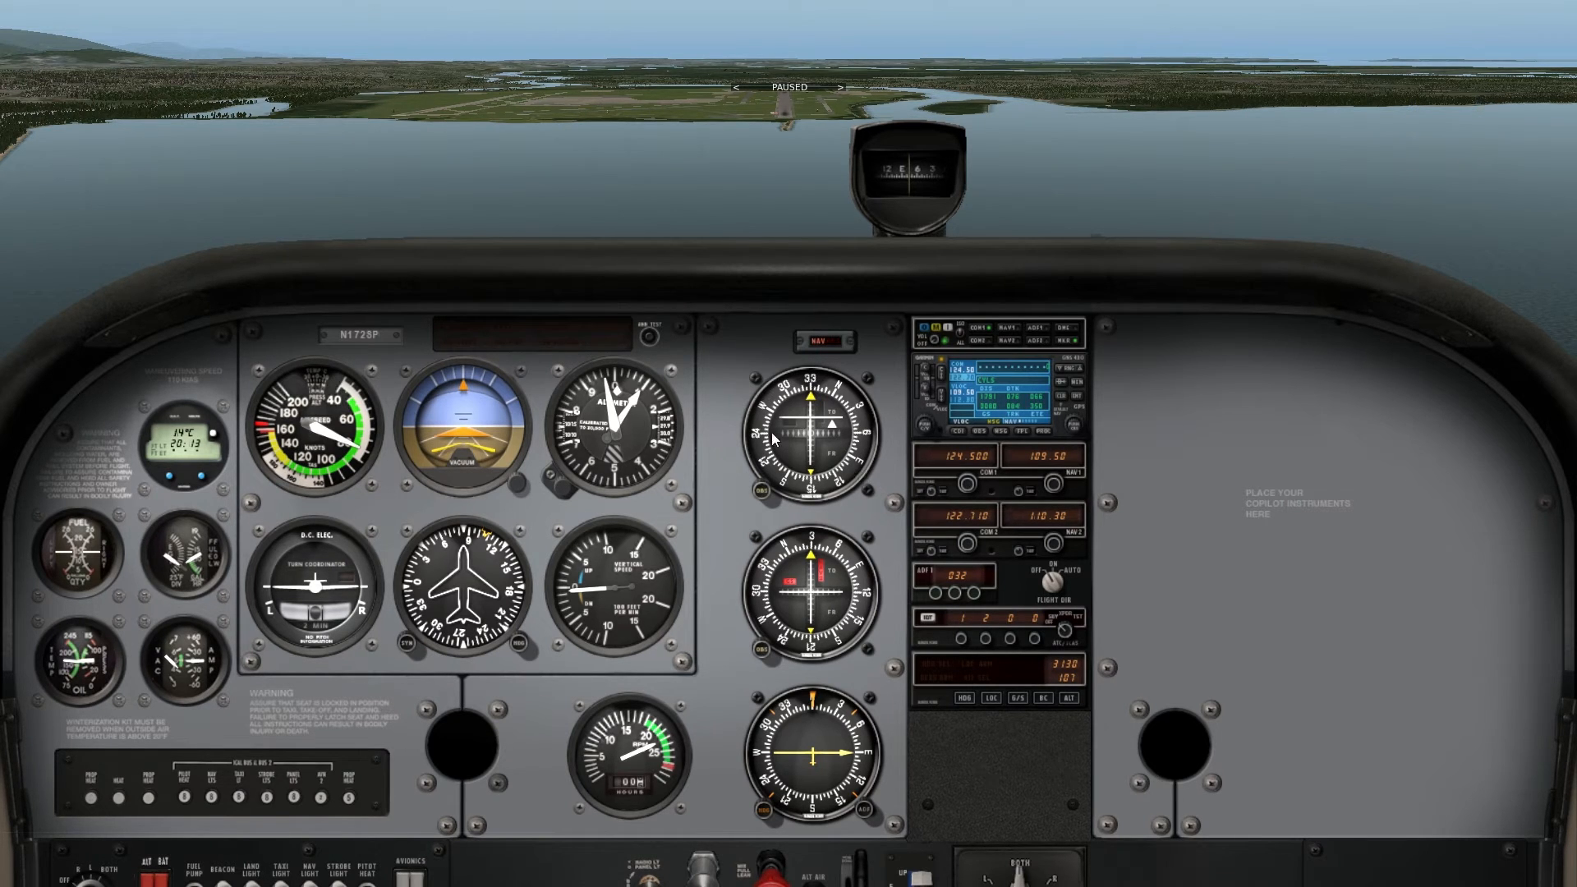
mouse_move(808, 398)
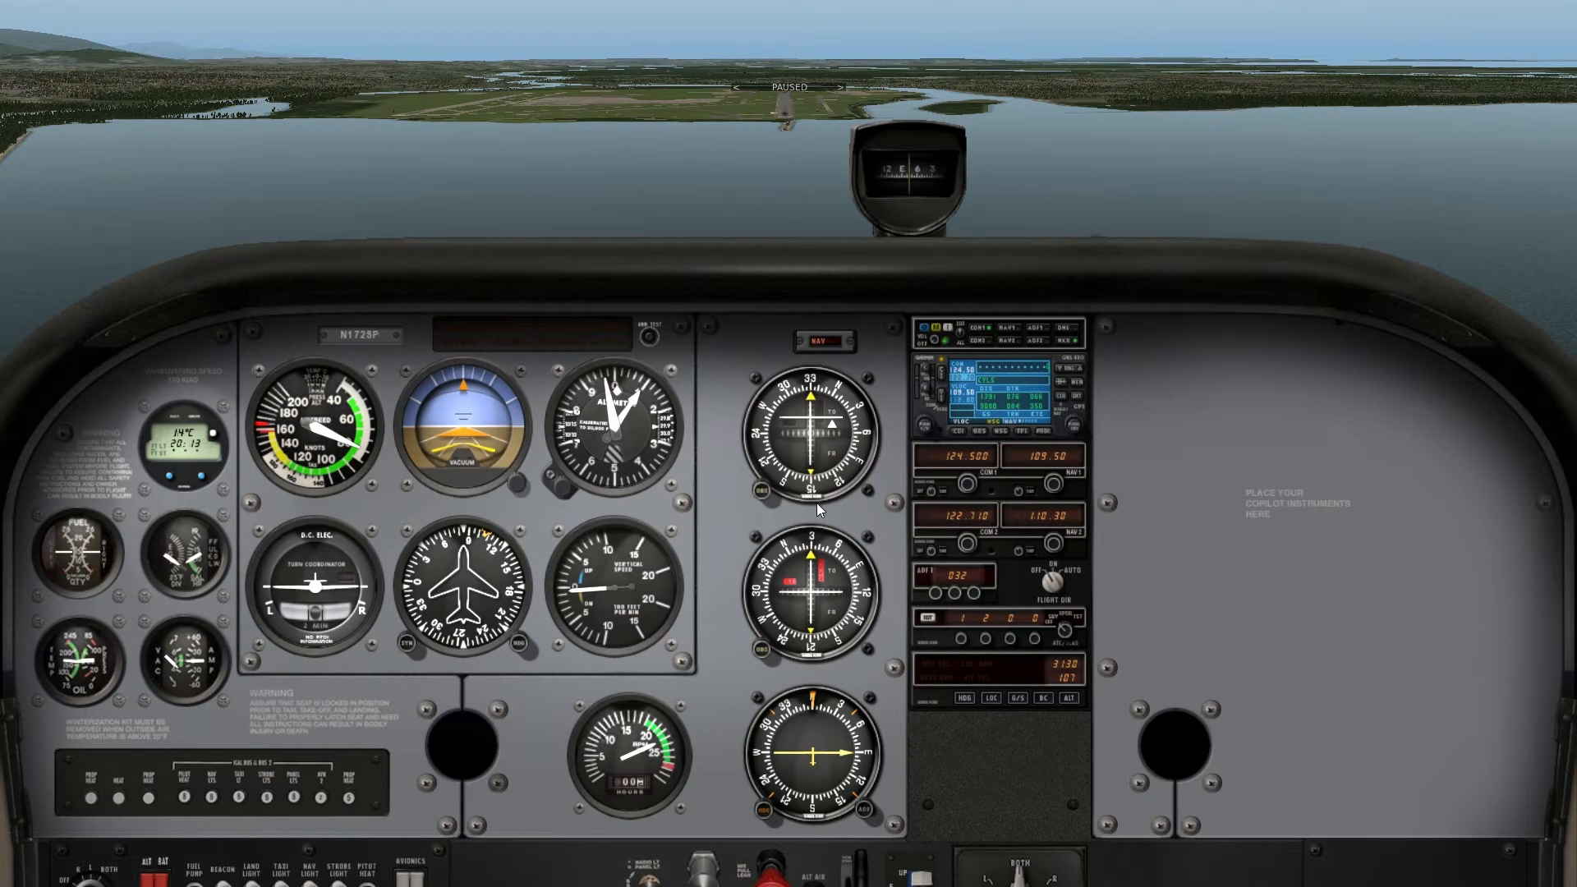
mouse_move(808, 432)
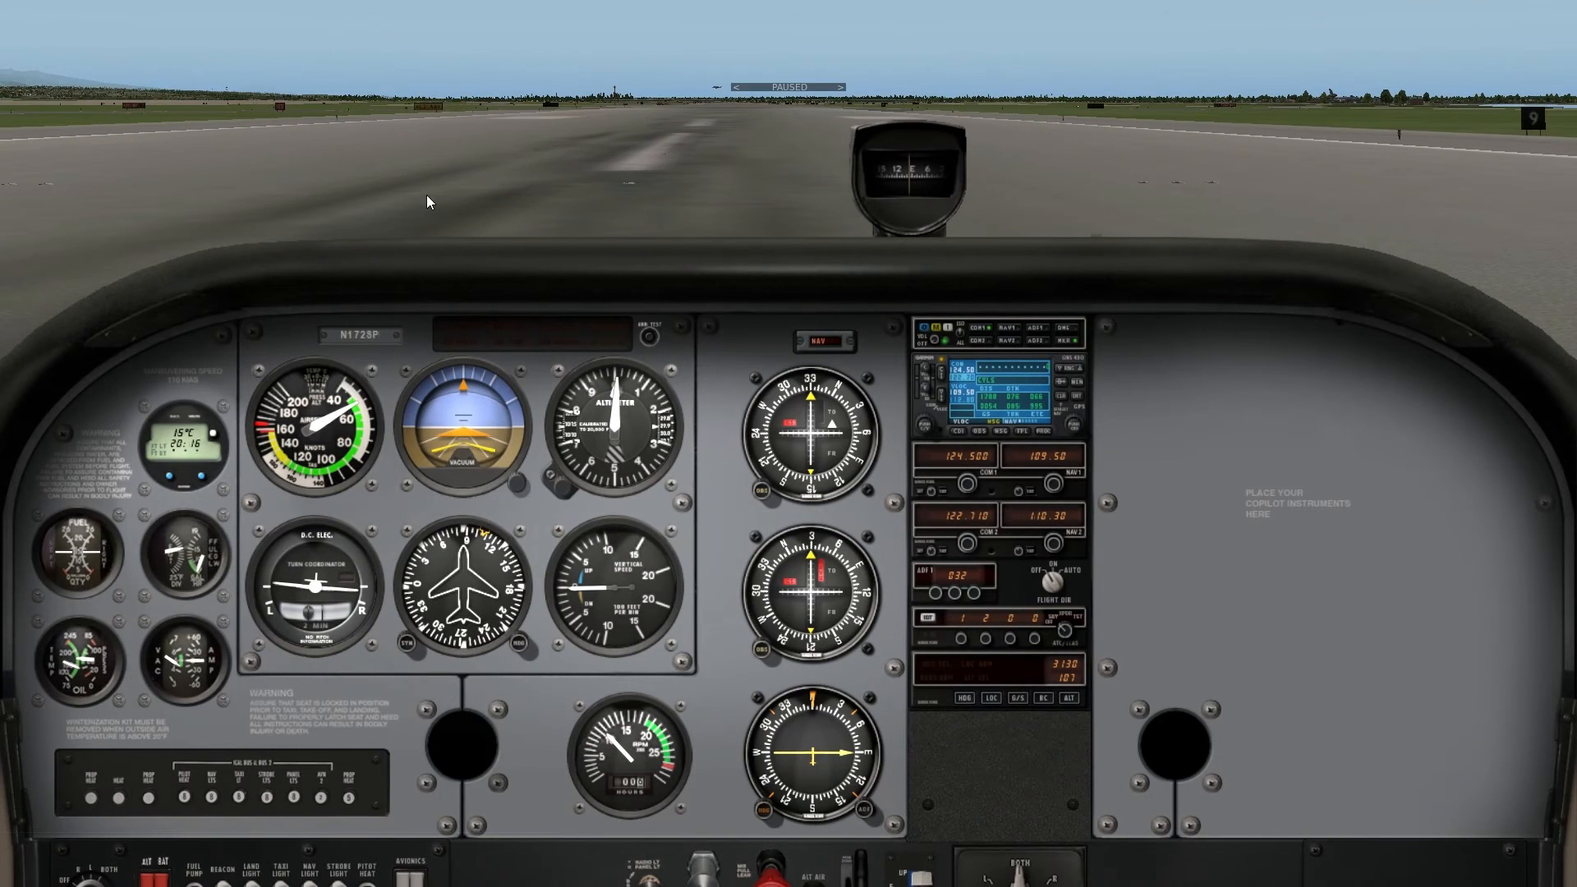
Step: Open the Local Map from the Location menu after checking the Environment menu
click(242, 6)
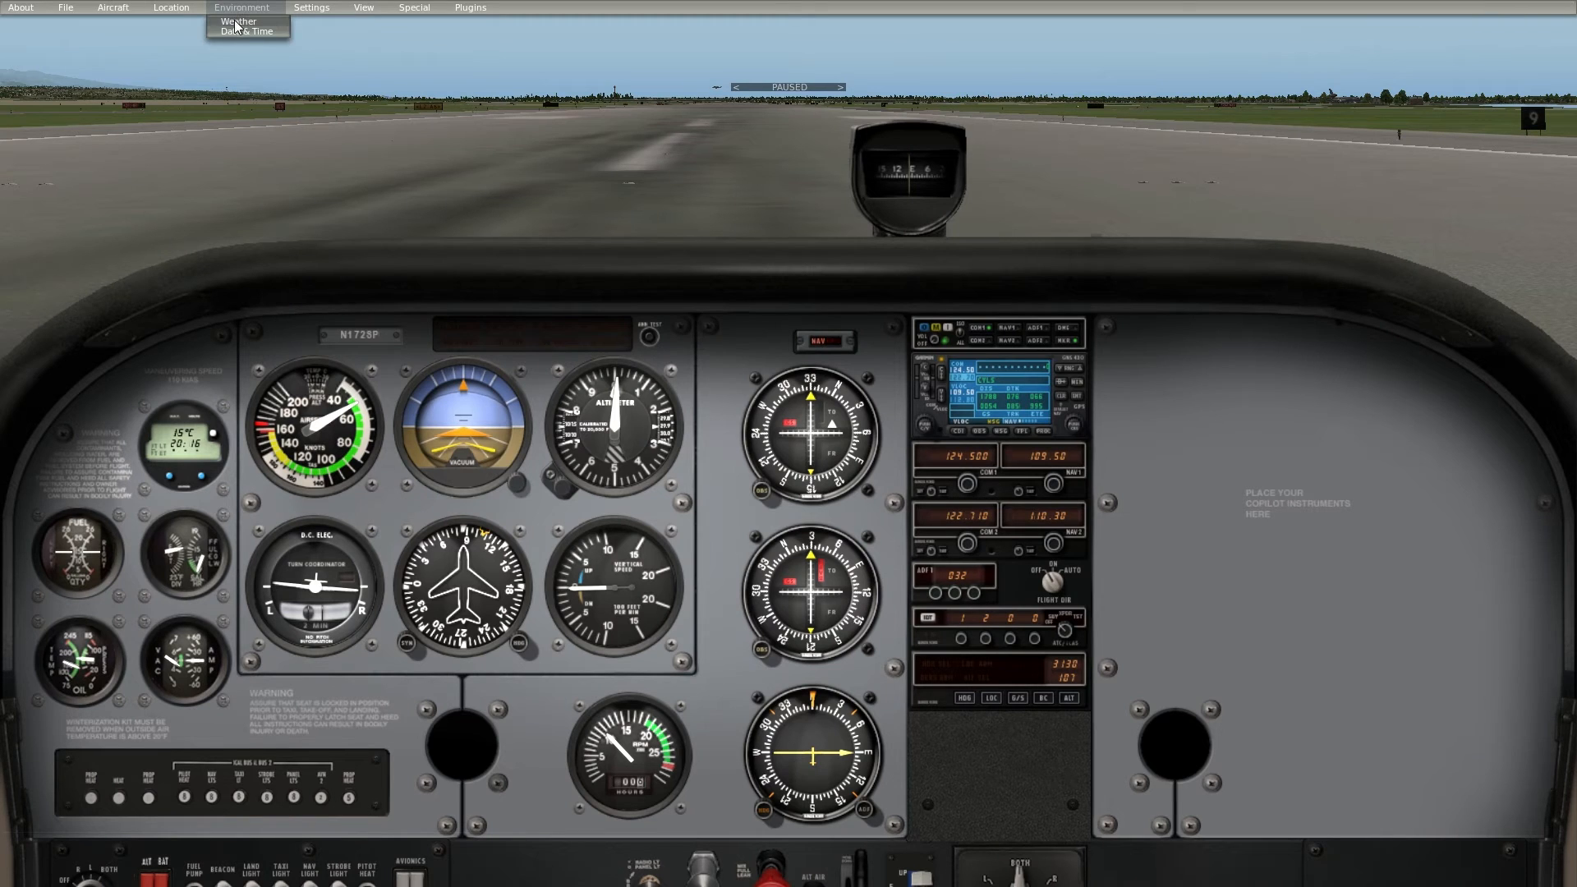
click(169, 6)
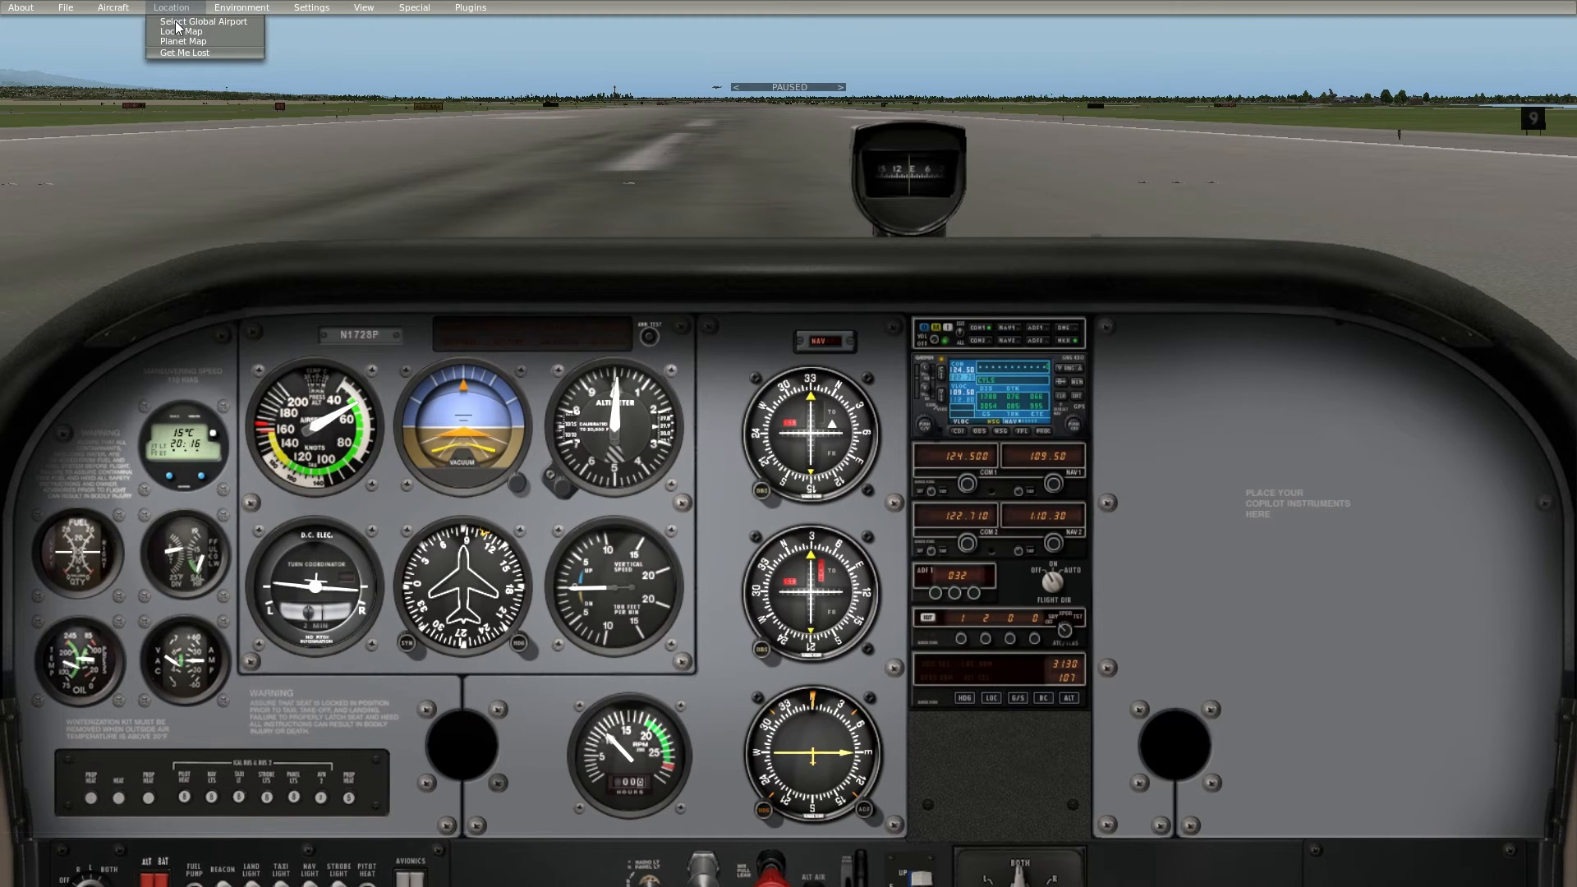
mouse_move(182, 42)
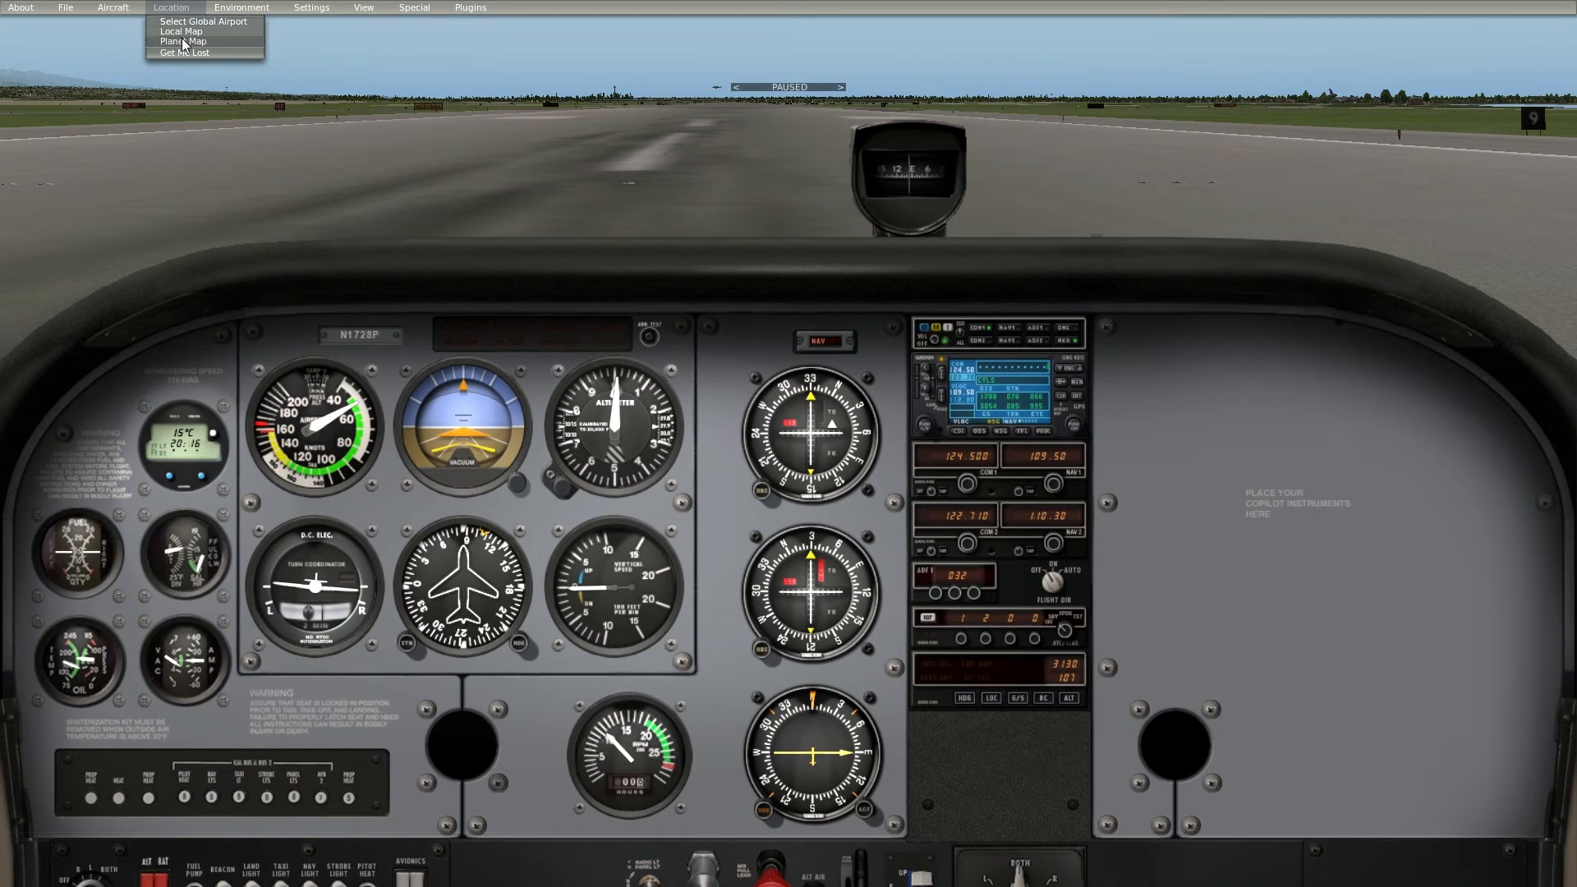
click(181, 29)
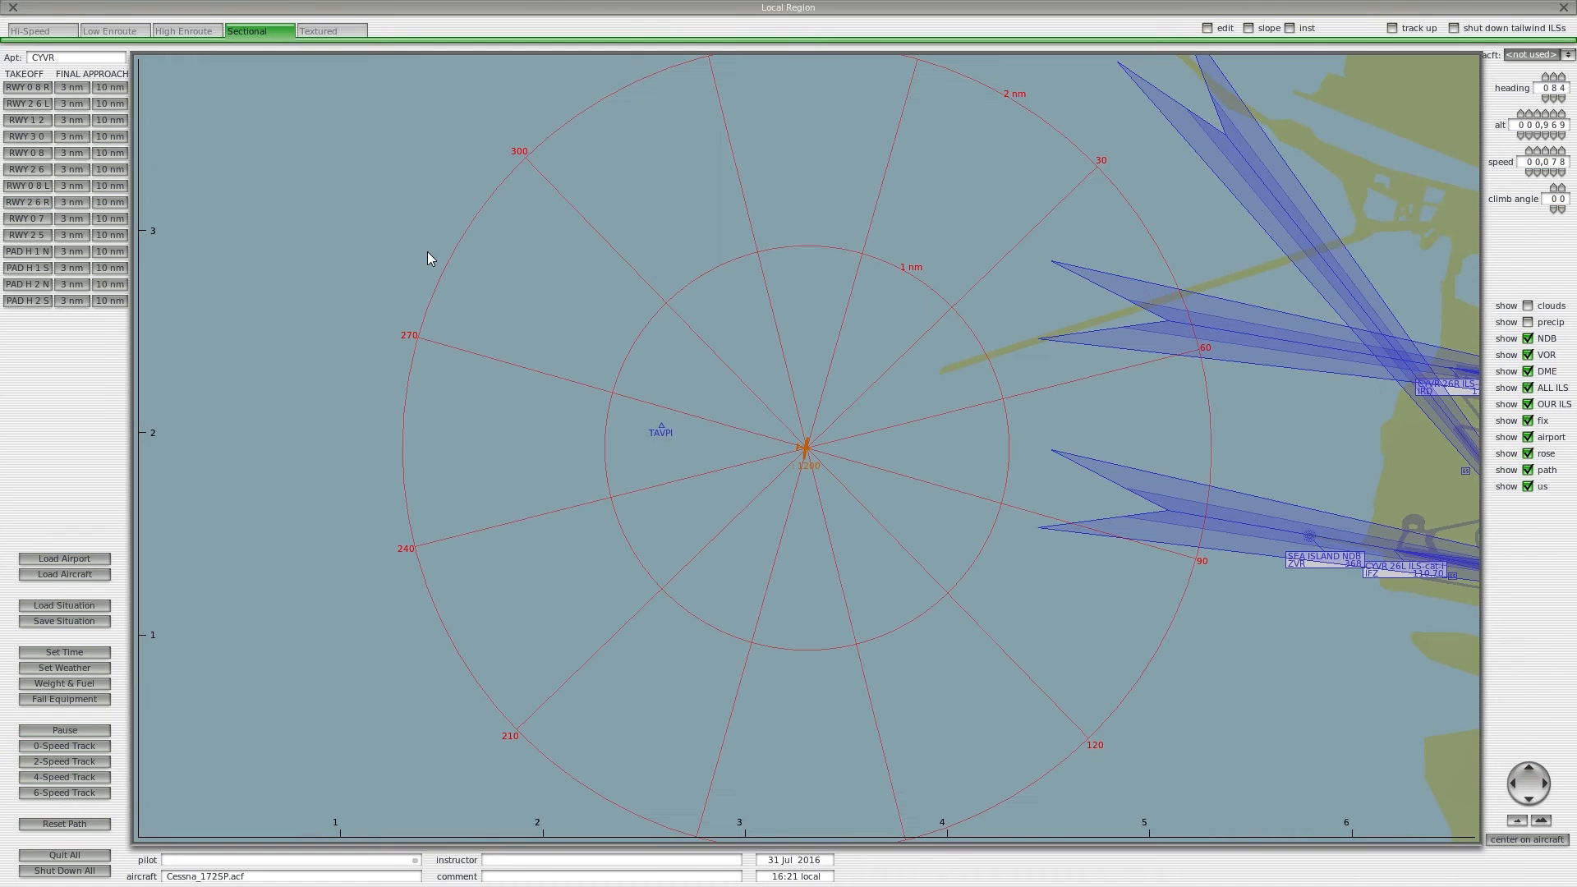
mouse_move(15, 19)
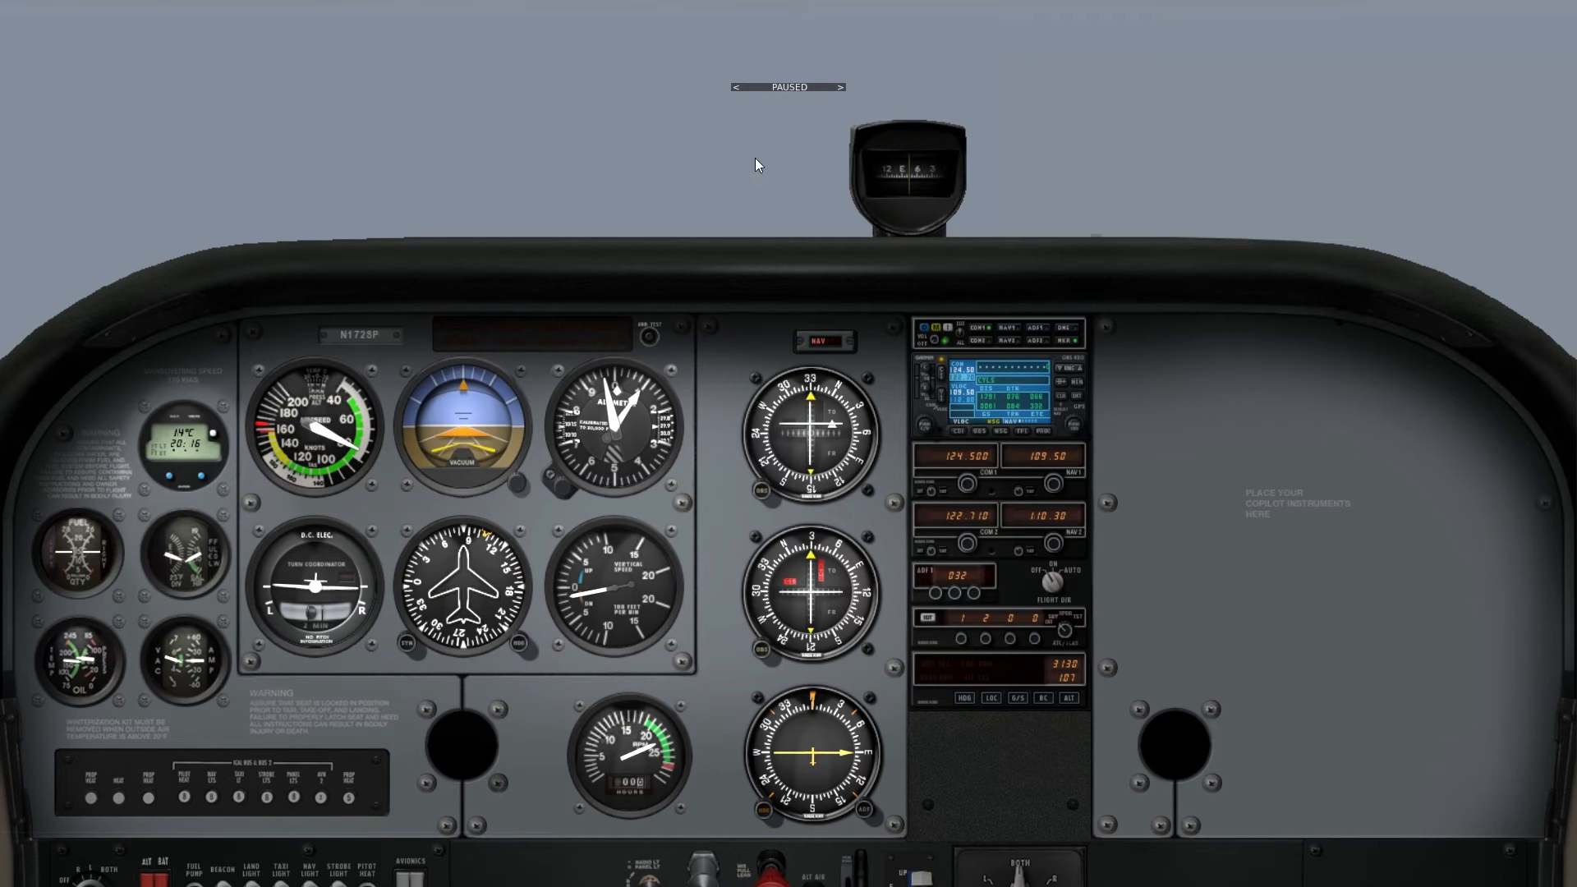
mouse_move(1066, 382)
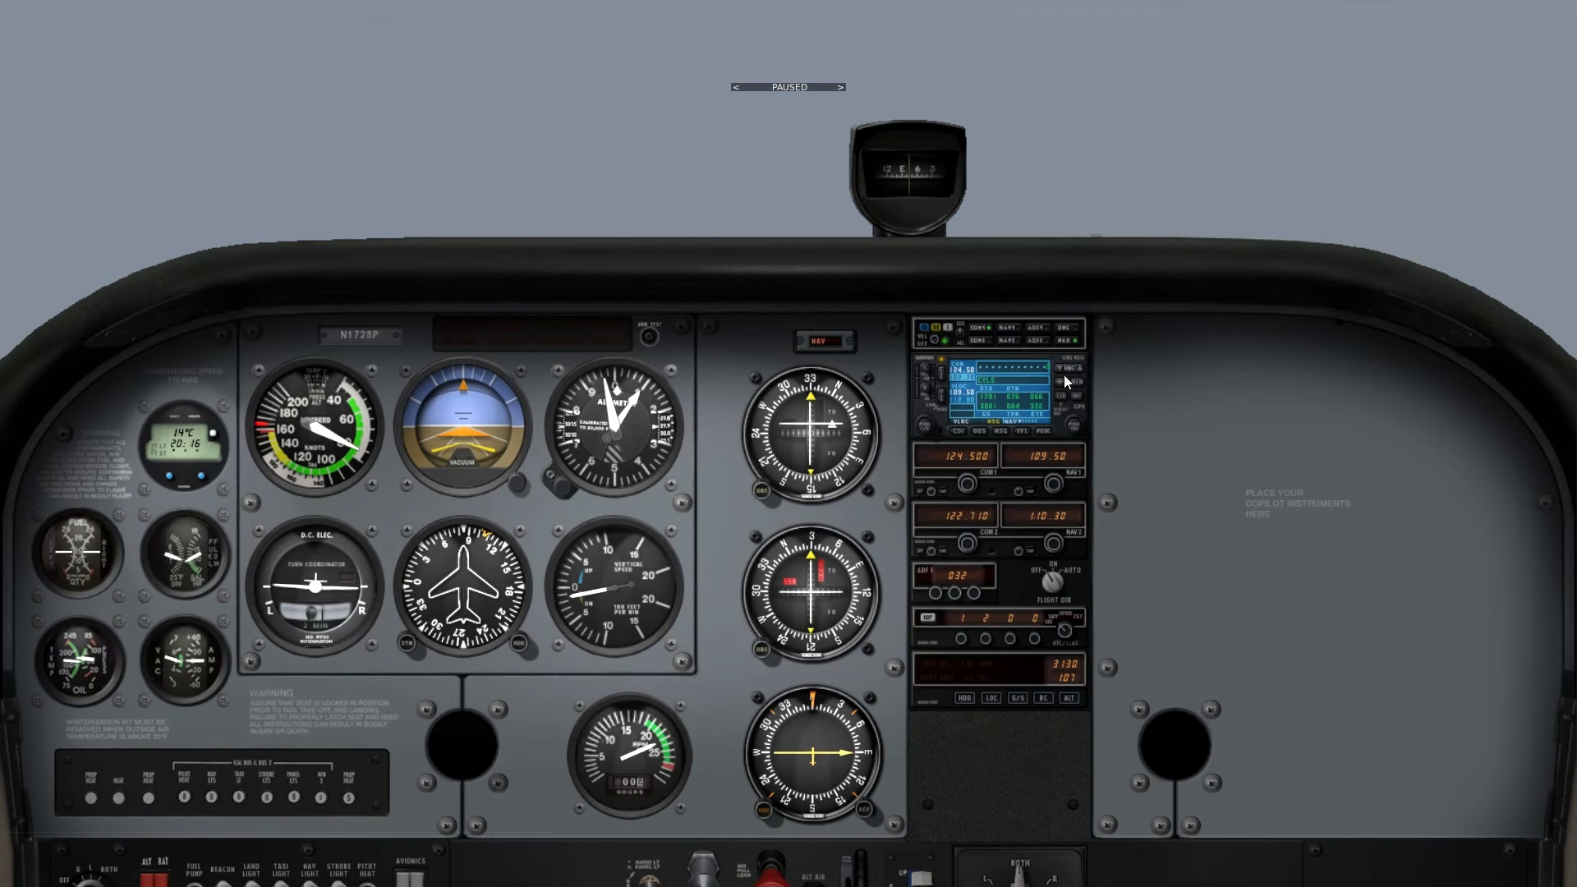
mouse_move(1392, 383)
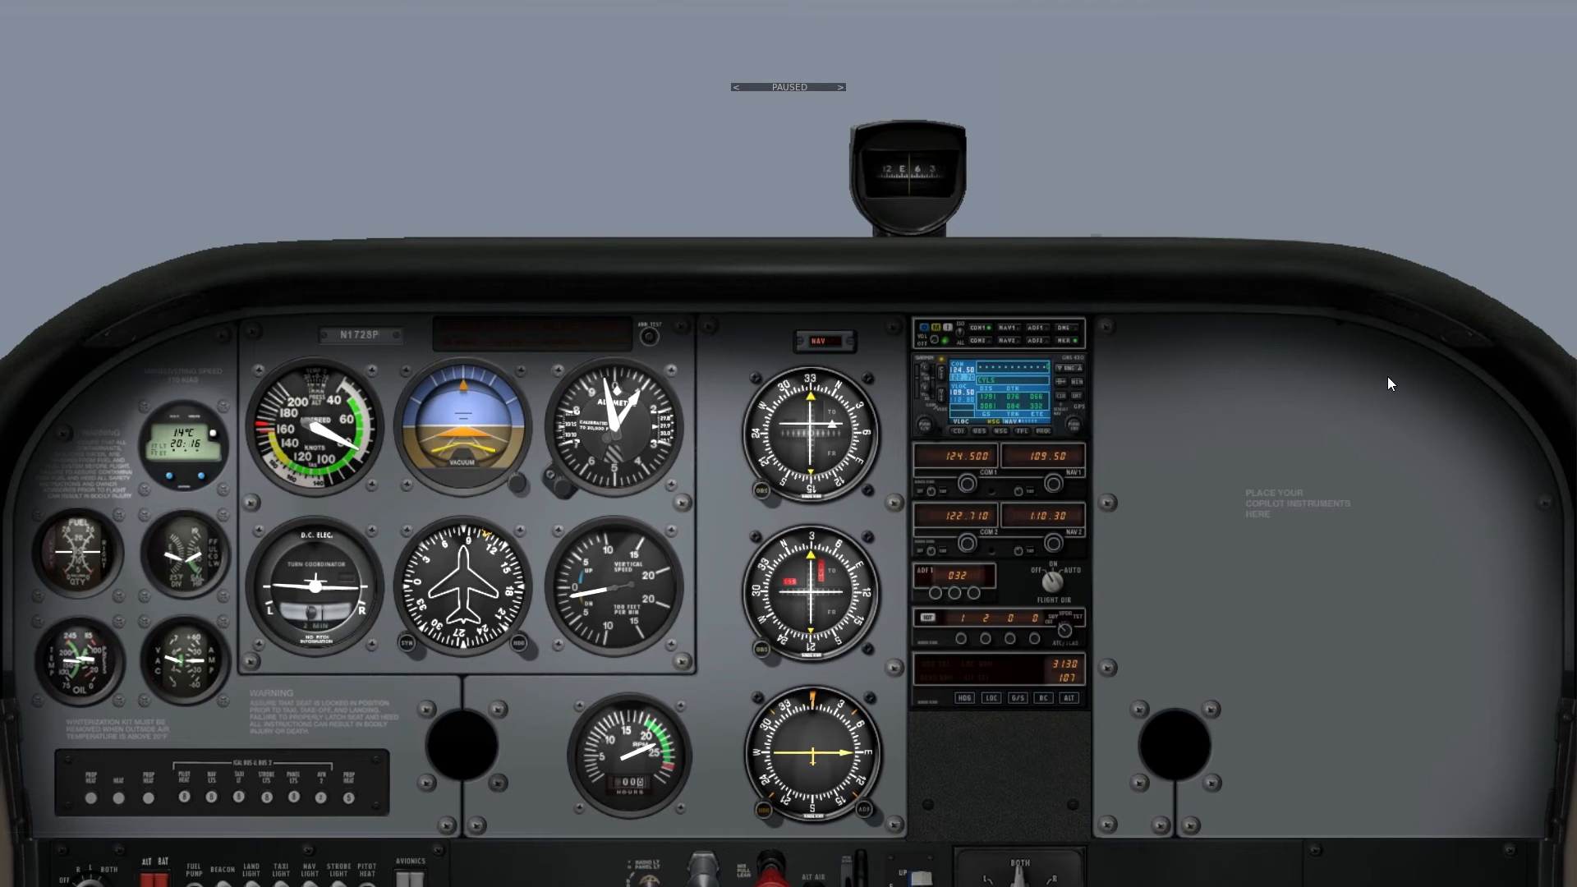